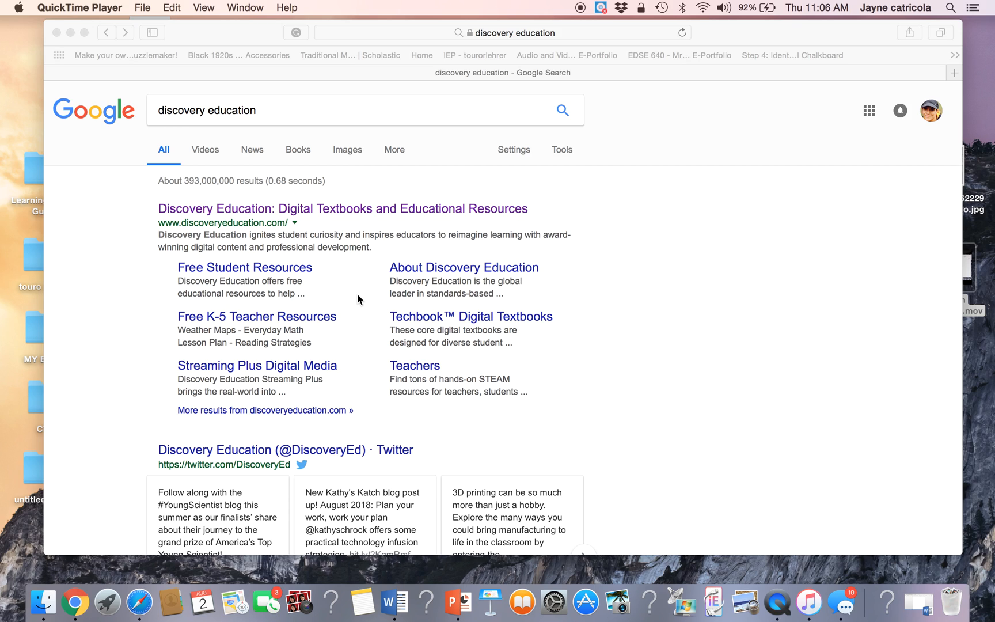
{"action": "mouse_move", "coordinate": [307, 250]}
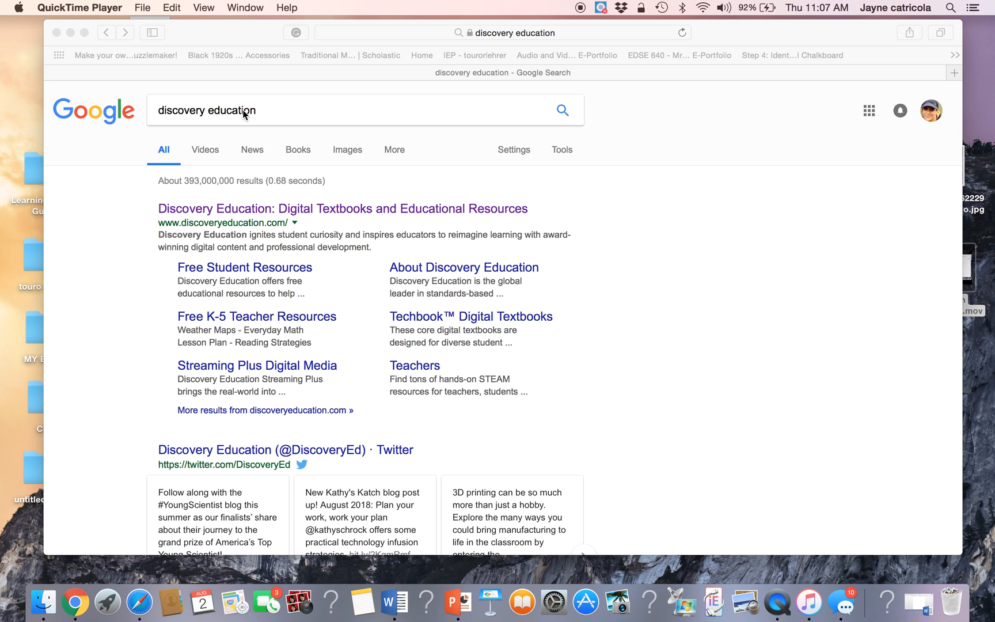
{"action": "mouse_move", "coordinate": [222, 209]}
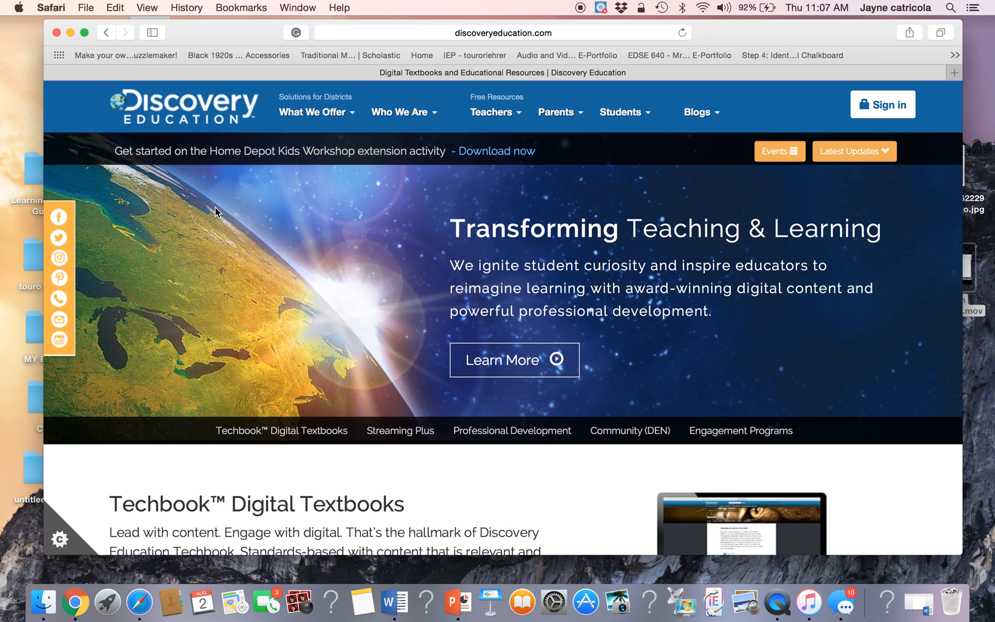
- Reach the Teachers free-resources menu listing Puzzlemaker and Virtual Field Trips
{"action": "left_click", "coordinate": [312, 112]}
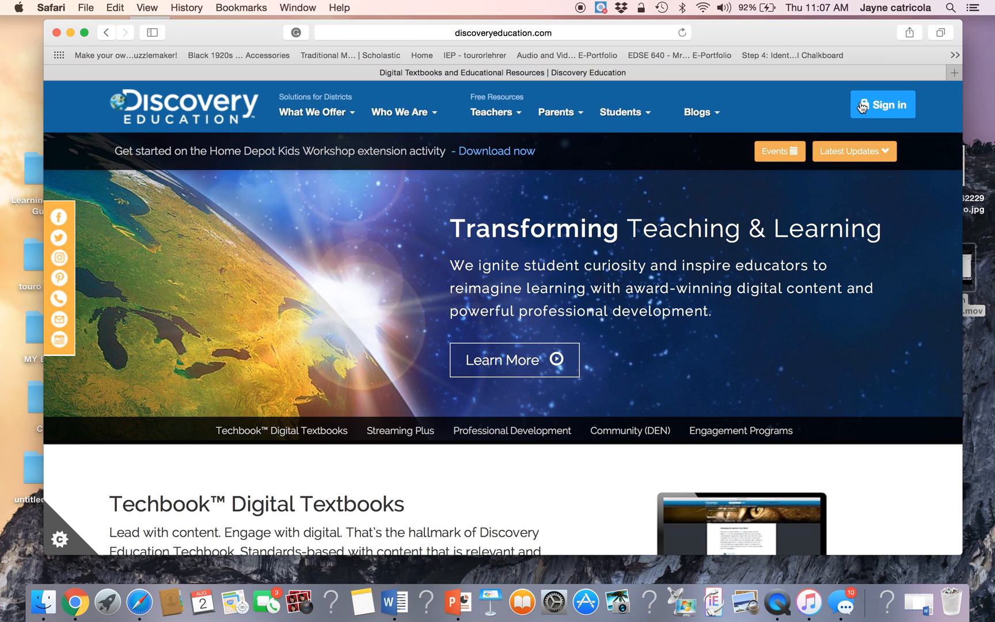
{"action": "mouse_move", "coordinate": [522, 138]}
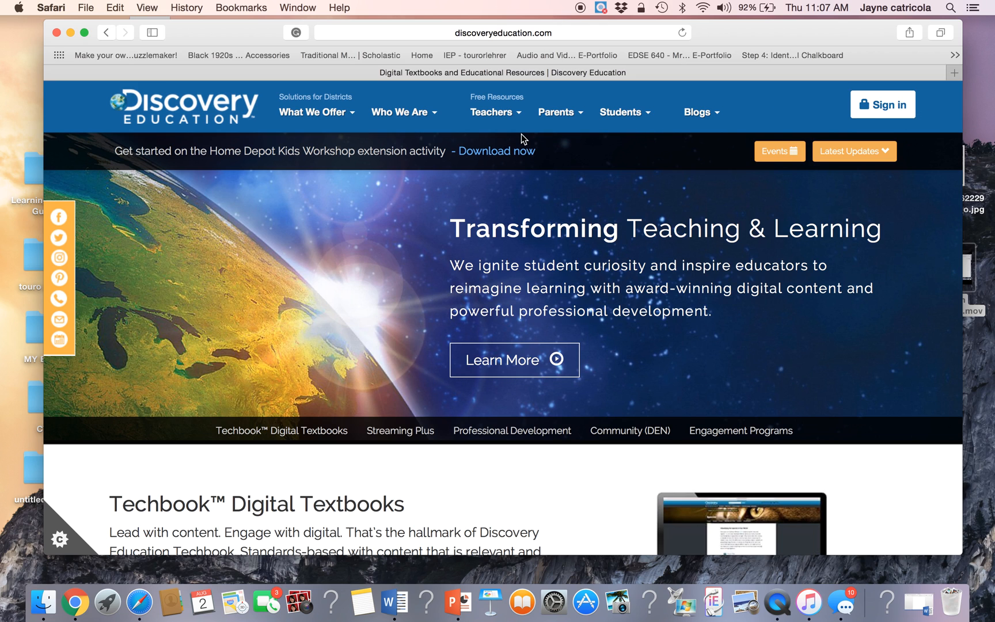
{"action": "left_click", "coordinate": [493, 111]}
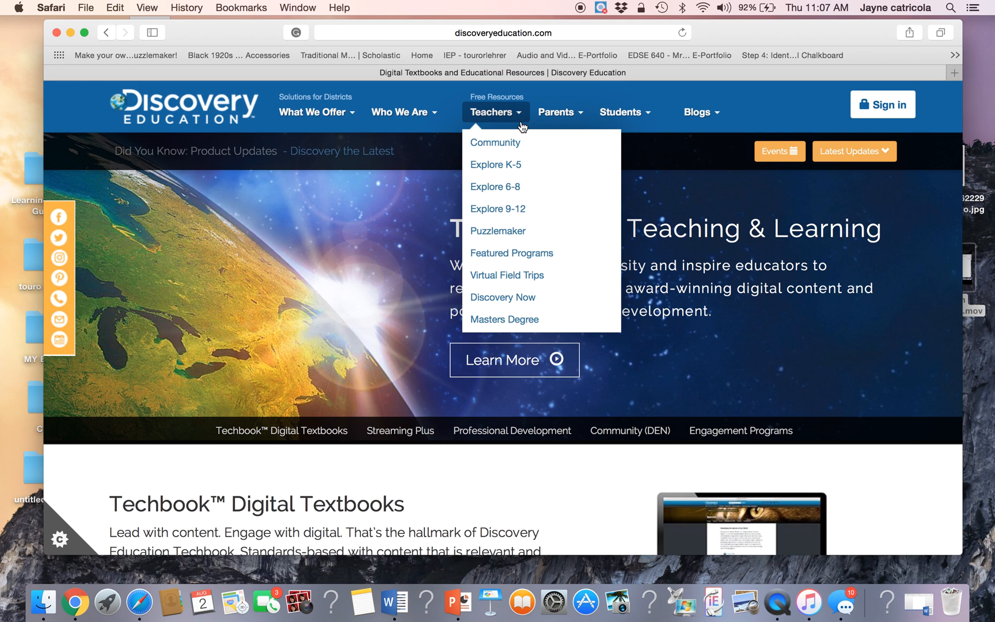
{"action": "mouse_move", "coordinate": [520, 129]}
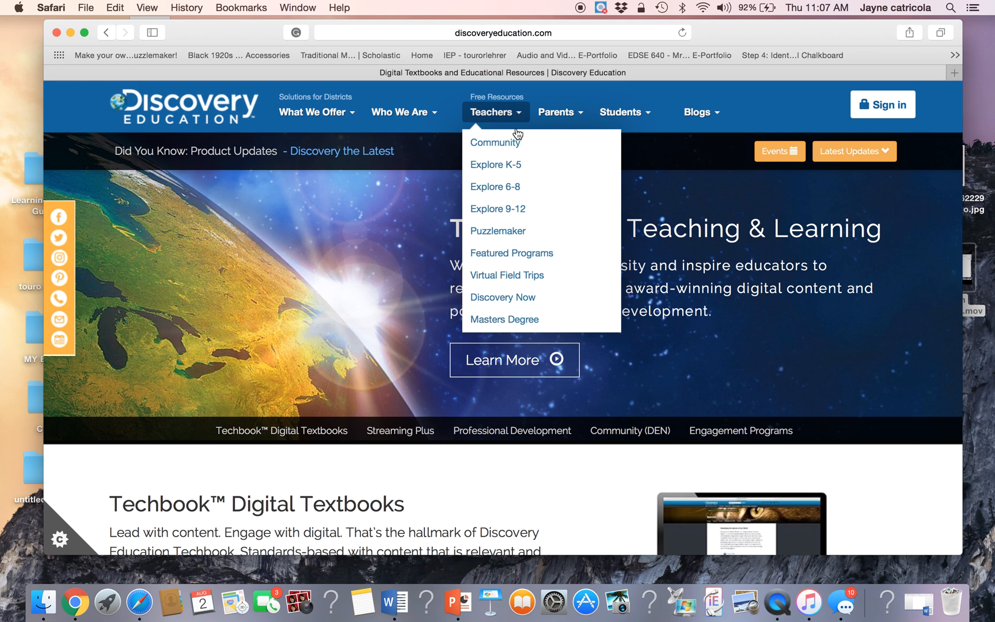
{"action": "mouse_move", "coordinate": [499, 230]}
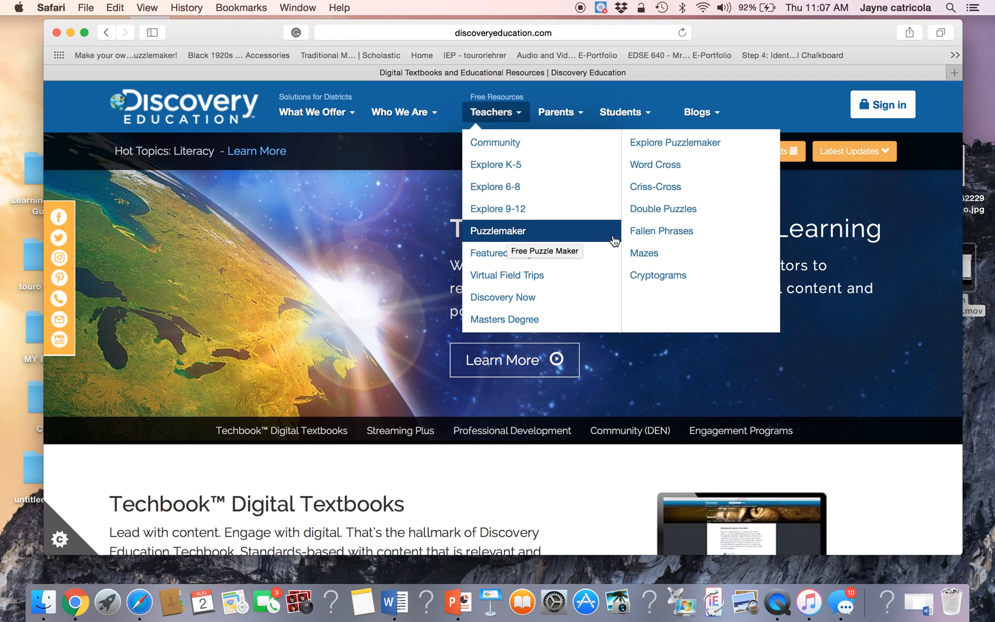
{"action": "mouse_move", "coordinate": [655, 165]}
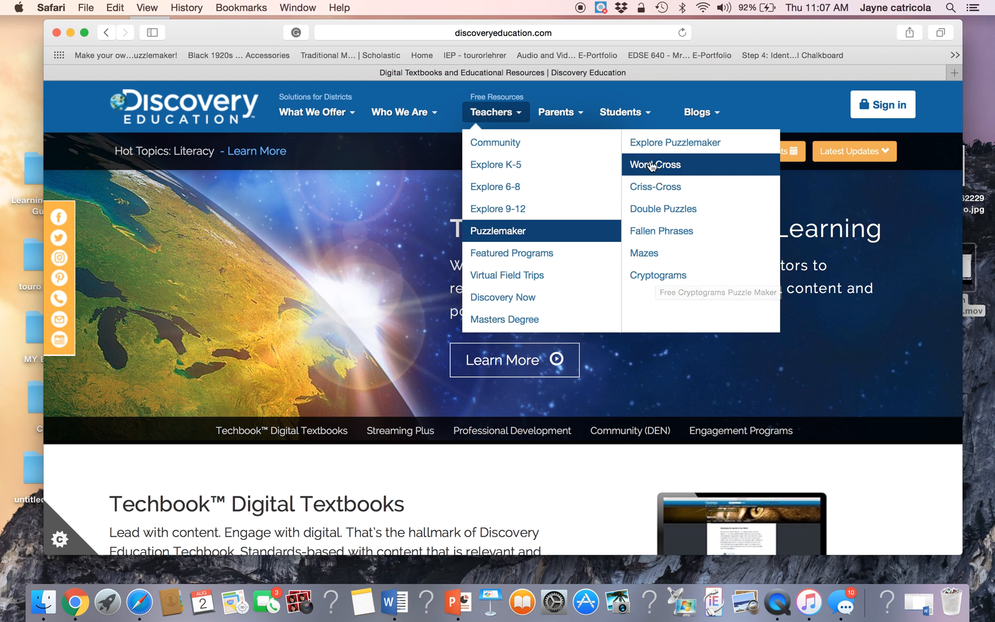
{"action": "mouse_move", "coordinate": [675, 141]}
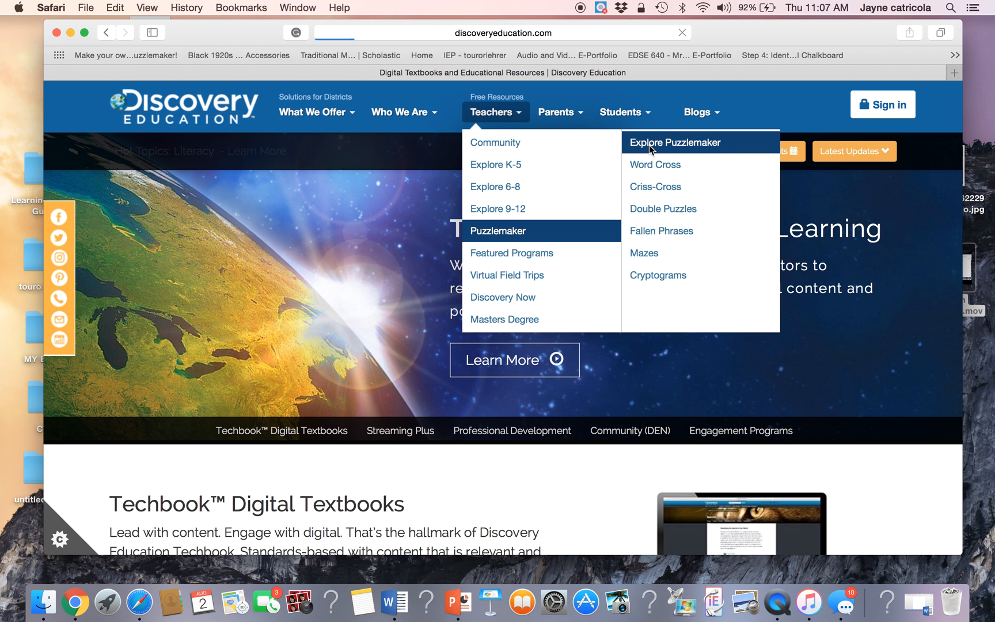
- Load the Puzzlemaker home page with Word Search, Criss-Cross and Mazes choices
{"action": "left_click", "coordinate": [675, 141]}
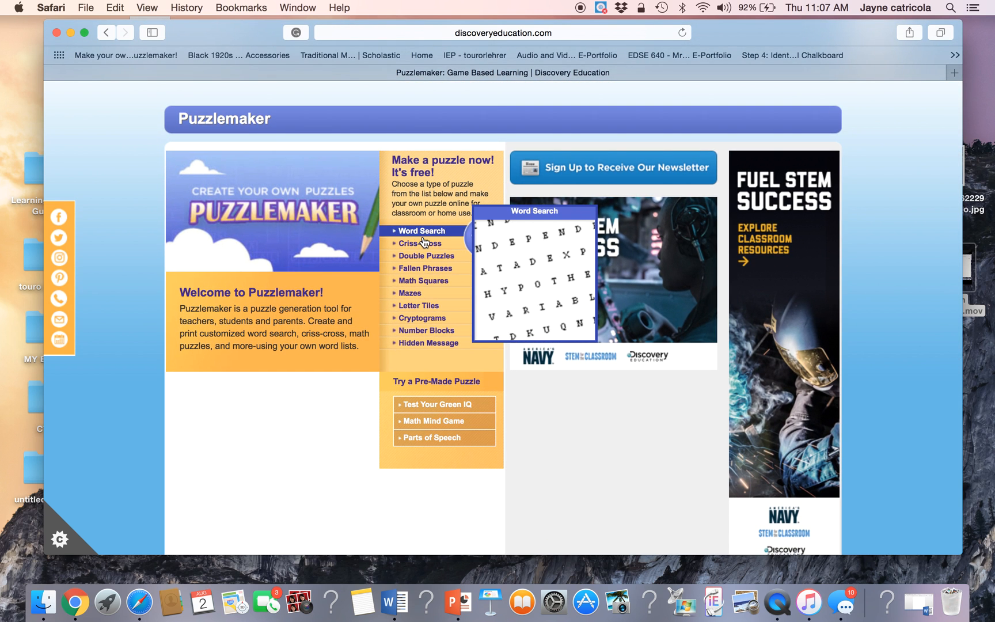
{"action": "mouse_move", "coordinate": [426, 331]}
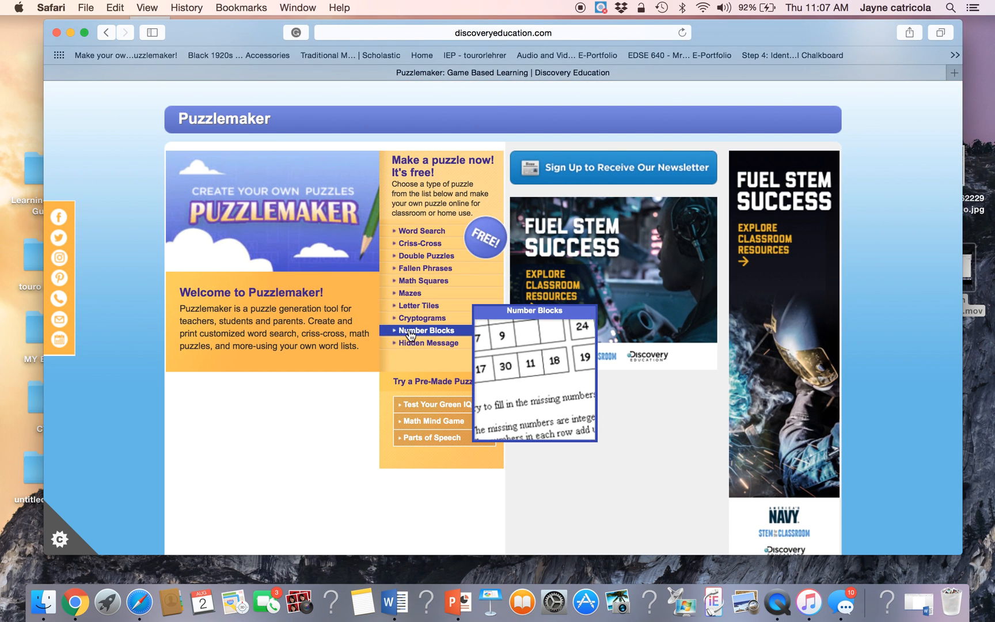
{"action": "mouse_move", "coordinate": [428, 343]}
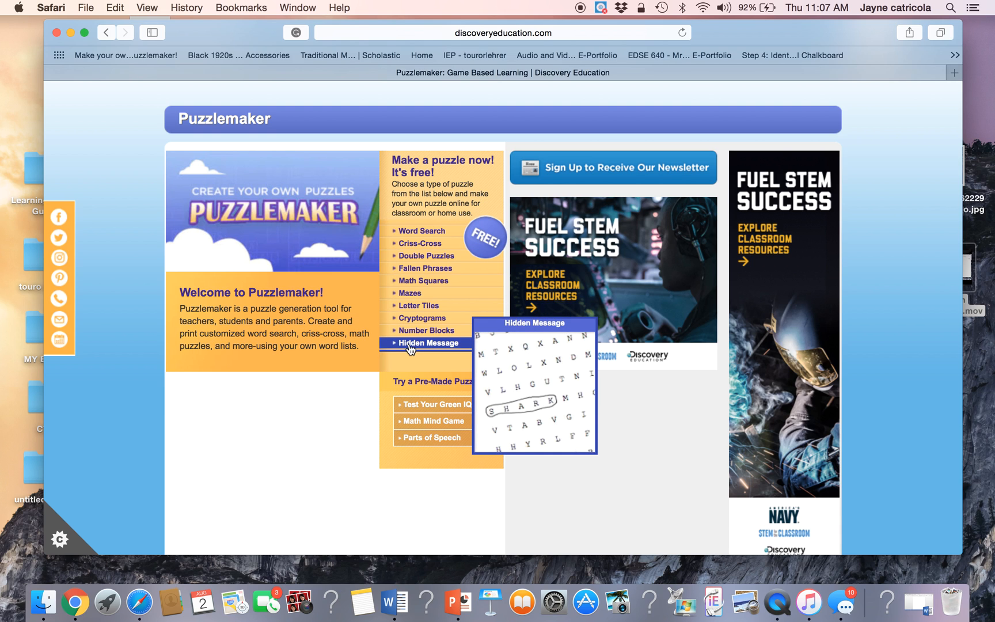
{"action": "mouse_move", "coordinate": [421, 231]}
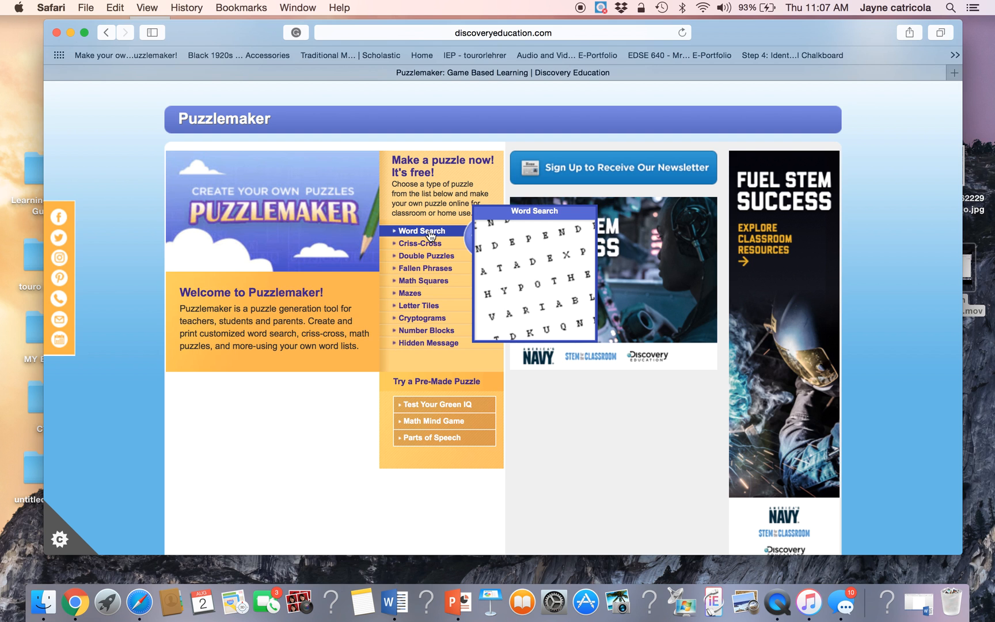
- Start a Word Search puzzle and set its Step 1 title to COLOR WORDS
{"action": "left_click", "coordinate": [420, 230]}
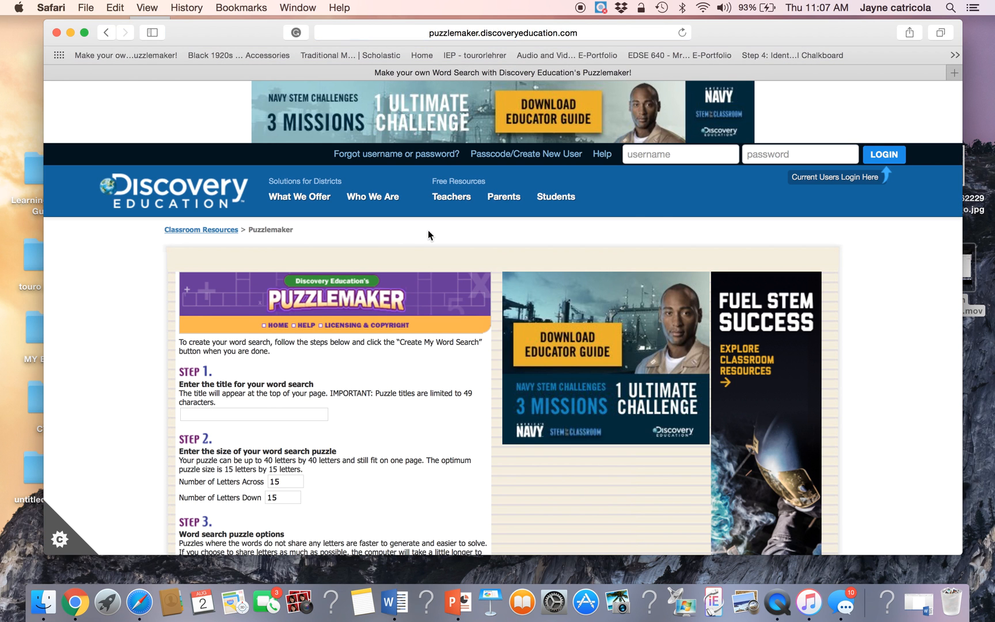
{"action": "scroll", "scroll_direction": "down", "scroll_amount": 3}
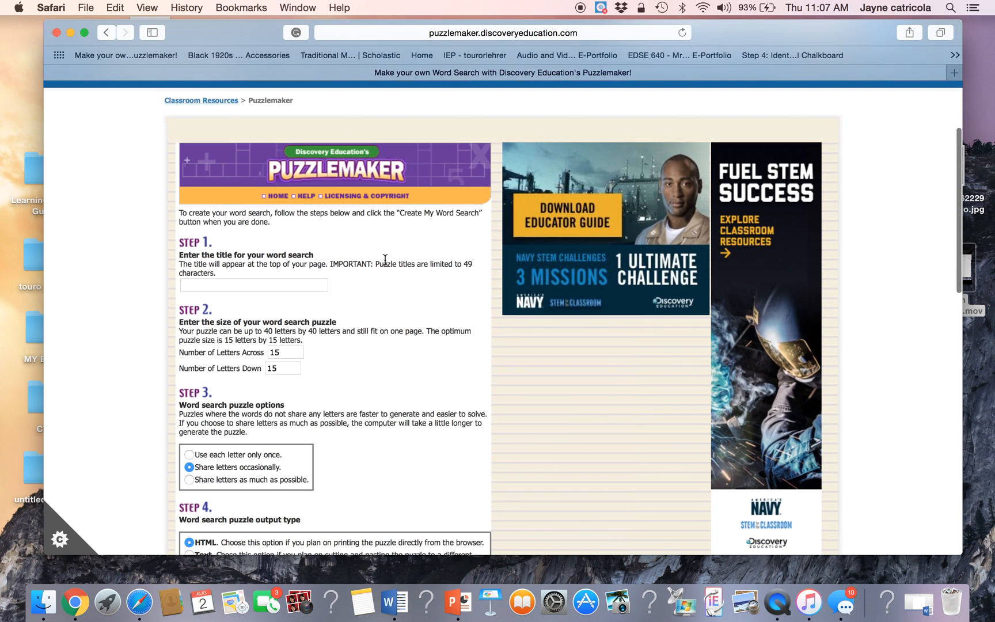
{"action": "scroll", "scroll_direction": "up", "scroll_amount": 3}
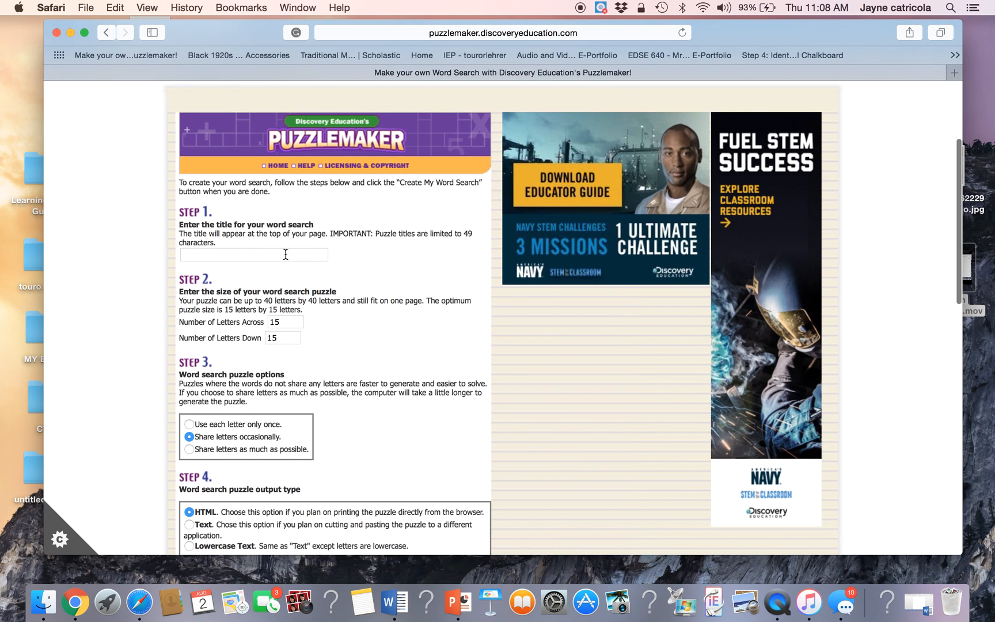
{"action": "left_click", "coordinate": [254, 254]}
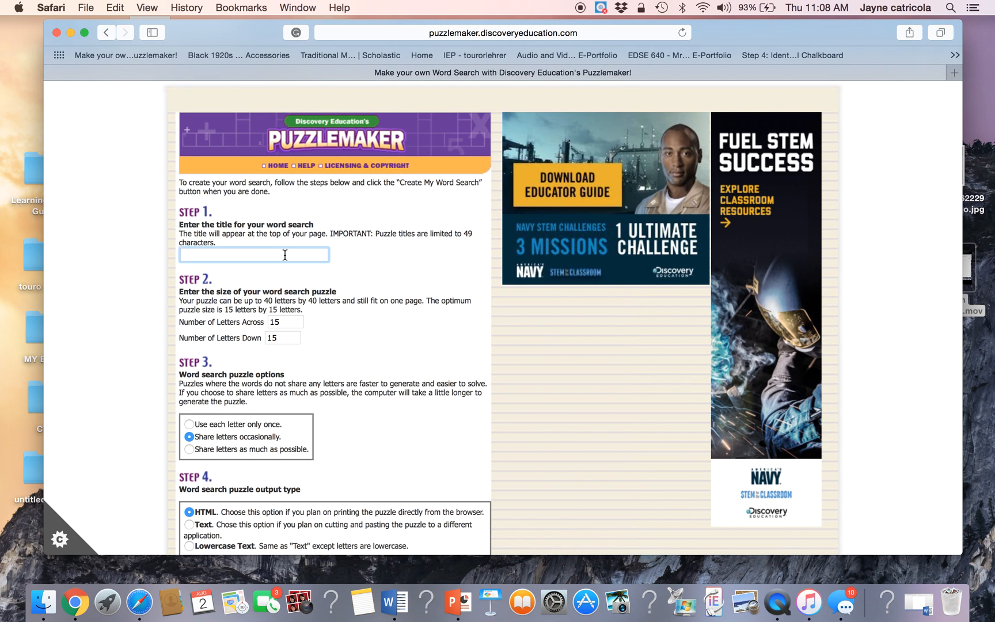
{"action": "left_click", "coordinate": [253, 255]}
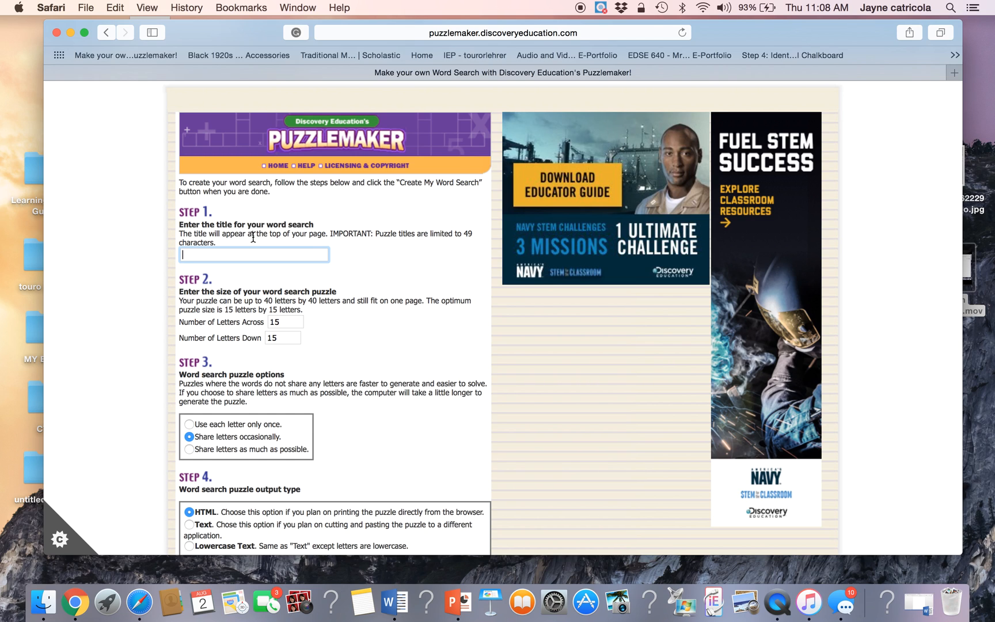
{"action": "type", "text": "COLOR WORDS"}
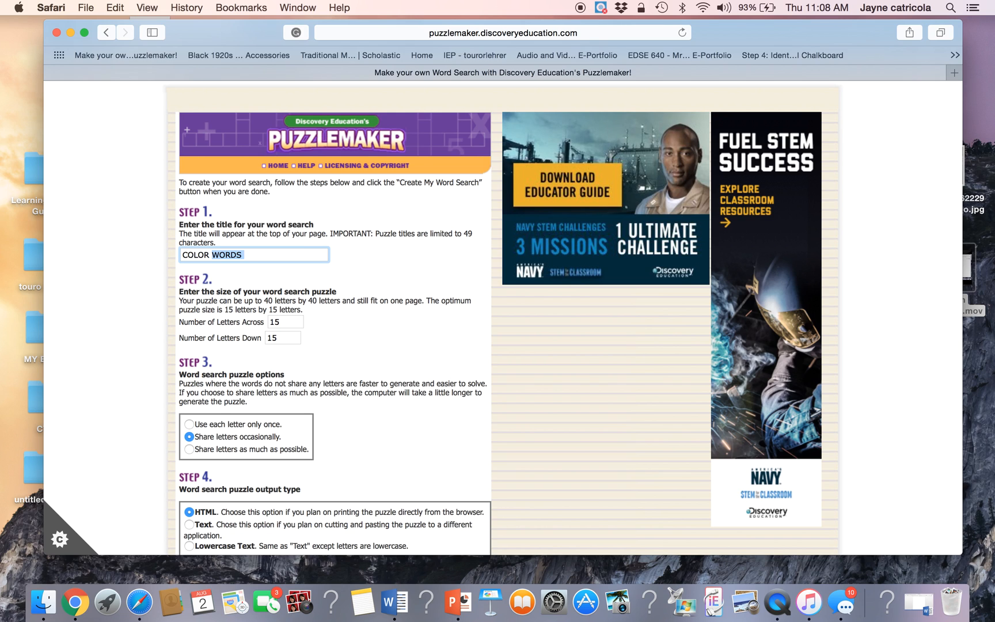
{"action": "left_click", "coordinate": [335, 282]}
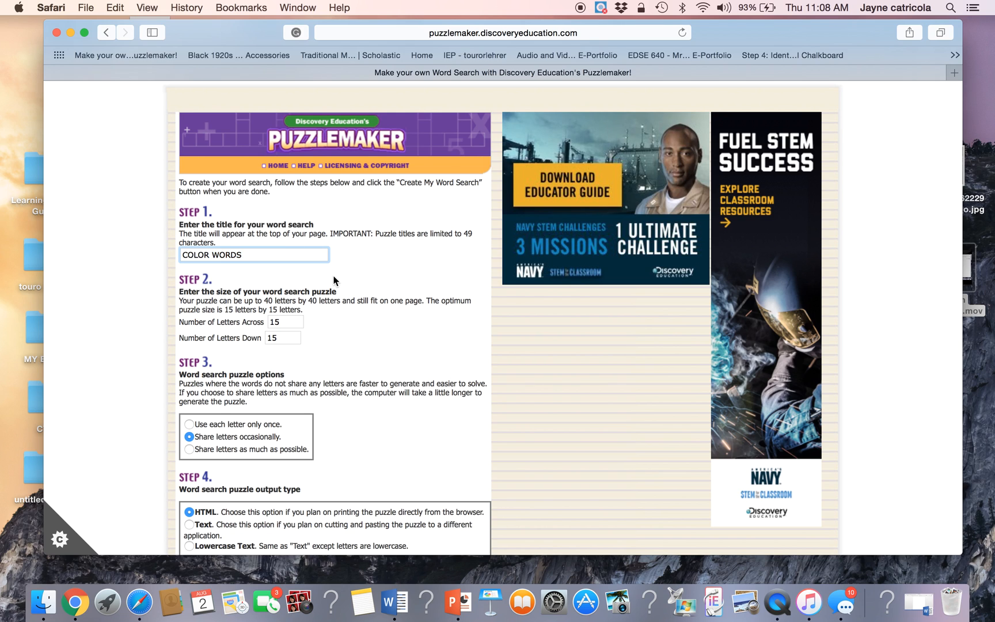
{"action": "scroll", "scroll_direction": "down", "scroll_amount": 3}
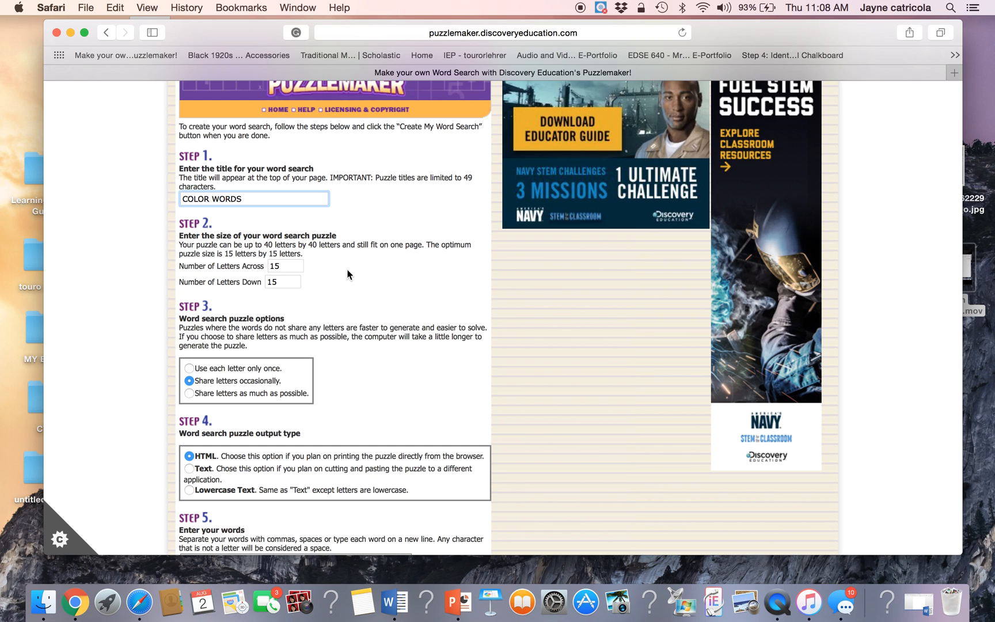
- Keep a 10-by-10 grid and choose 'Use each letter only once' in Step 3
{"action": "left_click", "coordinate": [285, 266]}
{"action": "type", "text": "10"}
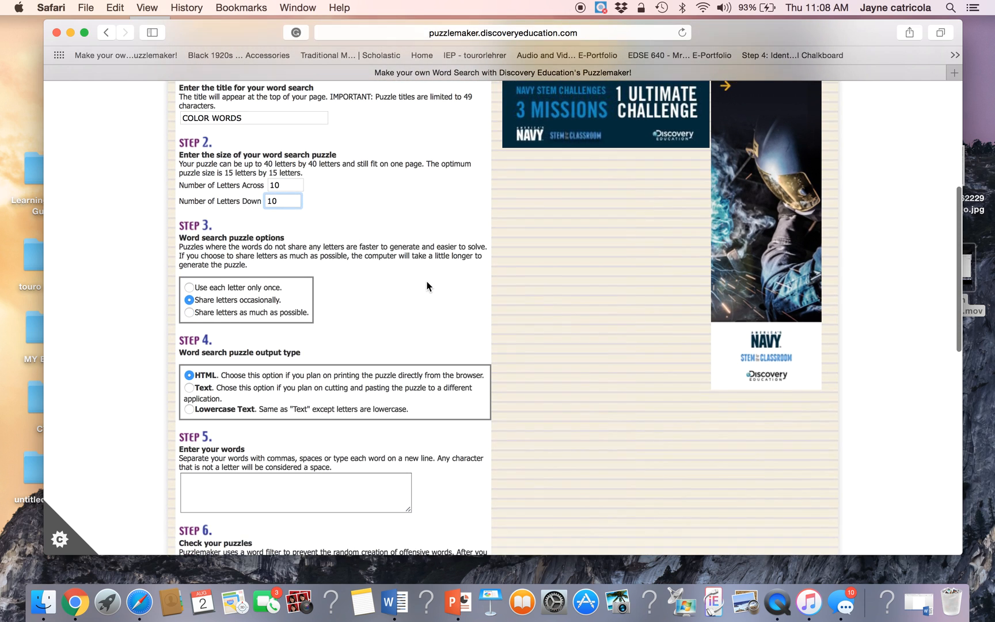
{"action": "scroll", "scroll_direction": "down", "scroll_amount": 3}
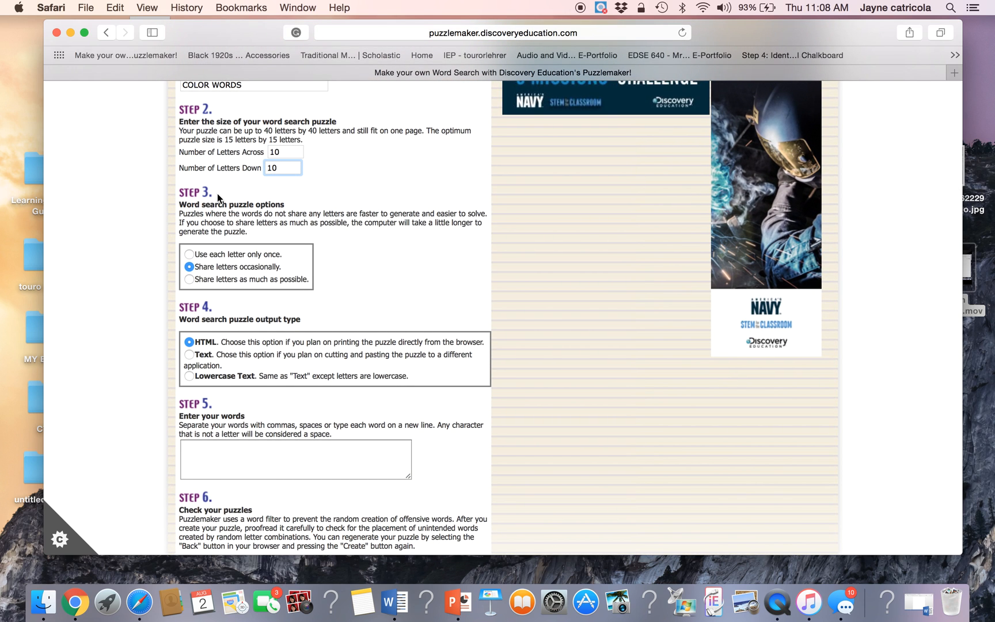
{"action": "mouse_move", "coordinate": [194, 256]}
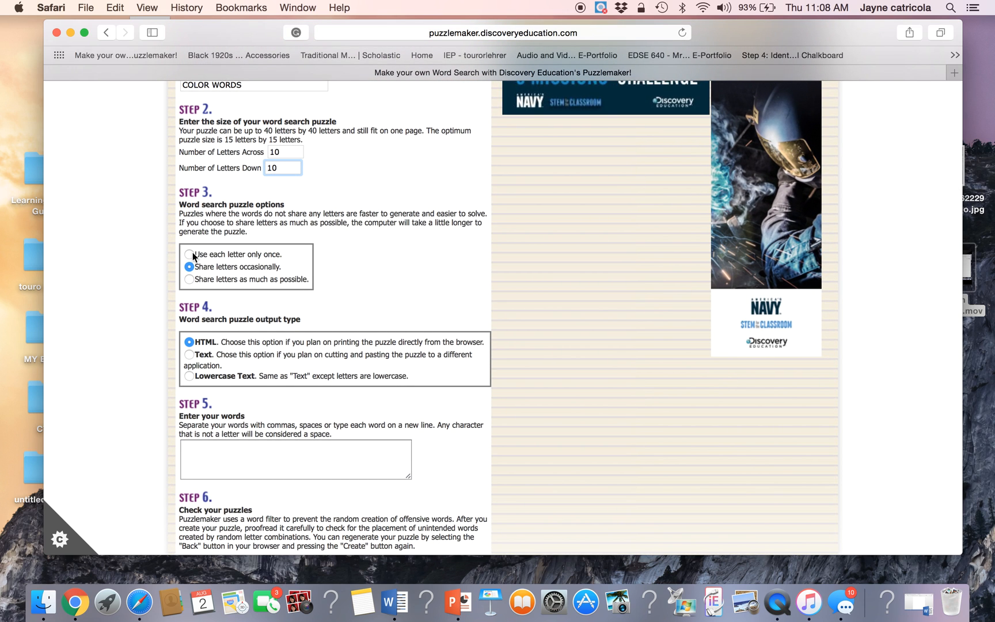
{"action": "left_click", "coordinate": [189, 254]}
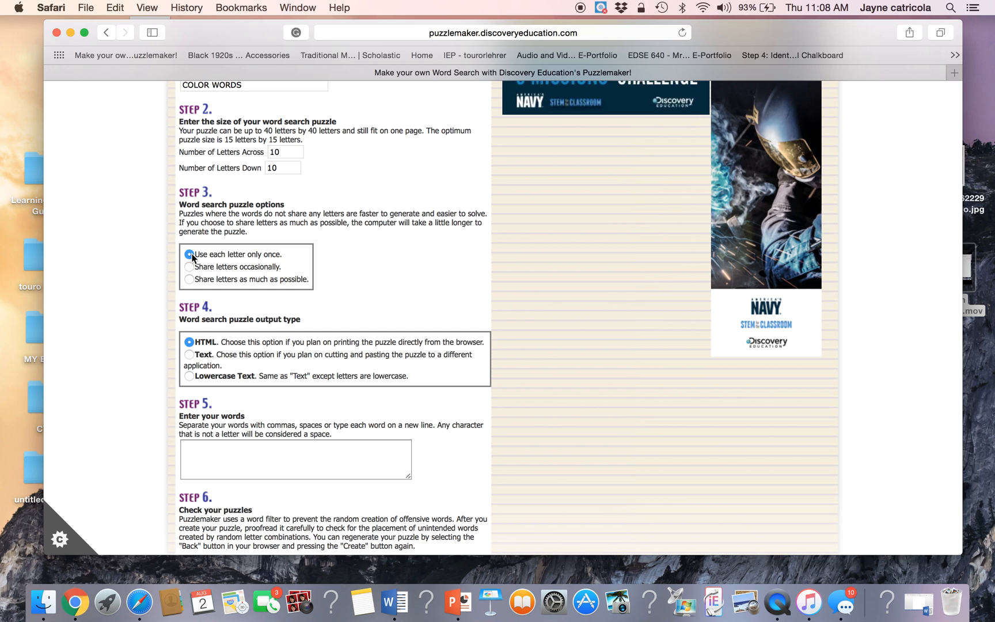
{"action": "left_click", "coordinate": [189, 266]}
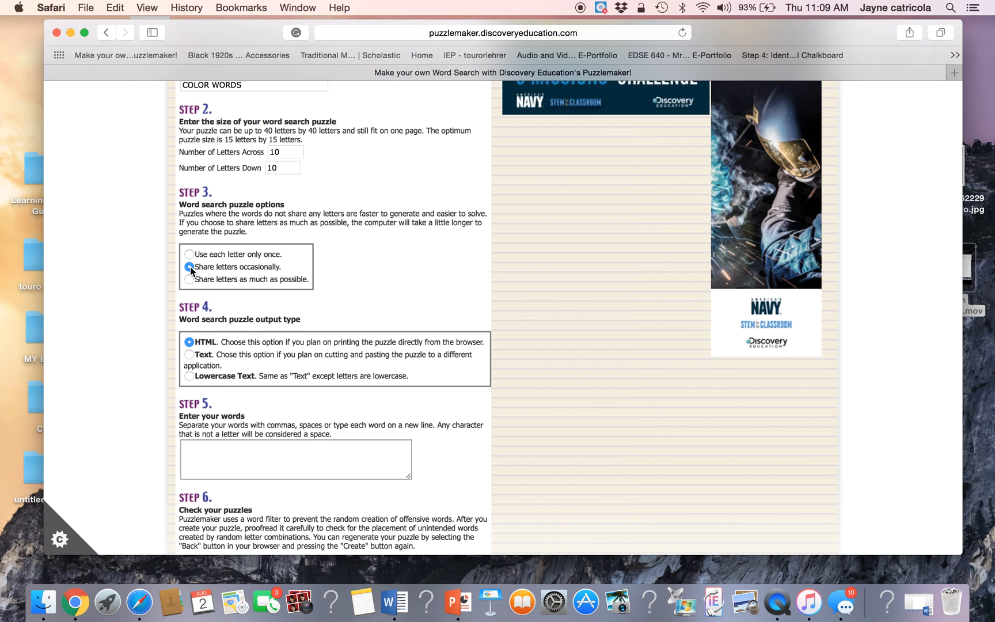
{"action": "left_click", "coordinate": [189, 280]}
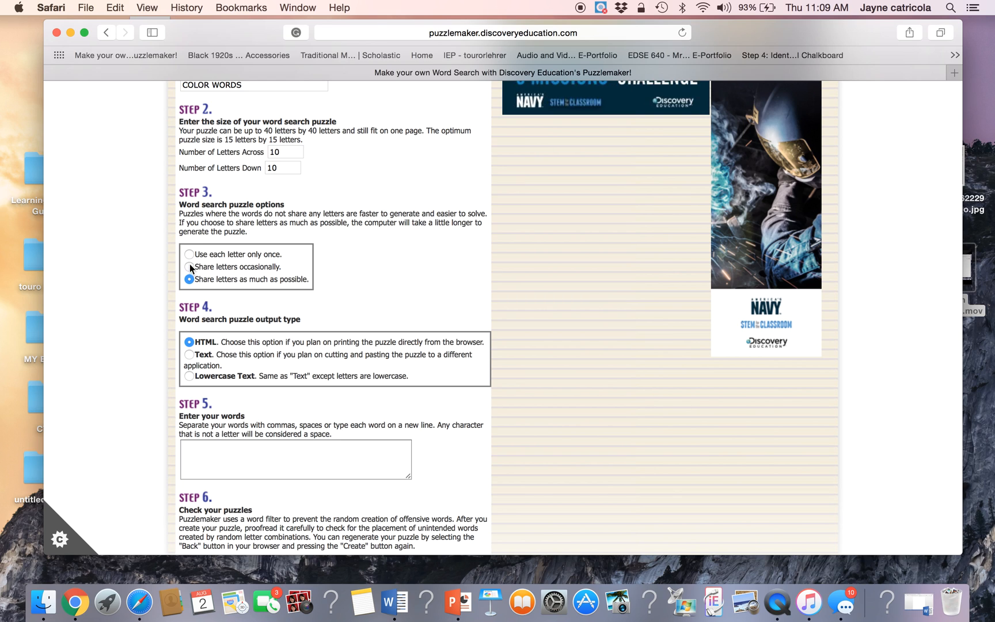
{"action": "left_click", "coordinate": [189, 254]}
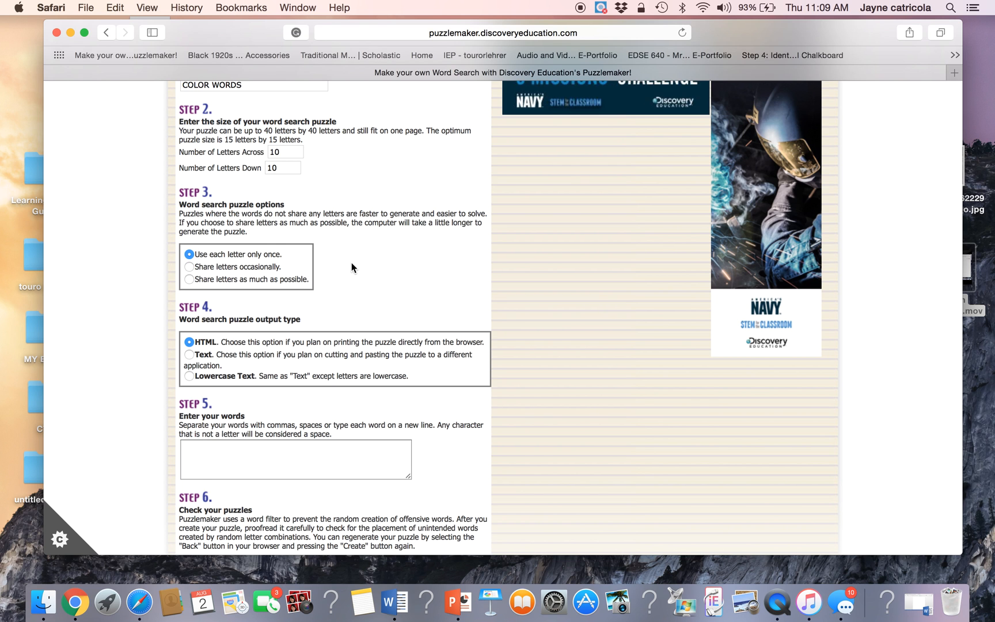
{"action": "scroll", "scroll_direction": "down", "scroll_amount": 3}
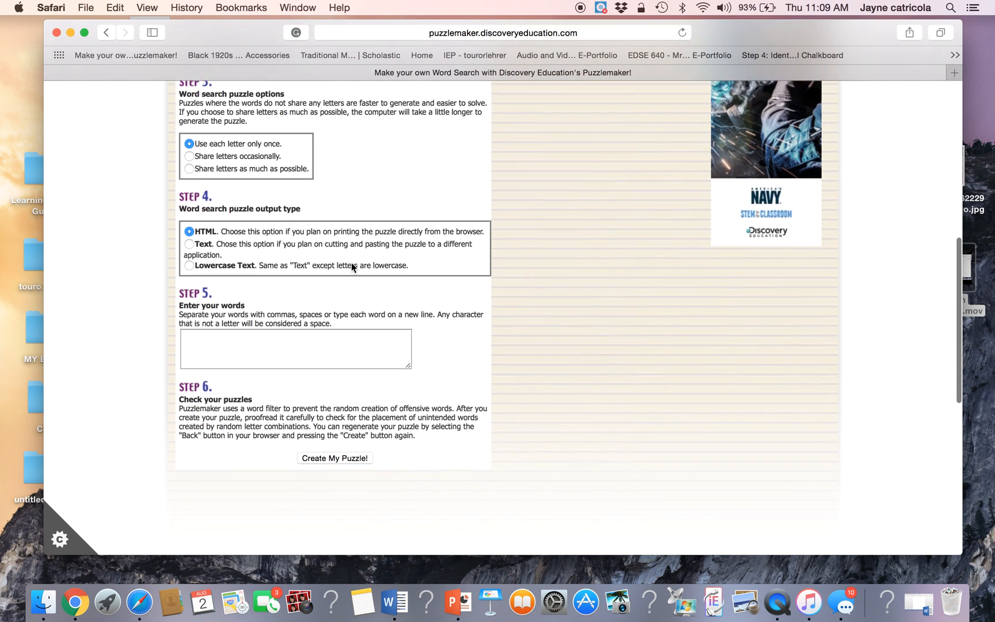
- Switch the Step 4 output type to Text and ready the word entry box
{"action": "scroll", "scroll_direction": "down", "scroll_amount": 3}
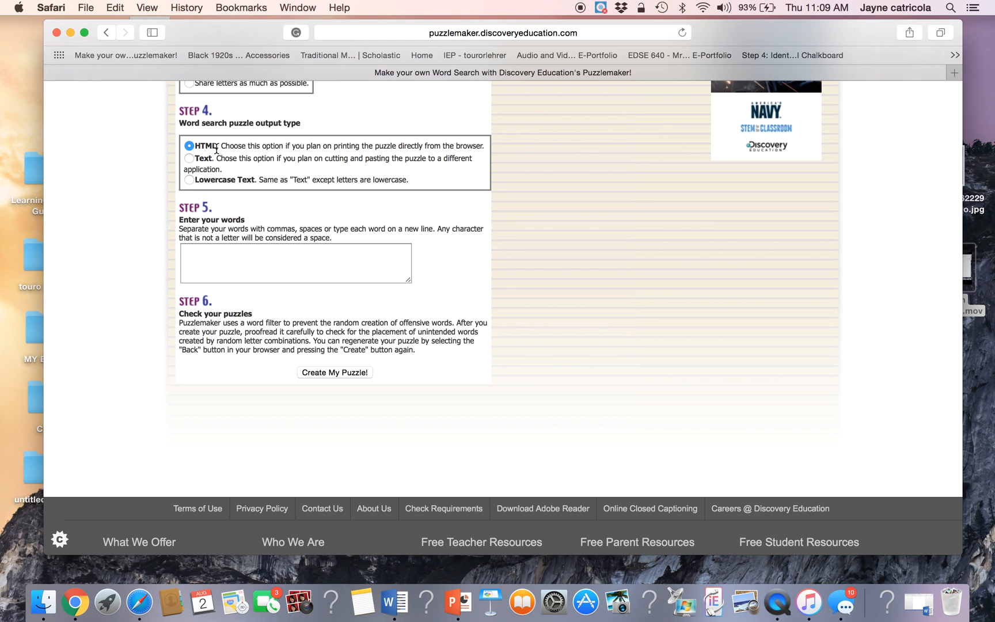
{"action": "mouse_move", "coordinate": [196, 160]}
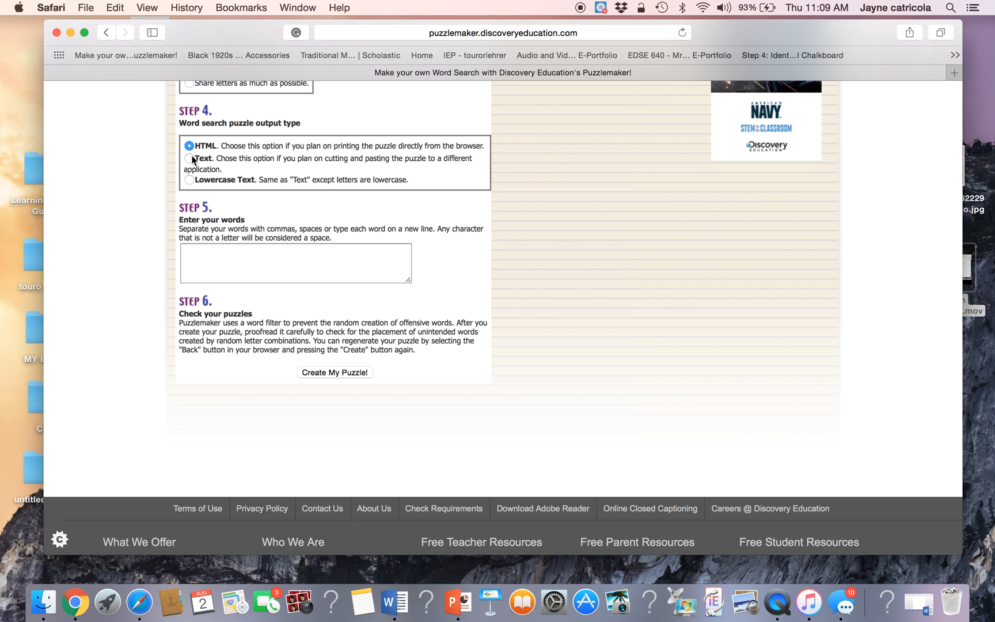
{"action": "left_click", "coordinate": [189, 158]}
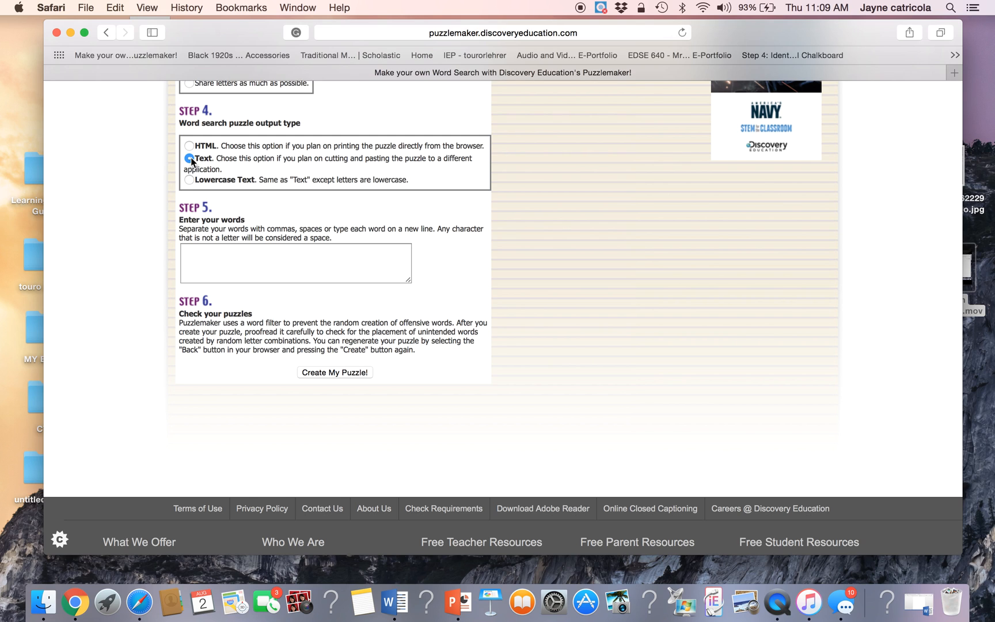
{"action": "left_click", "coordinate": [189, 158]}
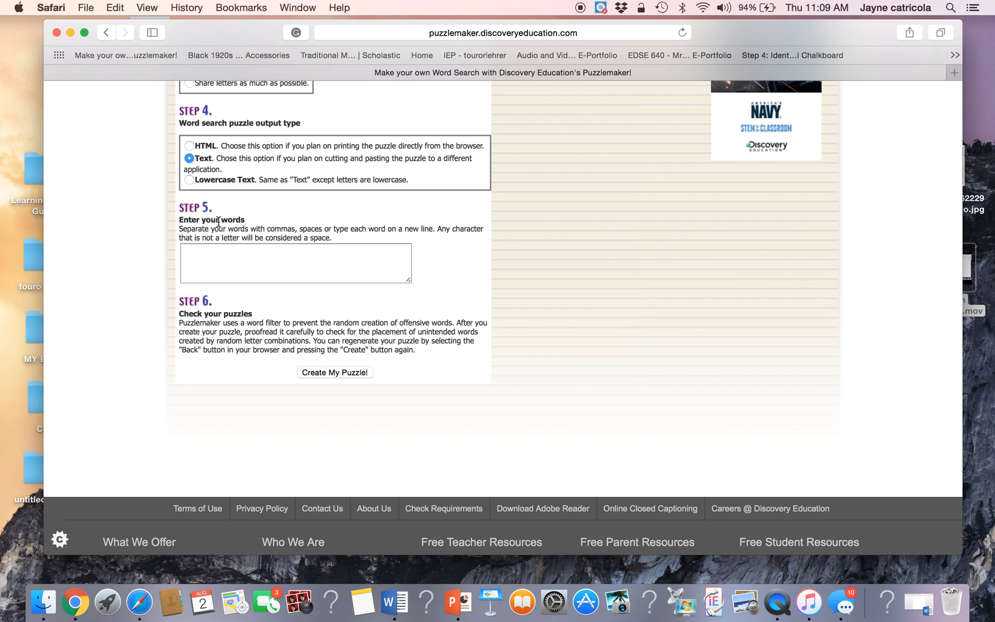
{"action": "left_click", "coordinate": [295, 262]}
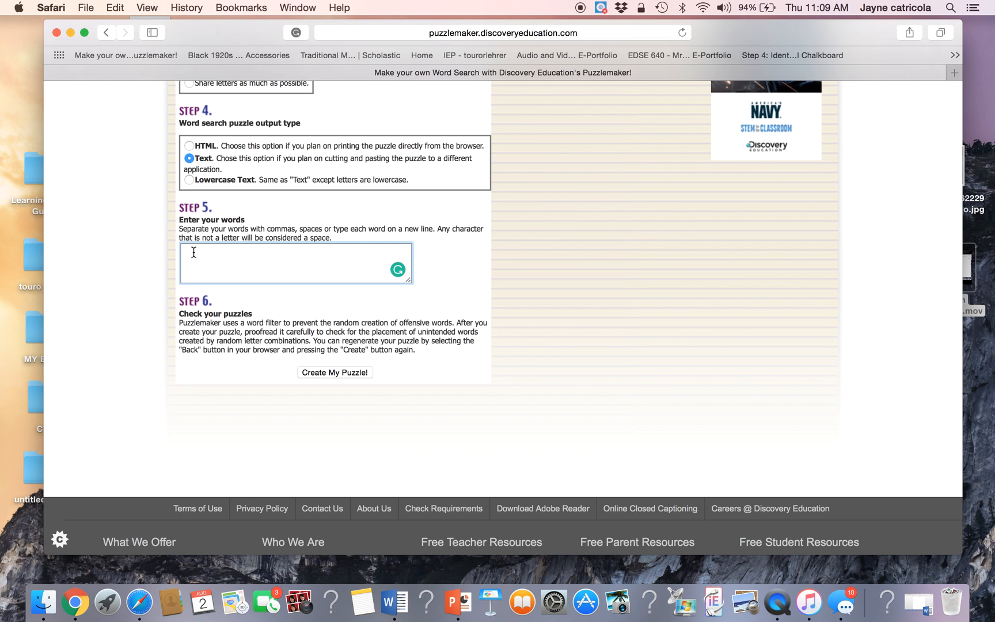
- Enter RED, YELLOW, BLUE, ORANGE, GREEN and PURPLE as the hidden words
{"action": "scroll", "scroll_direction": "up", "scroll_amount": 3}
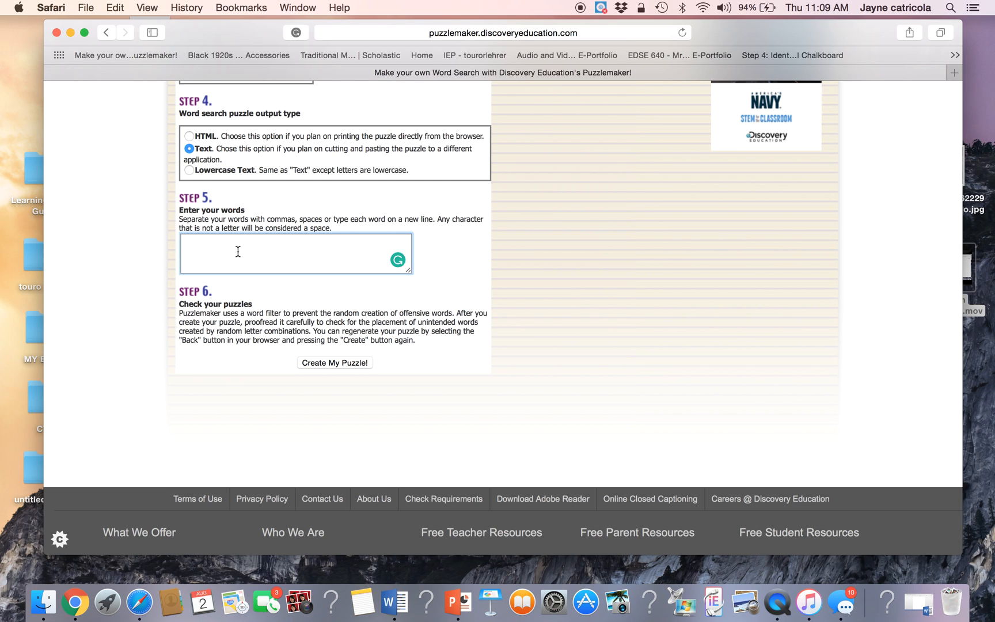
{"action": "type", "text": "RED"}
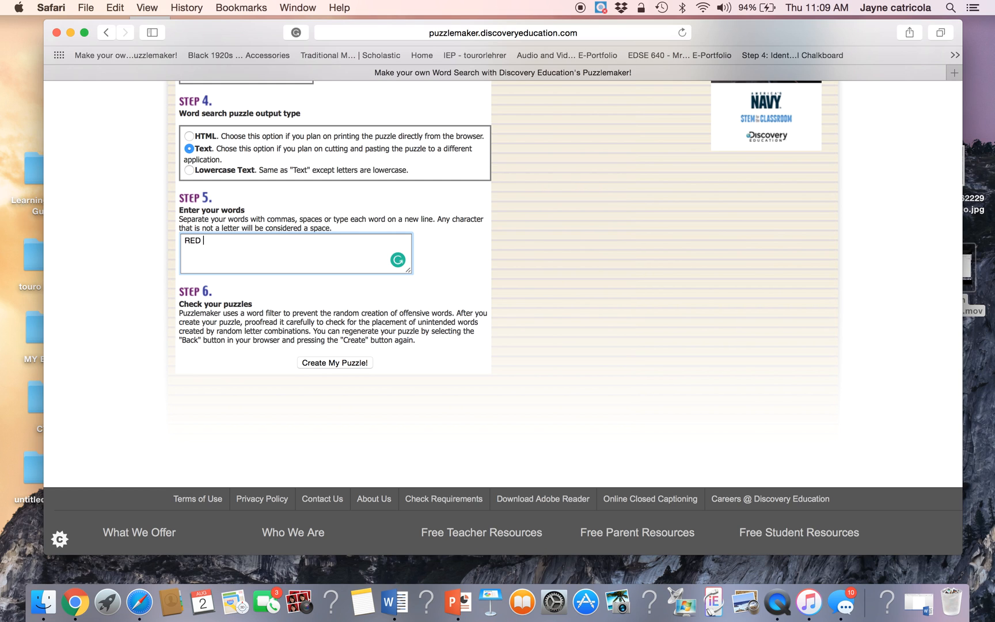
{"action": "type", "text": "YELLOW"}
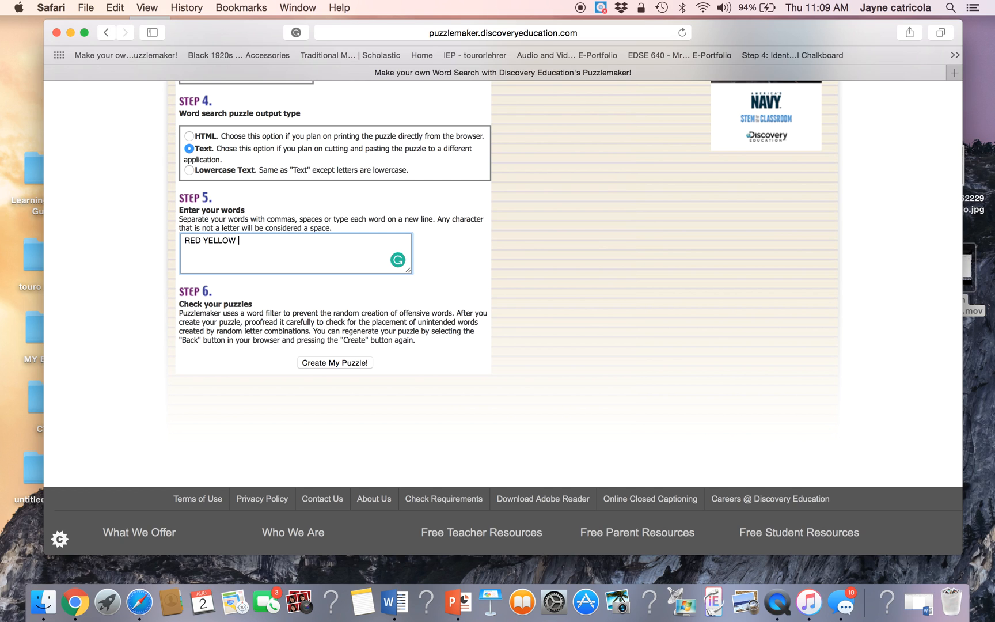
{"action": "type", "text": "BLUE"}
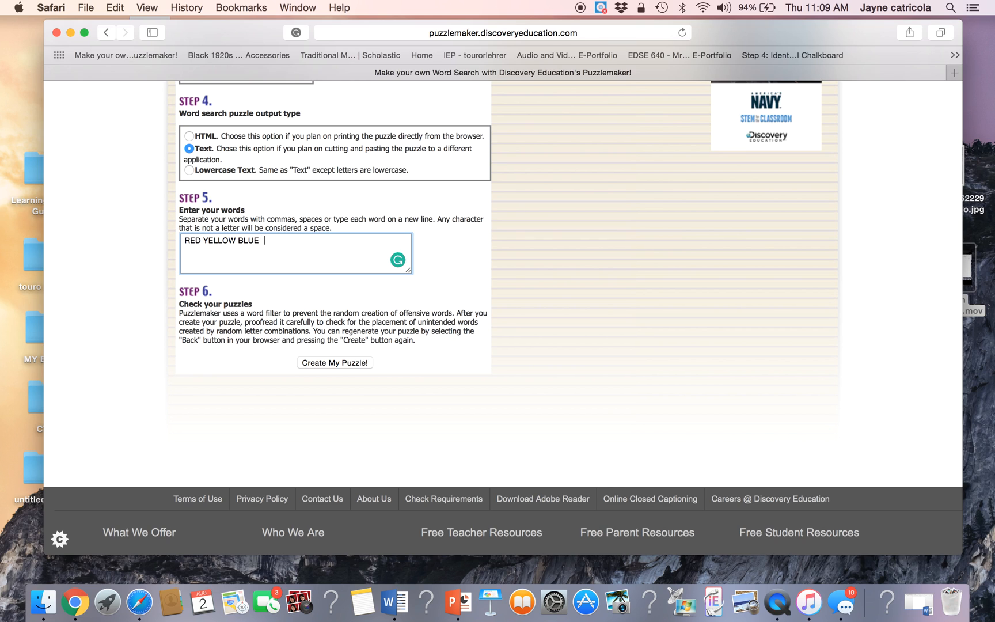
{"action": "type", "text": "ORANGE"}
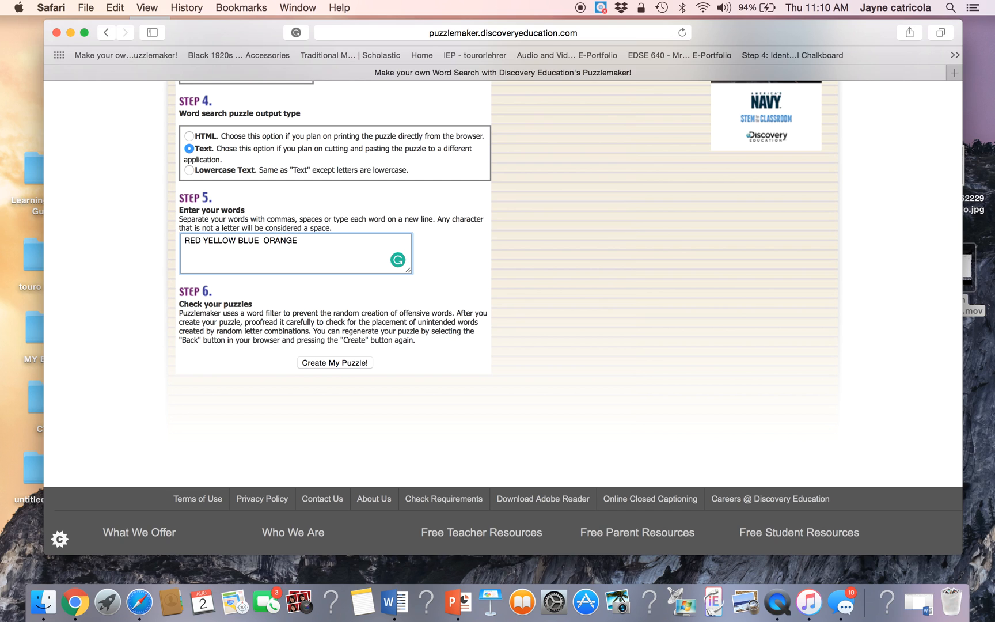
{"action": "type", "text": "GREEN"}
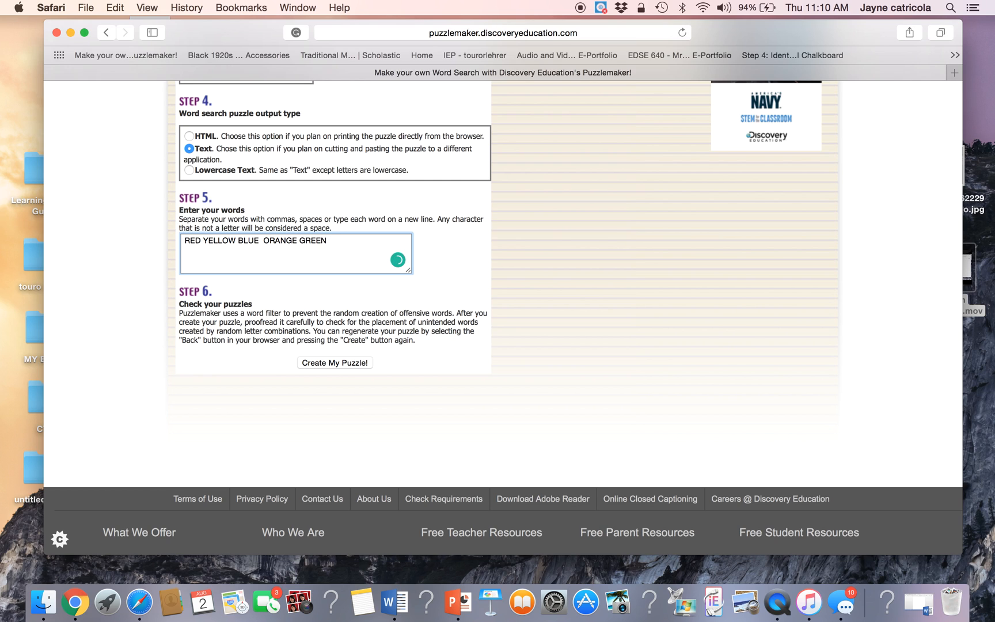
{"action": "type", "text": "P"}
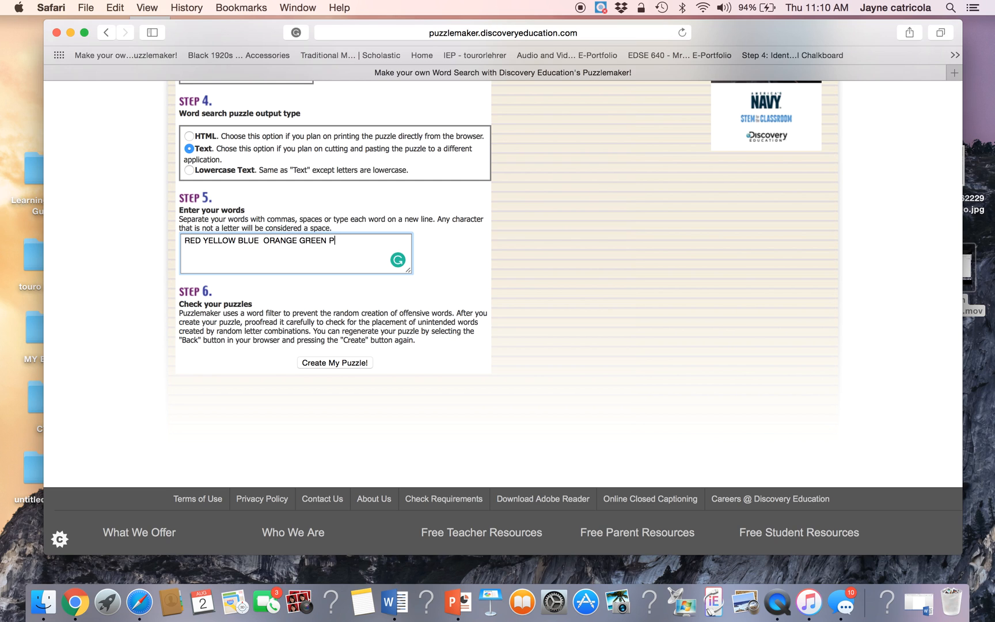
{"action": "type", "text": "UR"}
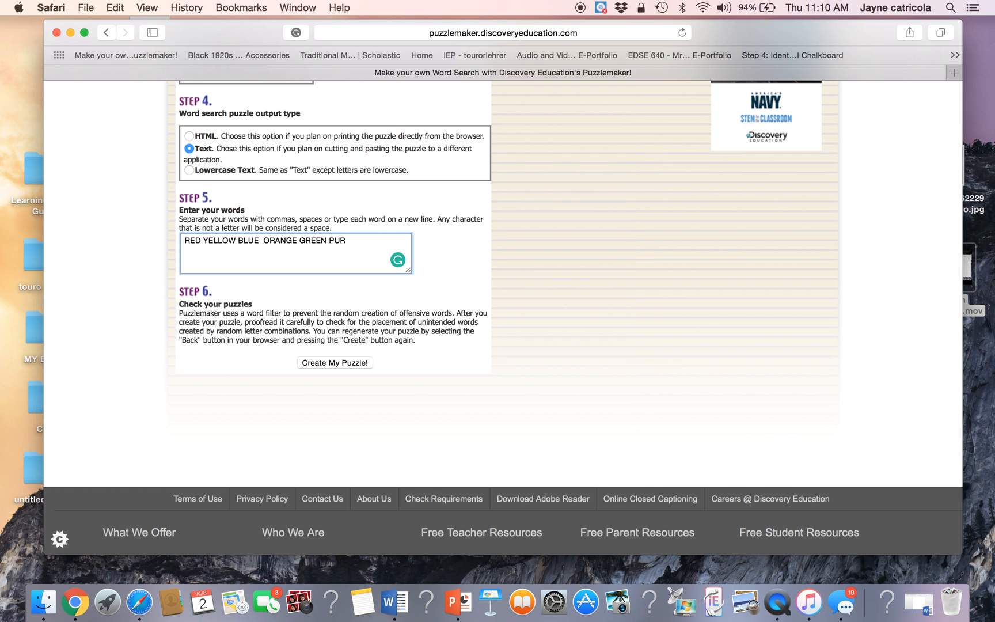
{"action": "type", "text": "PLE"}
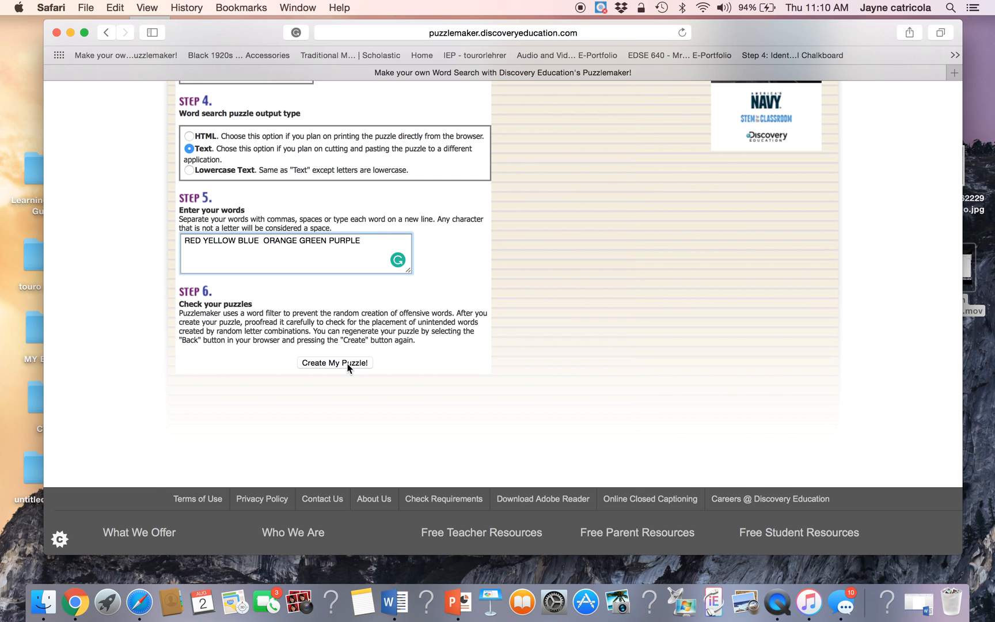
- Create the COLOR WORDS puzzle, then cancel the print dialog without printing
{"action": "left_click", "coordinate": [334, 363]}
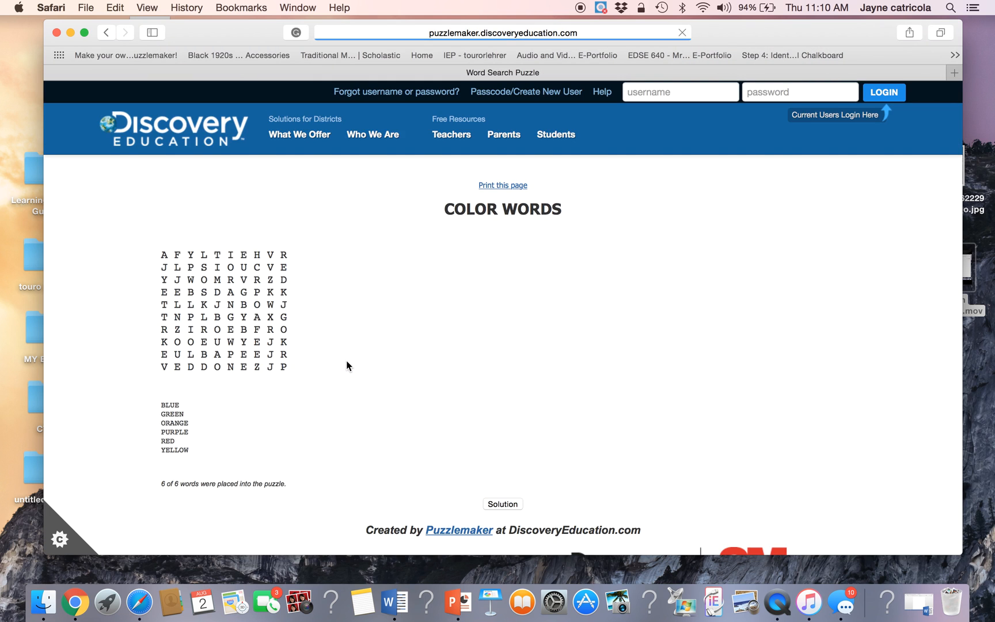
{"action": "scroll", "scroll_direction": "down", "scroll_amount": 3}
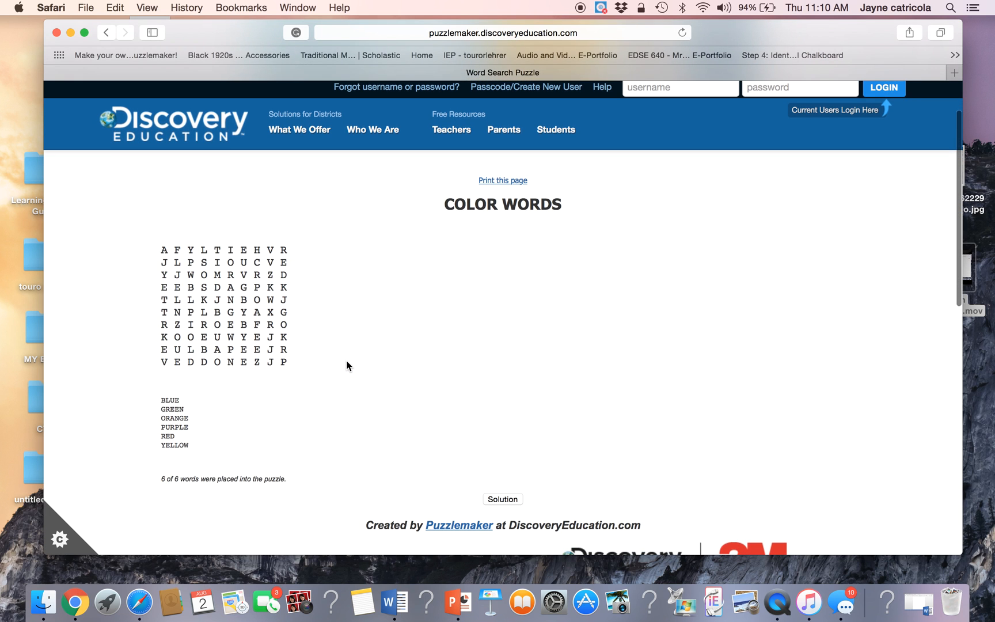
{"action": "scroll", "scroll_direction": "up", "scroll_amount": 3}
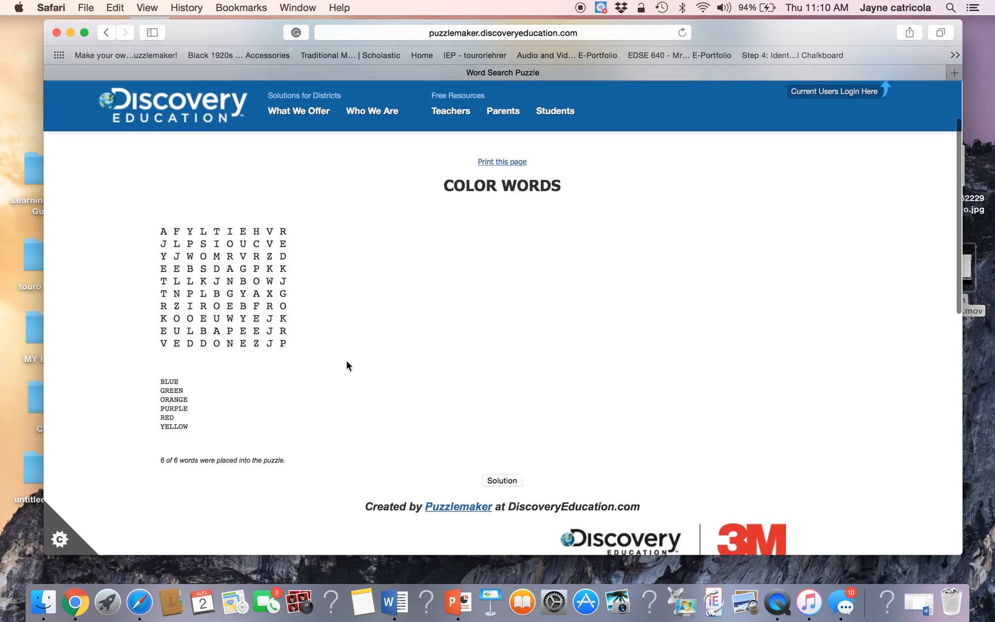
{"action": "left_click", "coordinate": [501, 161]}
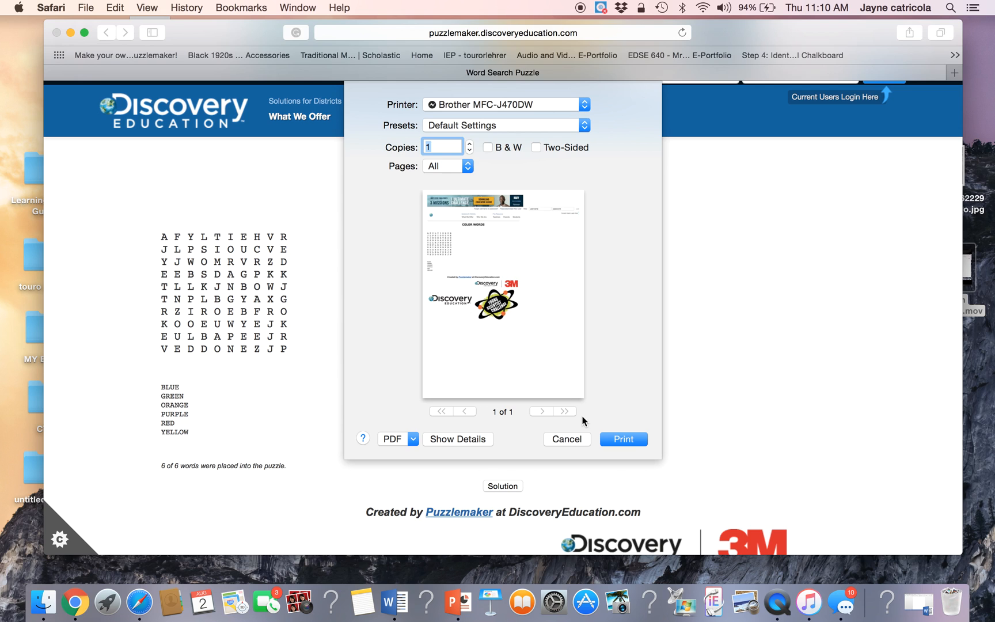
{"action": "left_click", "coordinate": [566, 439]}
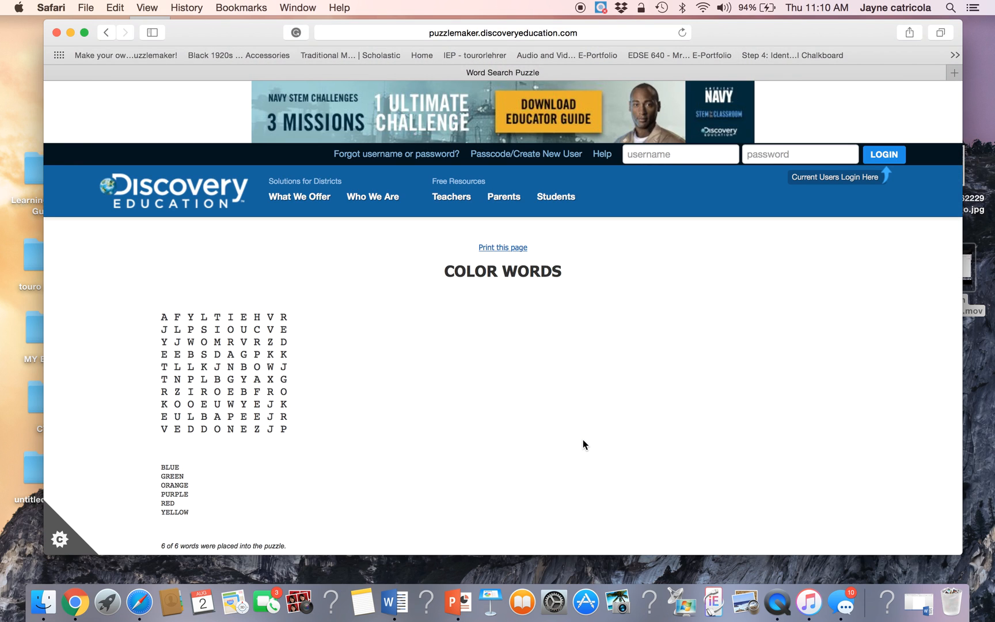
{"action": "mouse_move", "coordinate": [719, 536]}
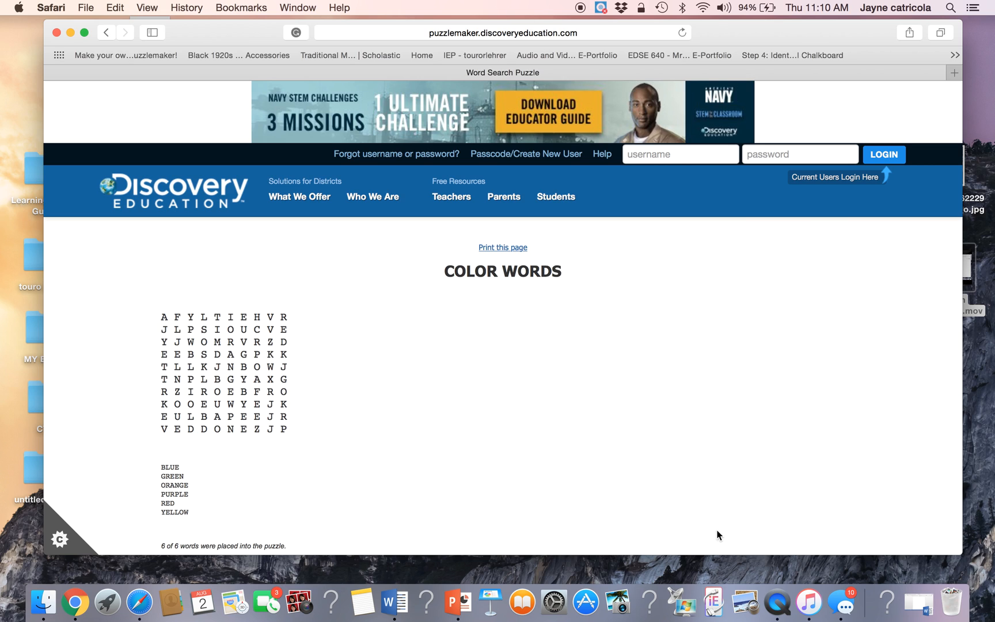
{"action": "mouse_move", "coordinate": [914, 601]}
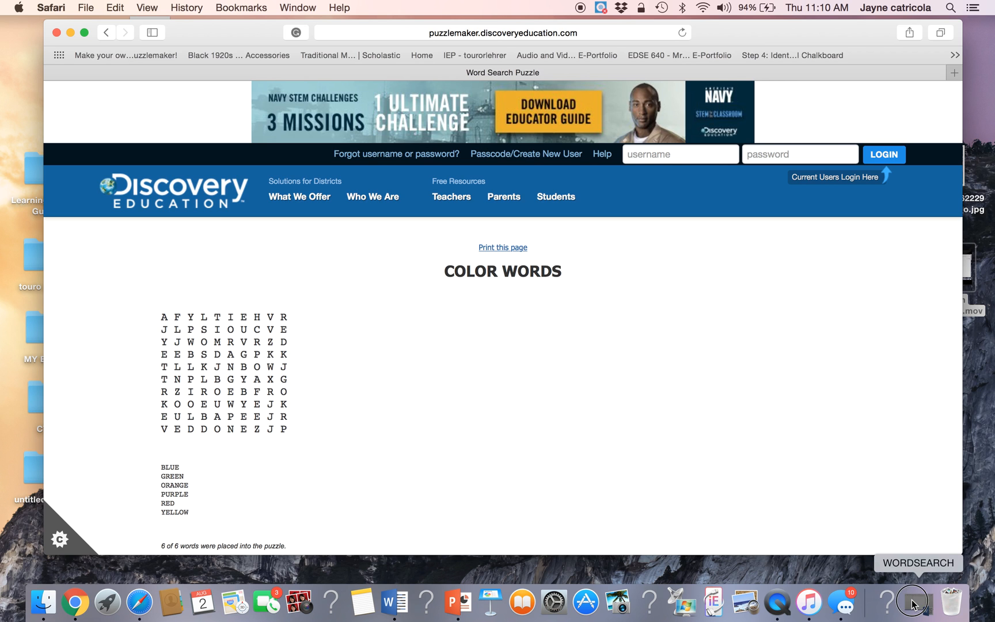
- Select the COLOR WORDS letter grid in Safari and copy it via Edit > Copy
{"action": "left_click", "coordinate": [407, 600]}
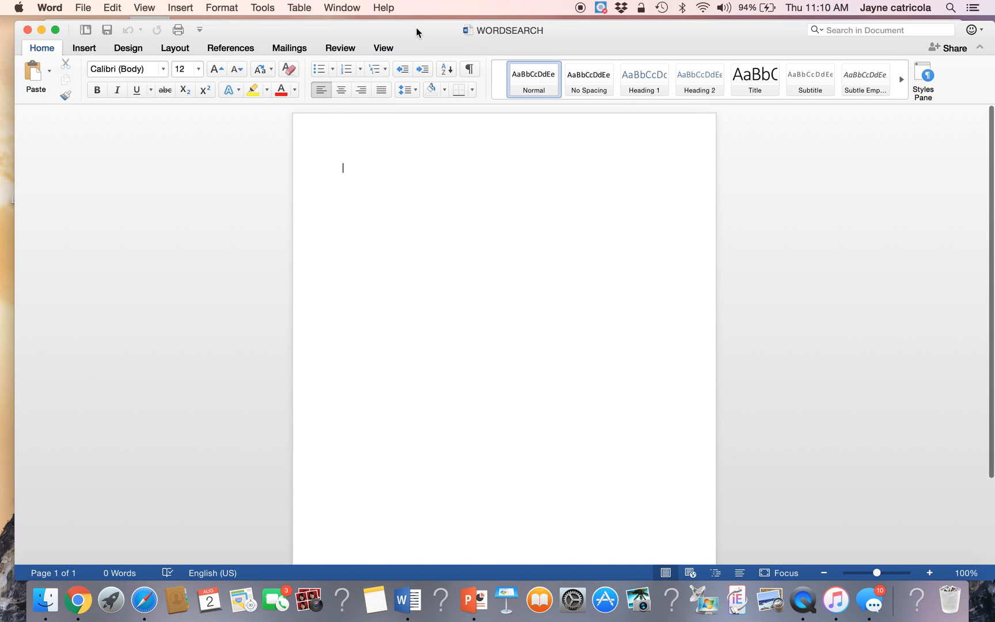
{"action": "left_click_drag", "start_coordinate": [418, 30], "coordinate": [545, 30]}
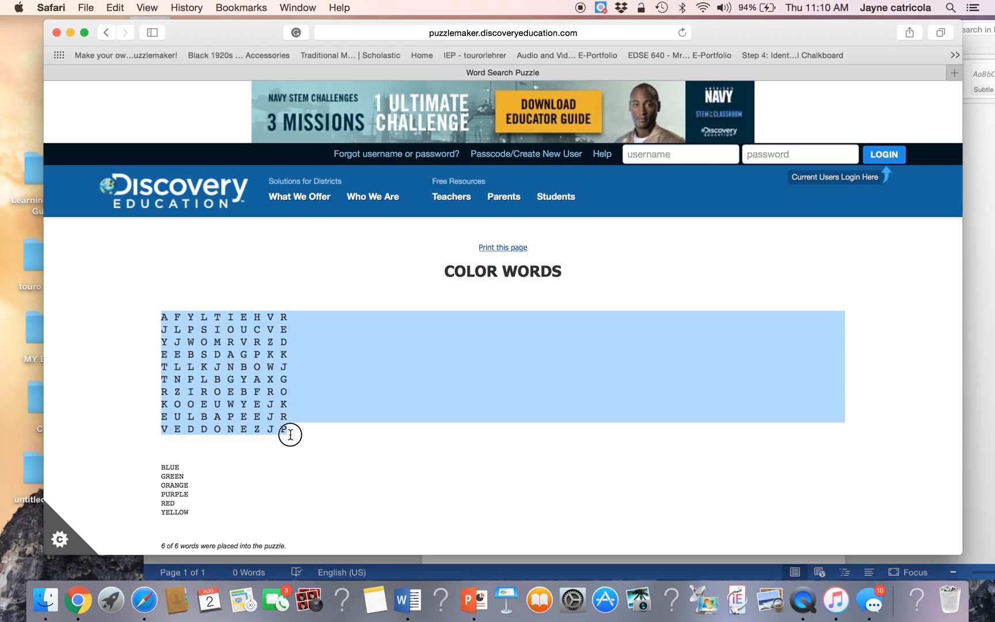
{"action": "left_click", "coordinate": [115, 8]}
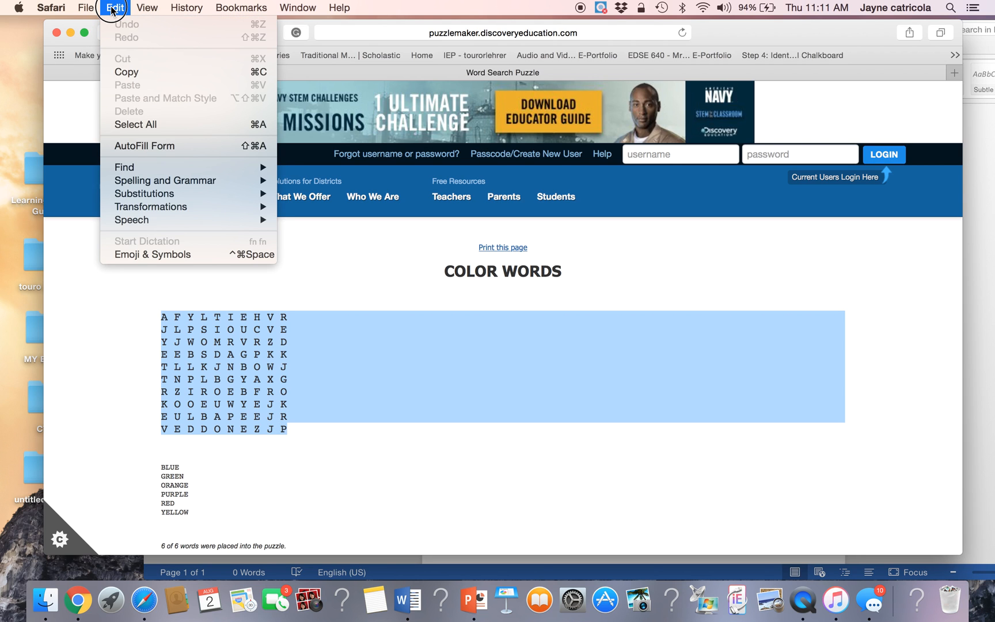
{"action": "mouse_move", "coordinate": [126, 72]}
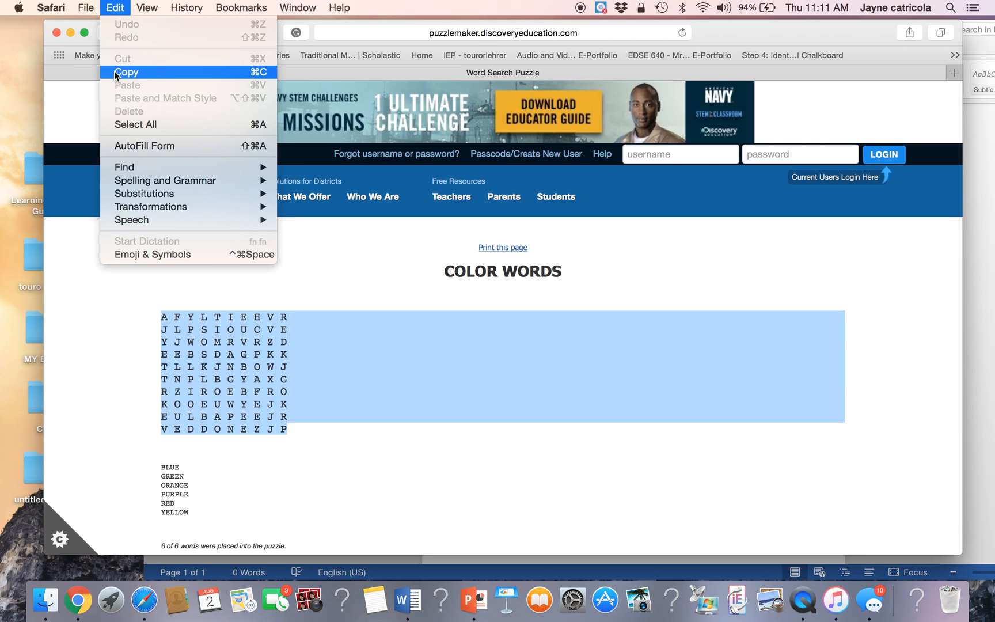
{"action": "left_click", "coordinate": [311, 312]}
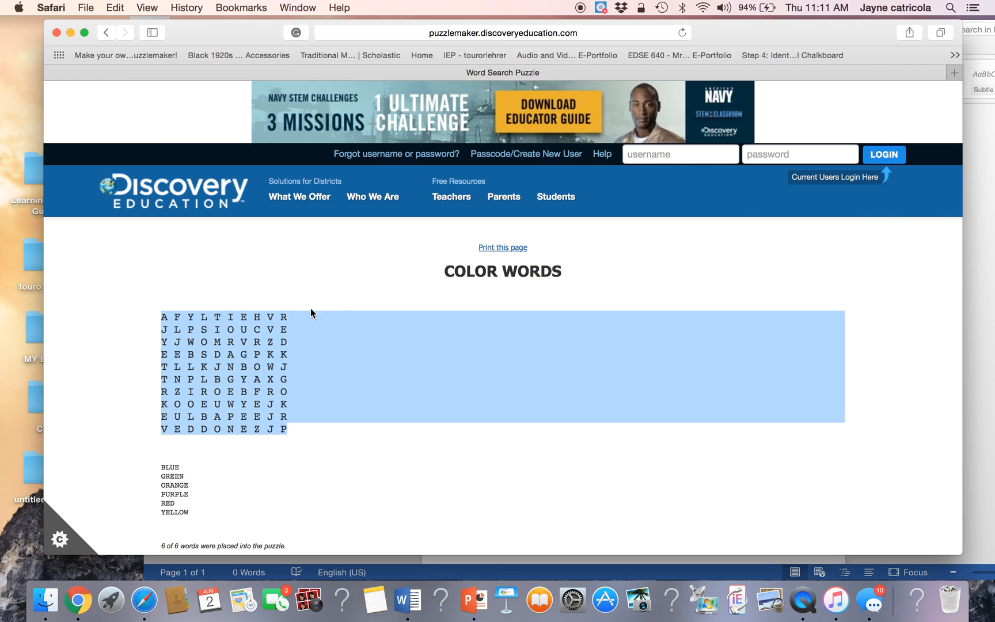
- Draw a large text box in WORDSEARCH and paste the letter grid into it
{"action": "left_click", "coordinate": [408, 600]}
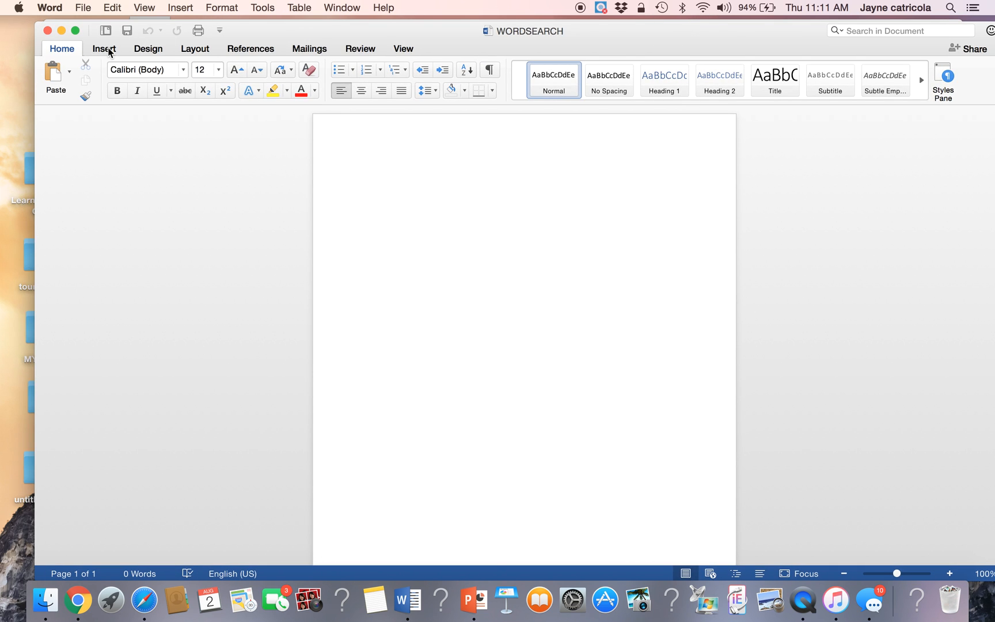
{"action": "left_click", "coordinate": [104, 48]}
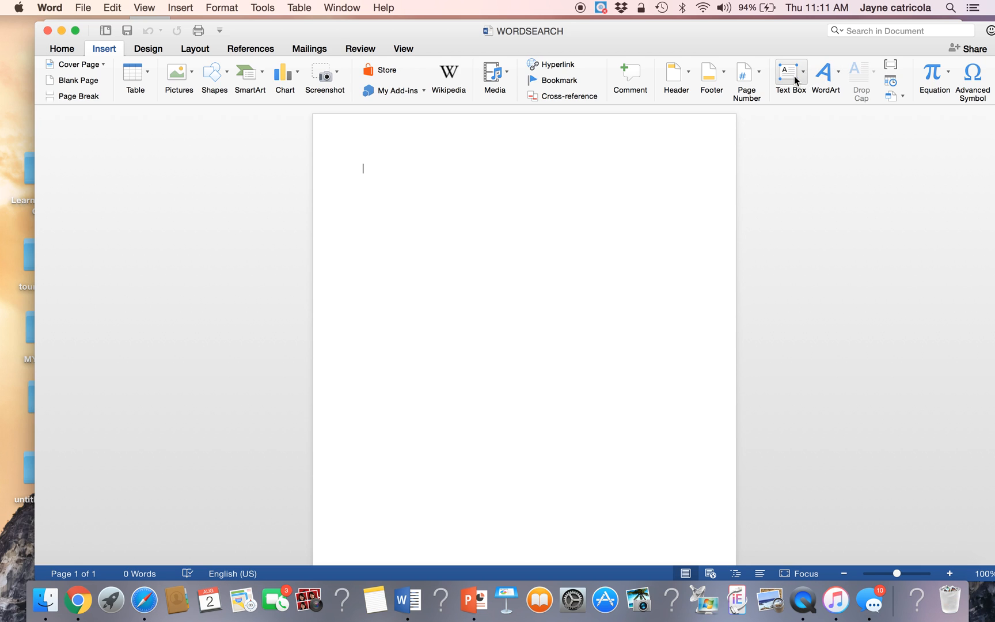
{"action": "left_click", "coordinate": [790, 76]}
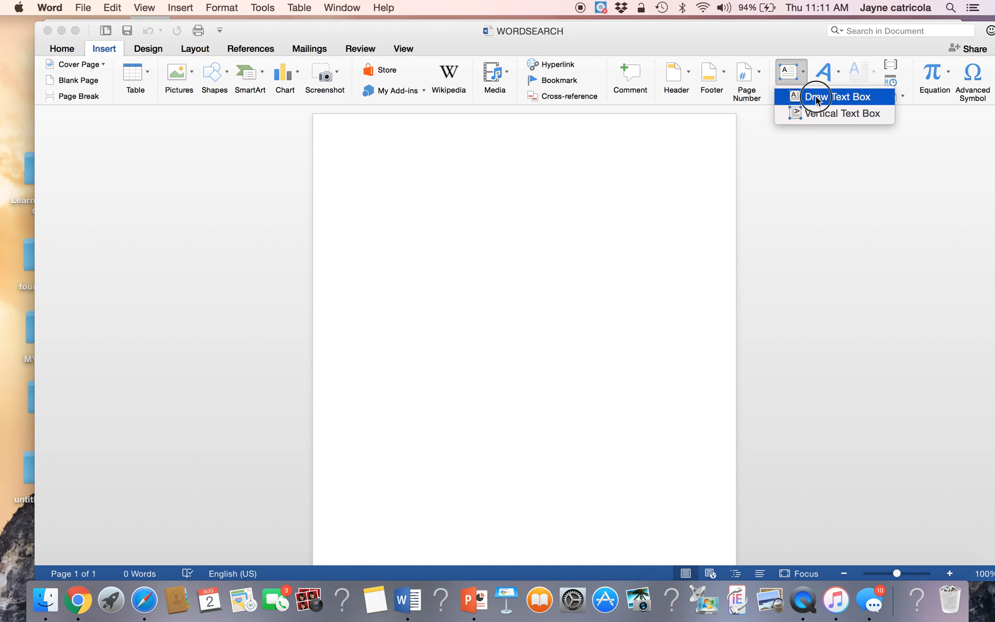
{"action": "left_click", "coordinate": [838, 96]}
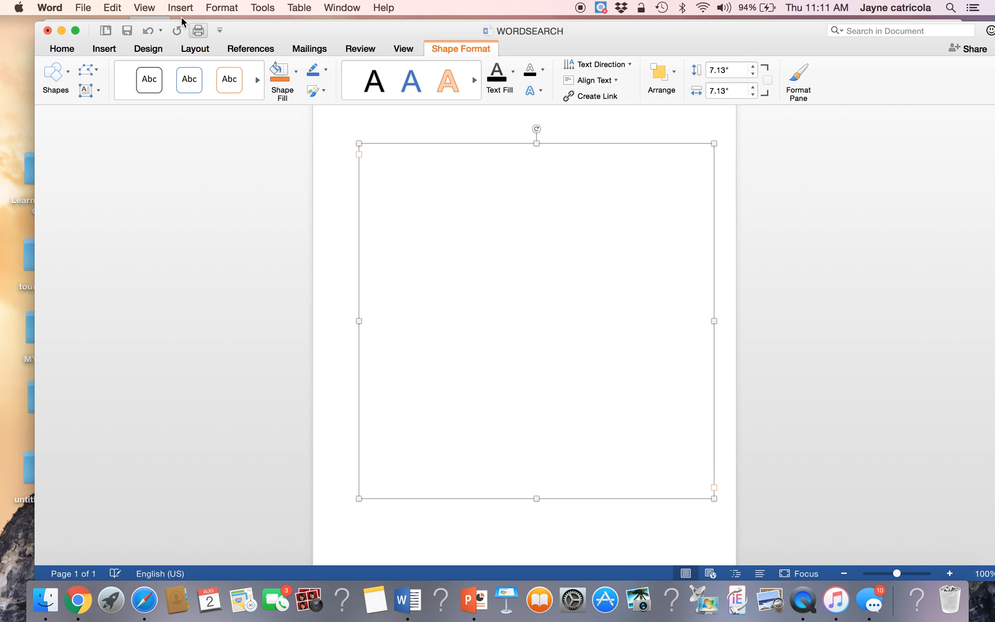
{"action": "left_click", "coordinate": [111, 7]}
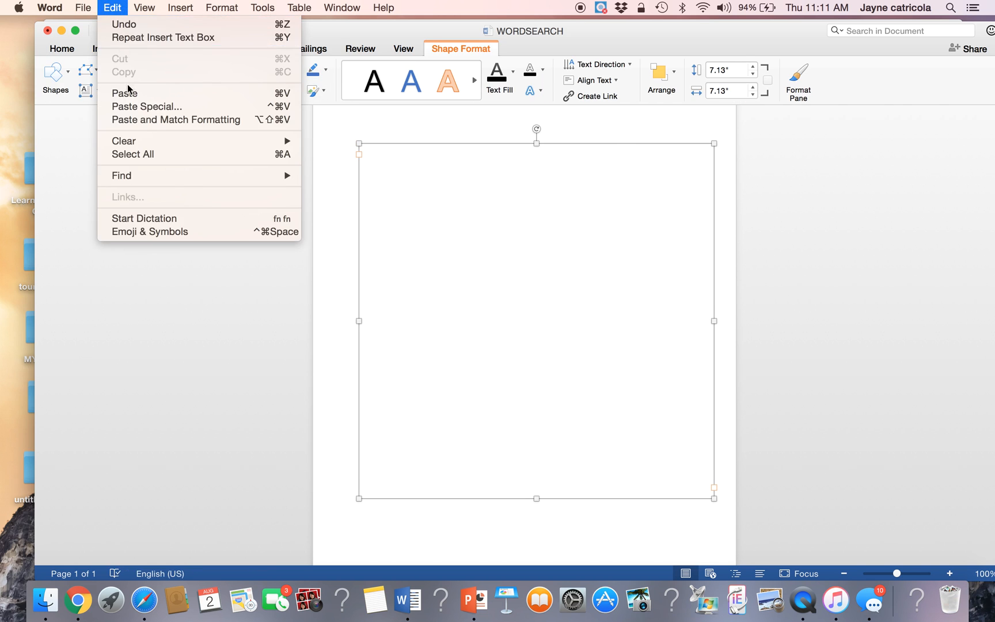
{"action": "left_click", "coordinate": [126, 92]}
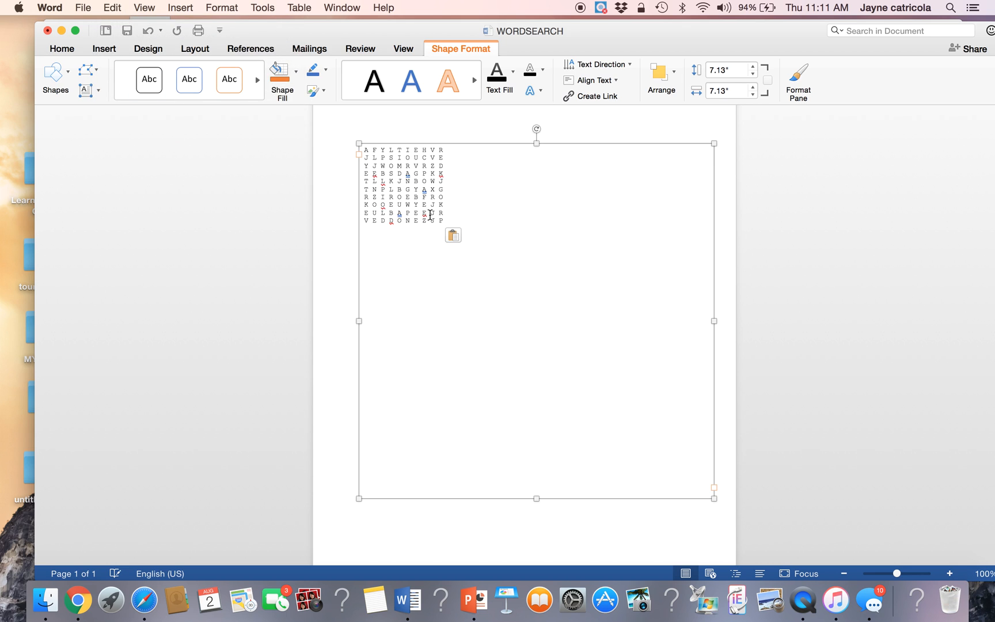
{"action": "left_click", "coordinate": [366, 151]}
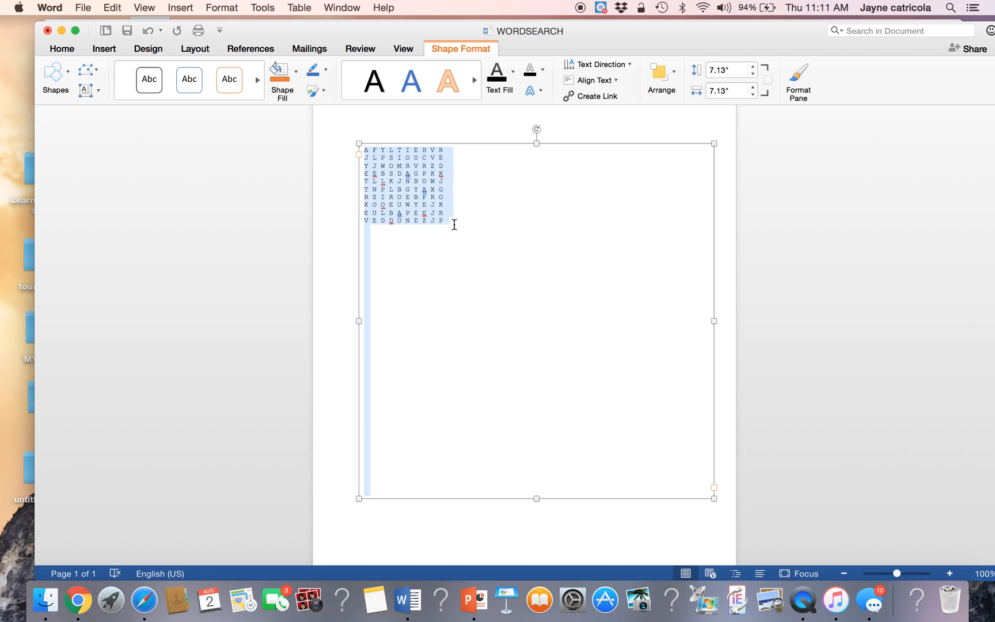
- Set the pasted grid letters to 36-point type from the Home font size list
{"action": "left_click", "coordinate": [61, 48]}
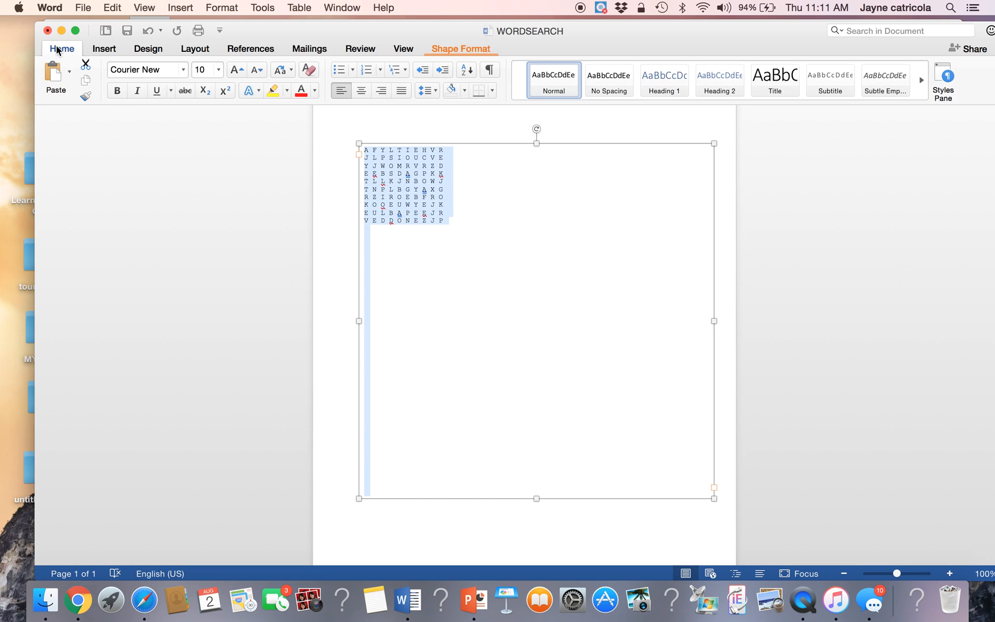
{"action": "left_click", "coordinate": [219, 70]}
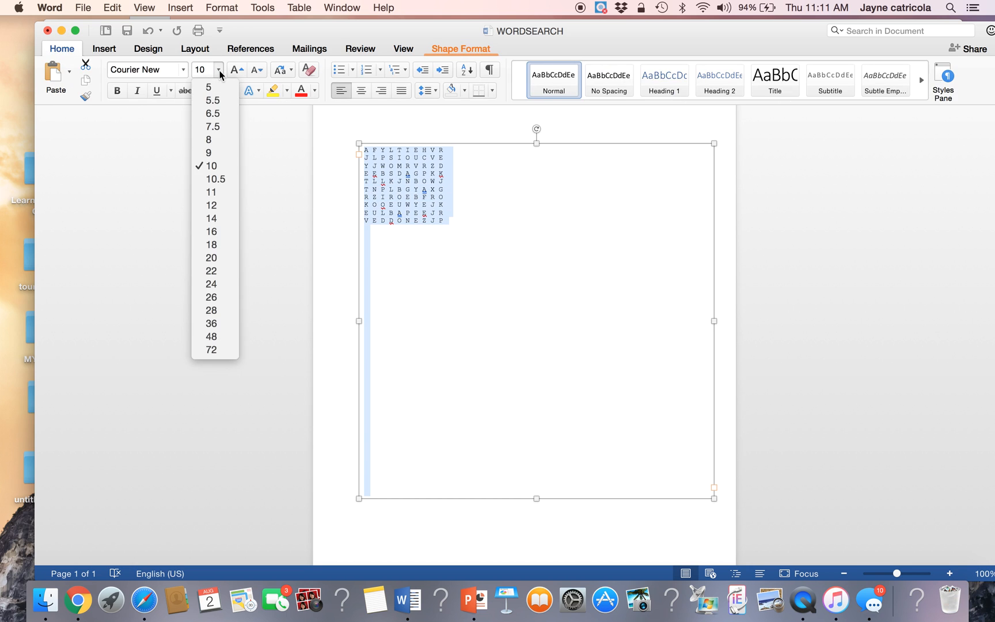
{"action": "mouse_move", "coordinate": [211, 324]}
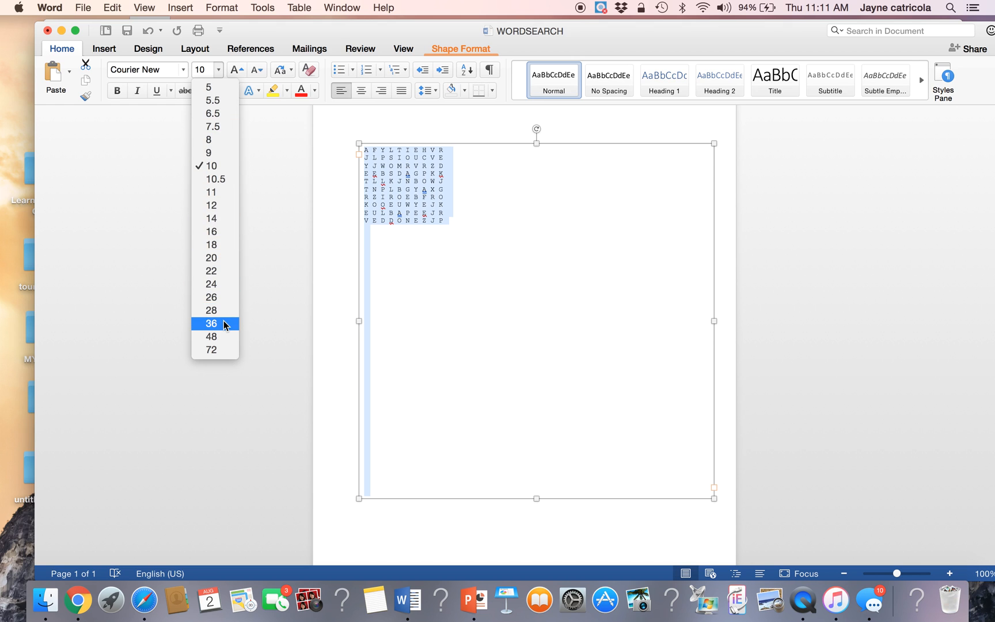
{"action": "left_click", "coordinate": [211, 324]}
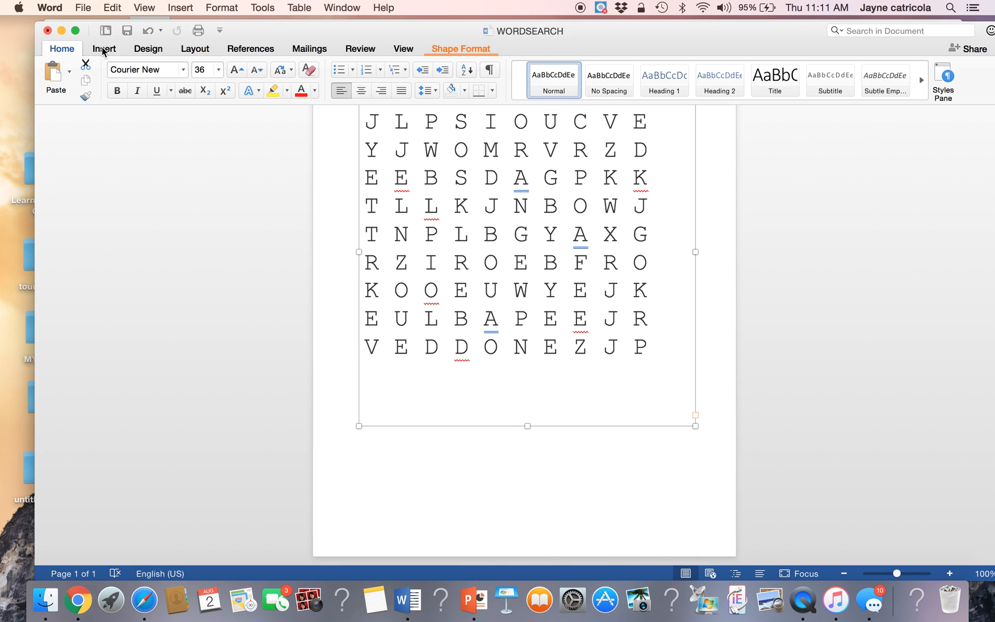
{"action": "left_click", "coordinate": [104, 48]}
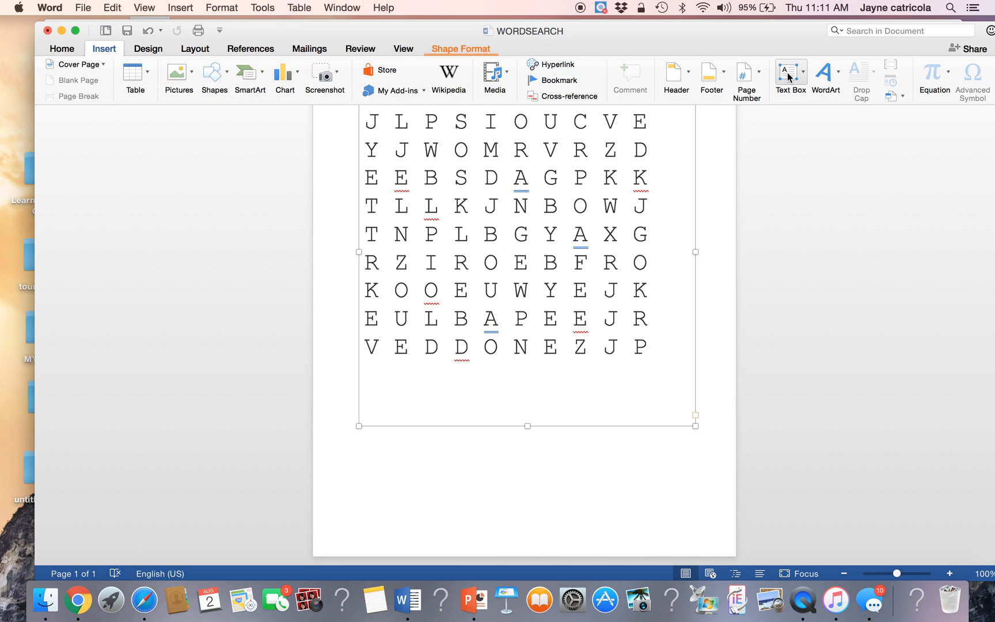
- Add a text box below the grid reading RED YELLOW BLUE GREEN ORANGE VILOET
{"action": "left_click", "coordinate": [789, 74]}
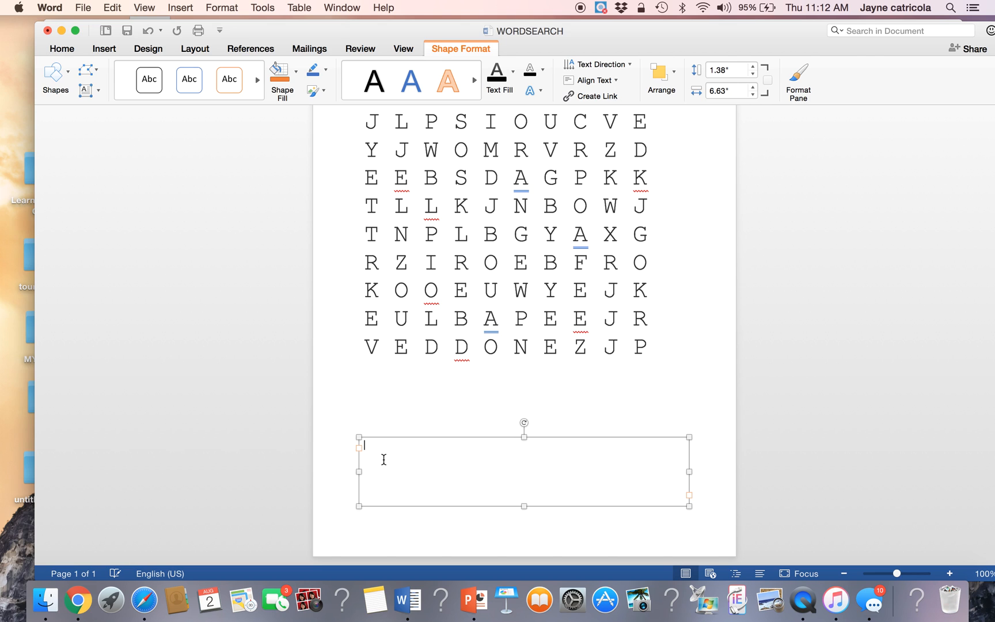
{"action": "mouse_move", "coordinate": [77, 284]}
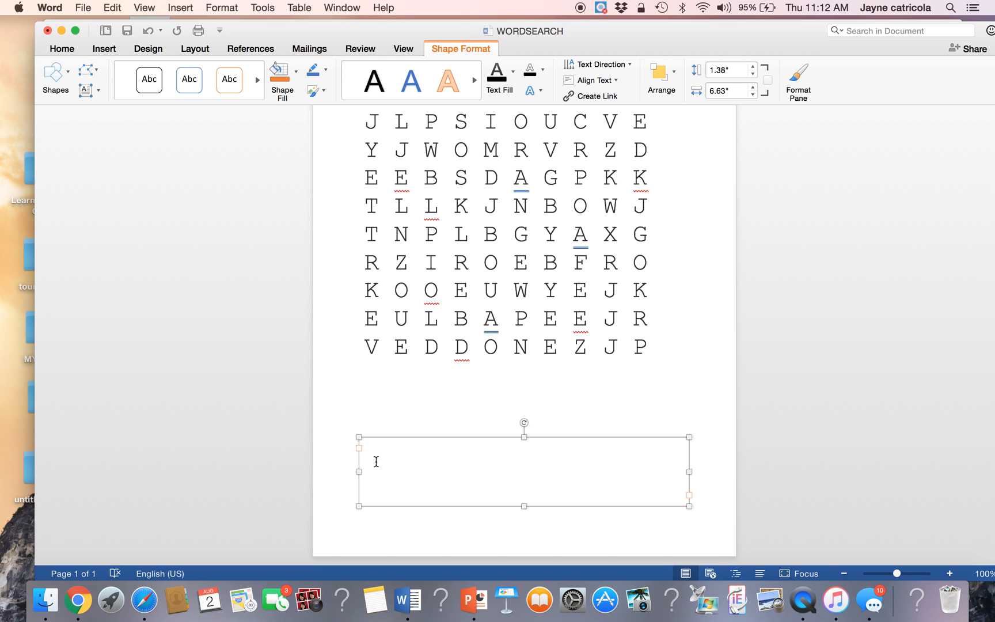
{"action": "type", "text": "RED"}
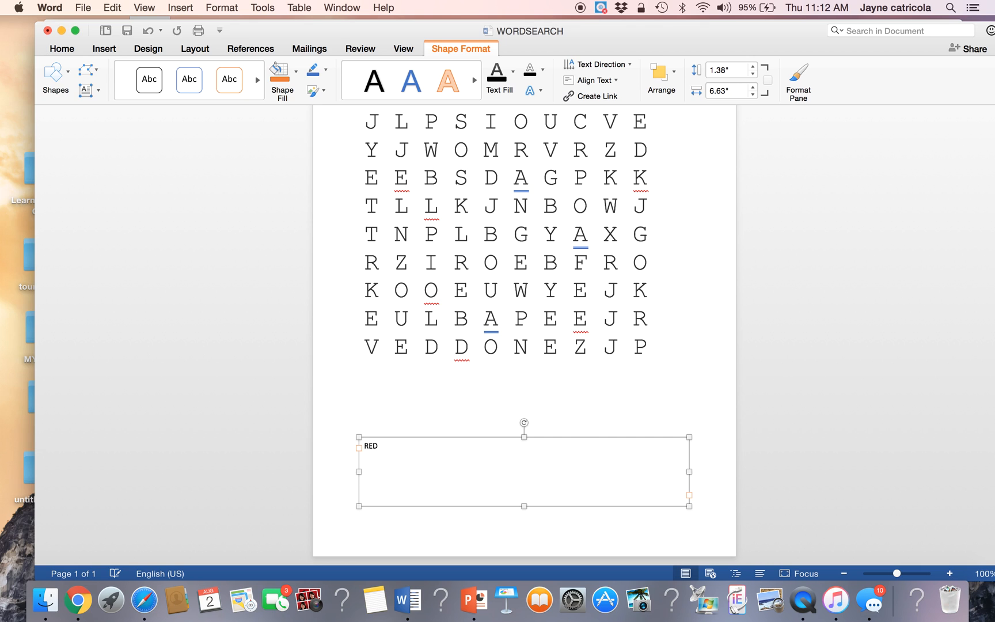
{"action": "type", "text": "YELL"}
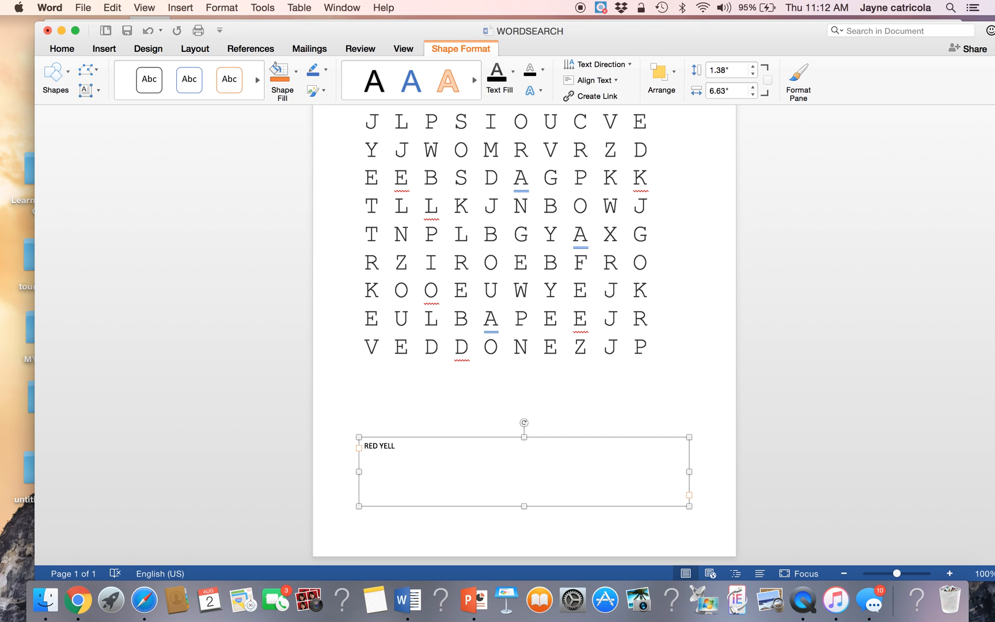
{"action": "type", "text": "OW B"}
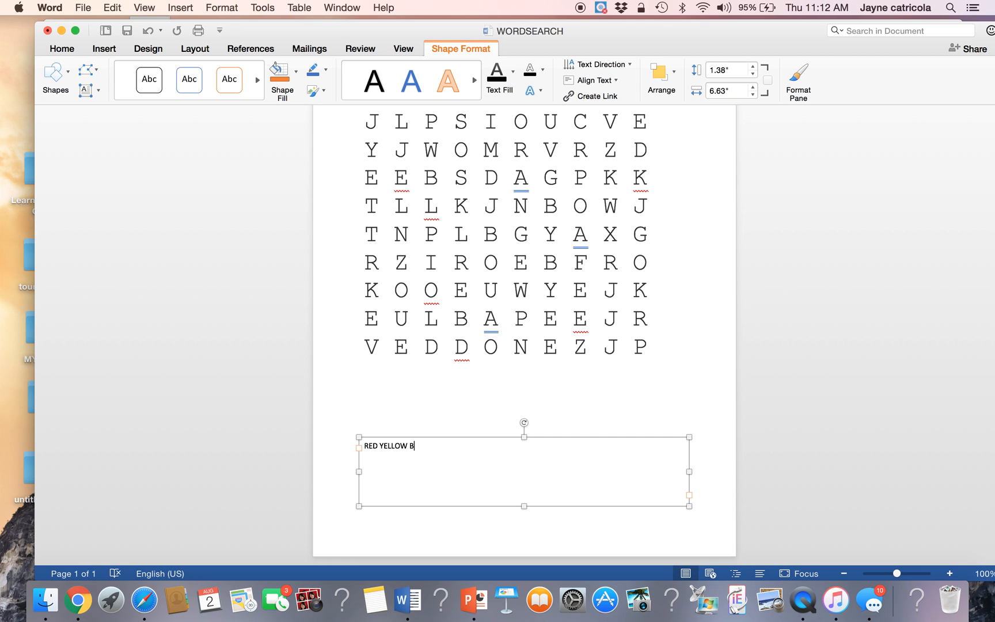
{"action": "type", "text": "LUE G"}
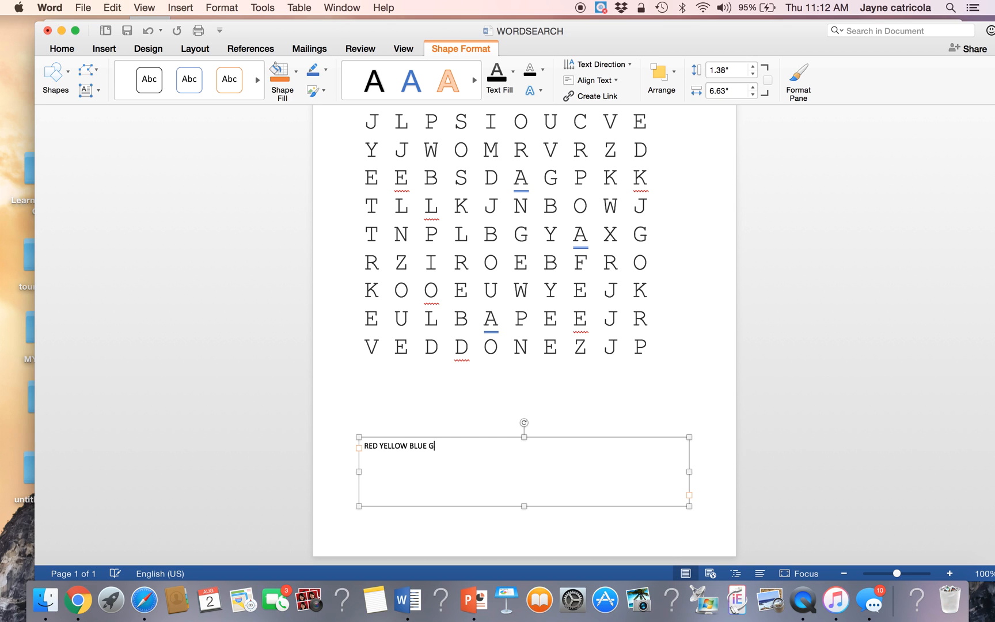
{"action": "type", "text": "REEN OR"}
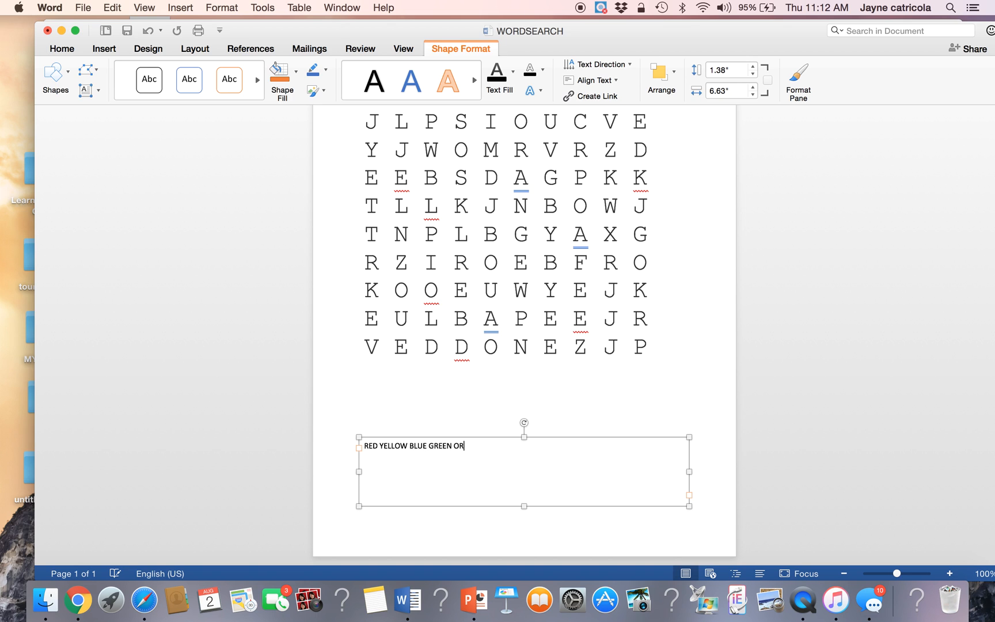
{"action": "type", "text": "ANGE V"}
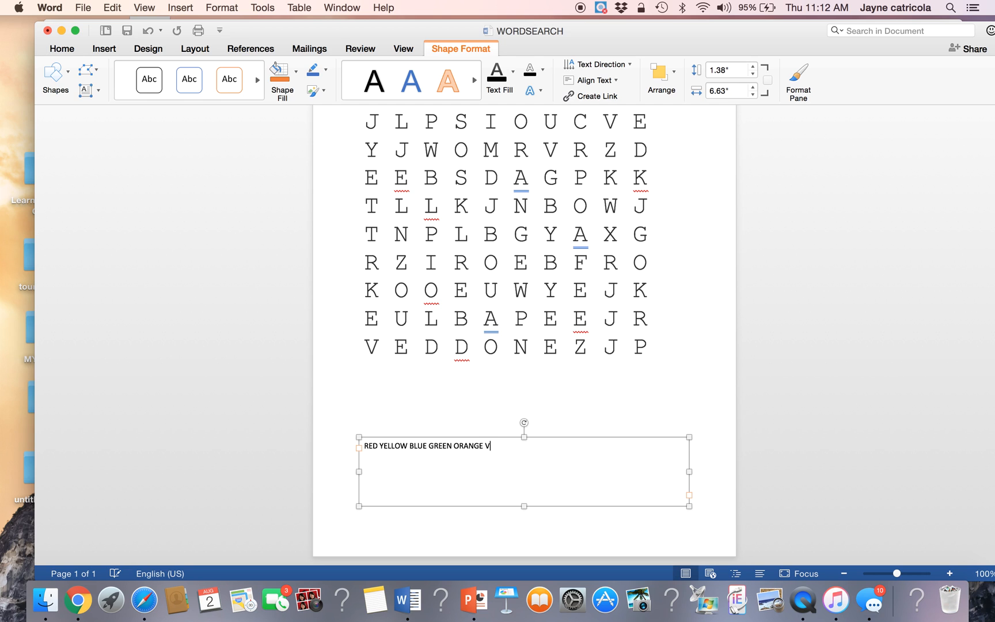
{"action": "type", "text": "ILOET"}
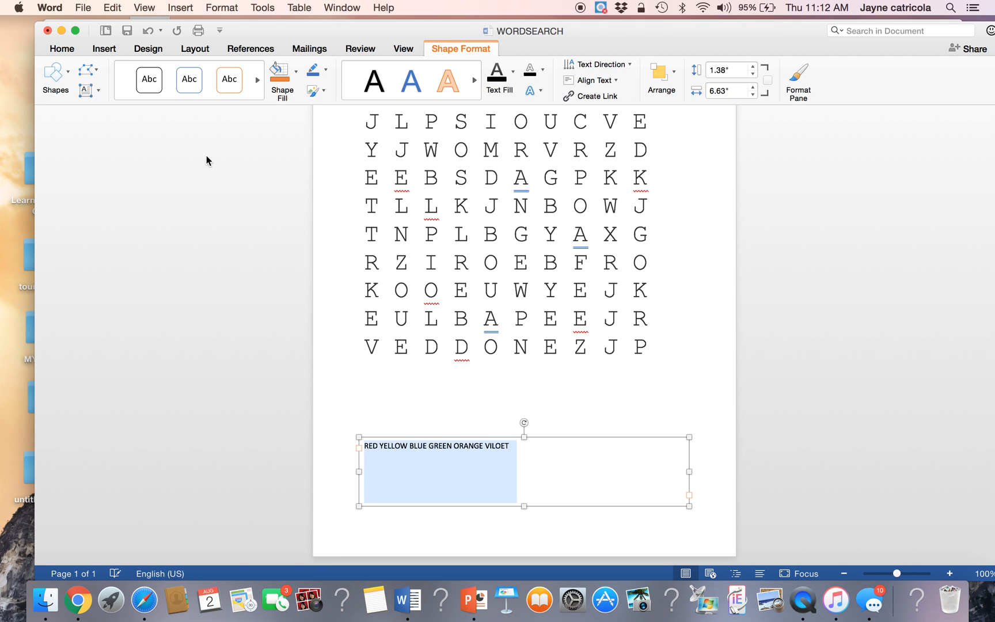
- Enlarge the word list to 28-point type and space the colour words apart across the page
{"action": "left_click", "coordinate": [61, 48]}
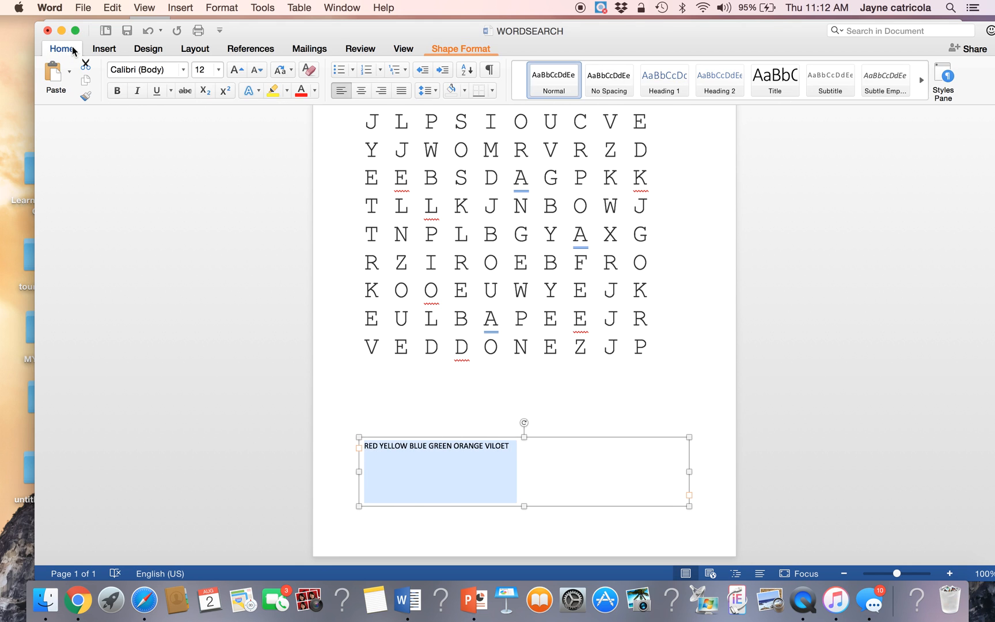
{"action": "left_click", "coordinate": [219, 69]}
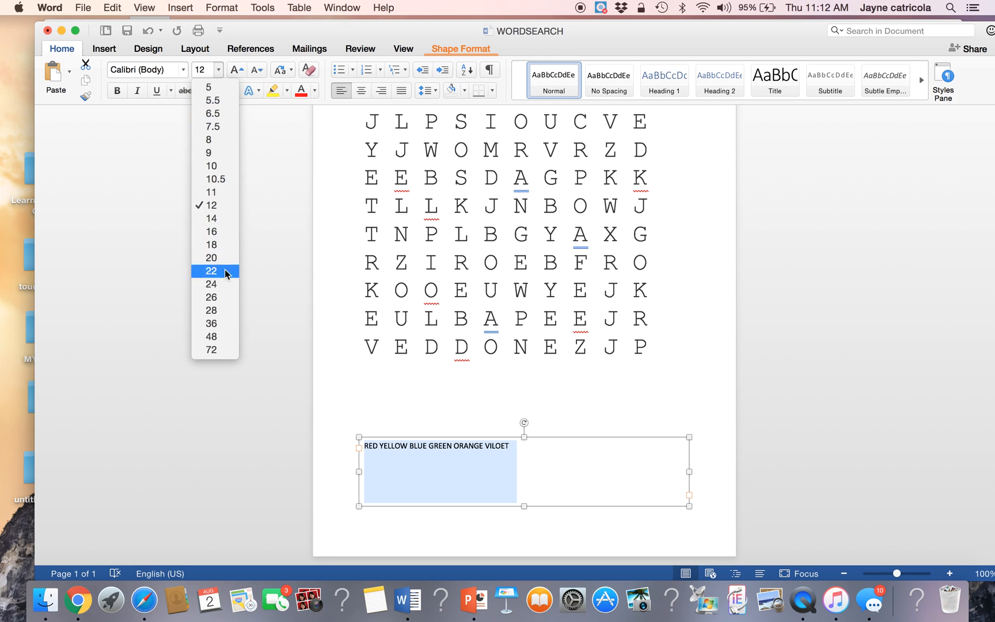
{"action": "left_click", "coordinate": [211, 310]}
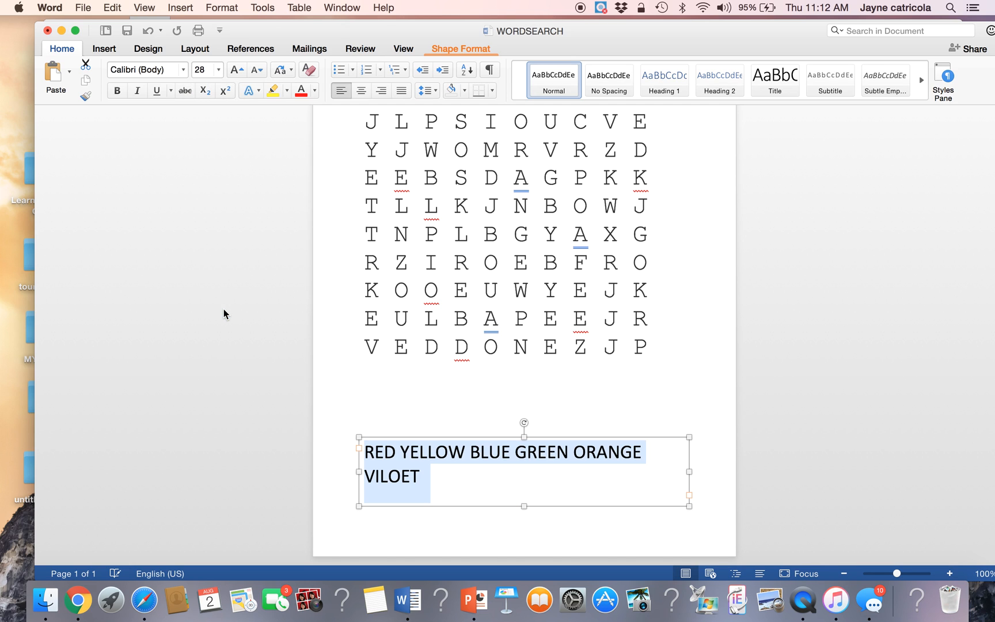
{"action": "left_click", "coordinate": [472, 452]}
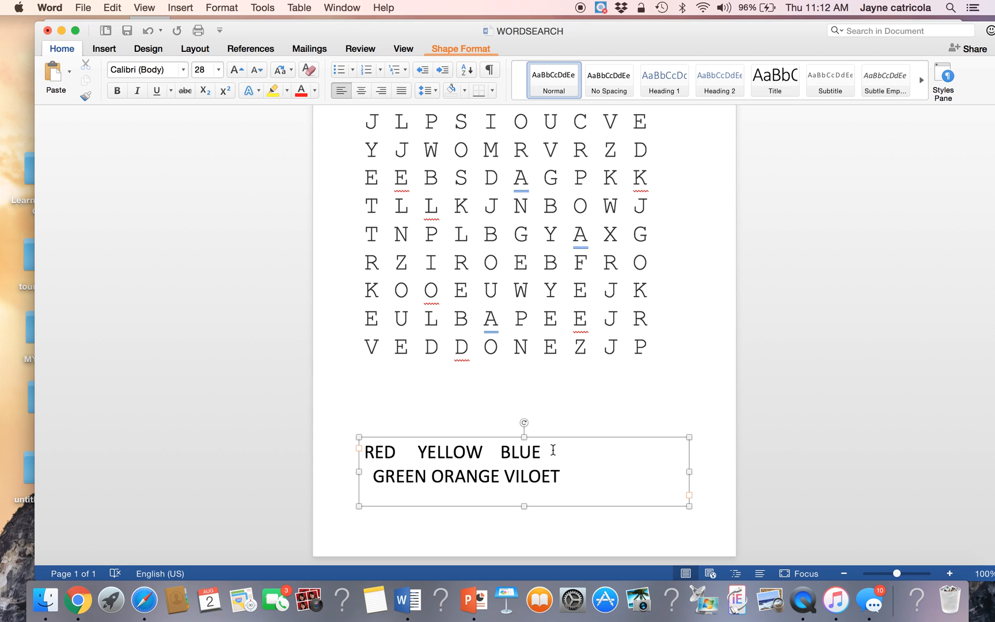
{"action": "left_click", "coordinate": [550, 451]}
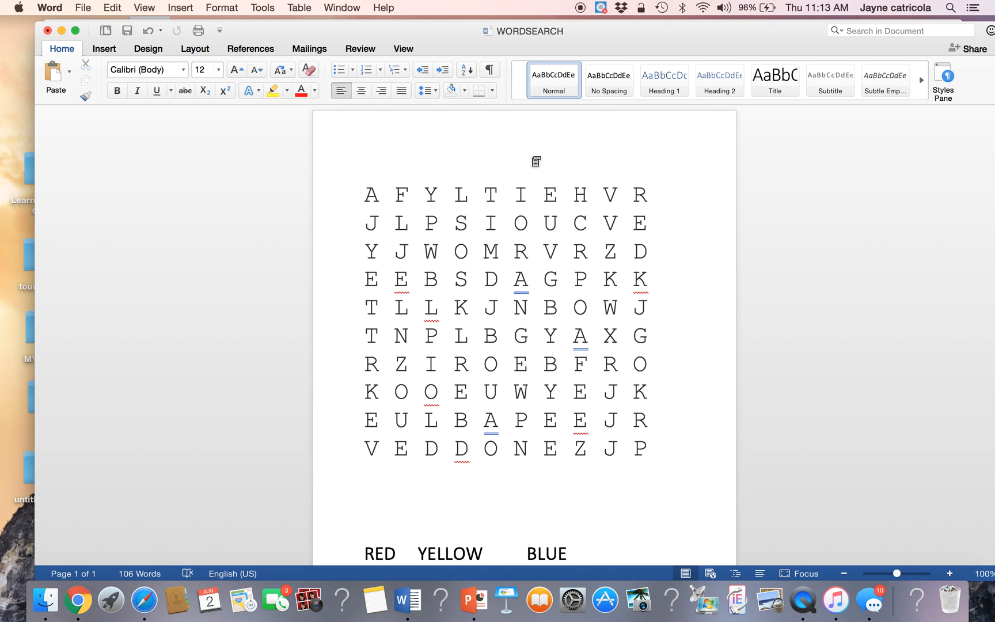
- Type the heading COLOR WORD SEARCH above the letter grid
{"action": "type", "text": "col"}
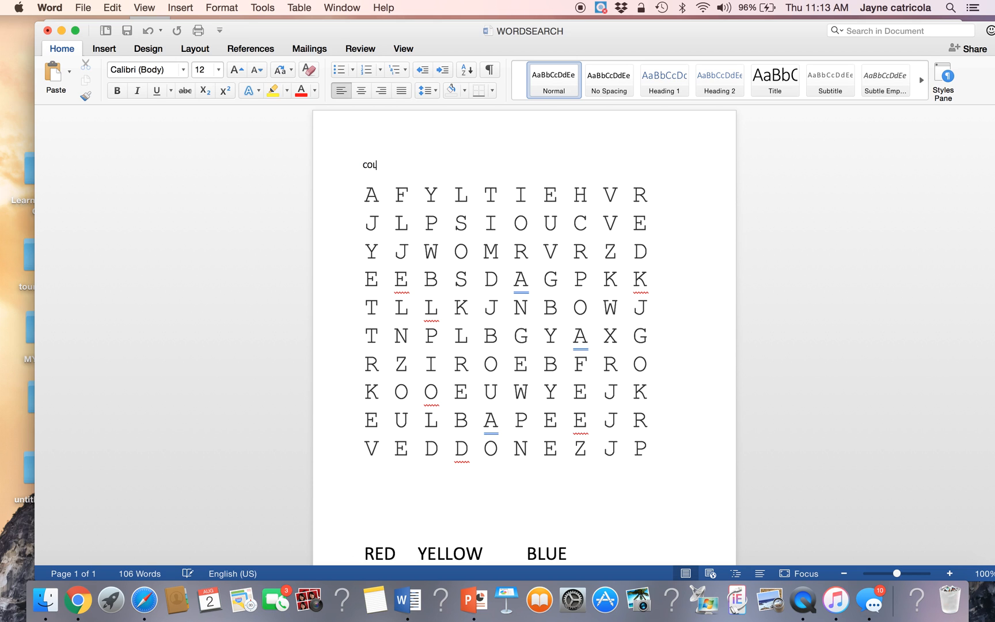
{"action": "type", "text": "COLOR WORD"}
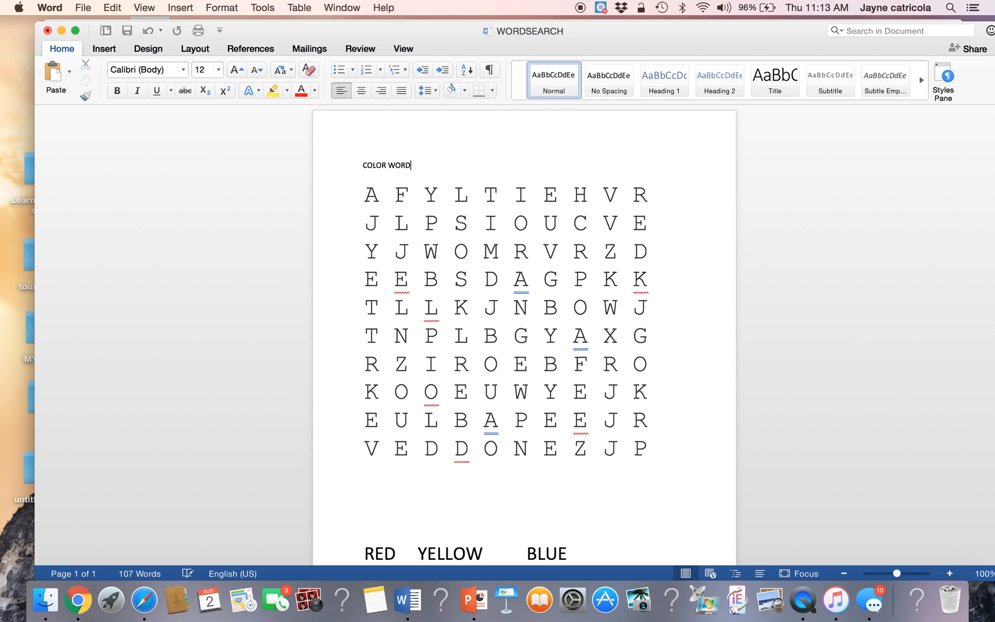
{"action": "type", "text": "SEARCH"}
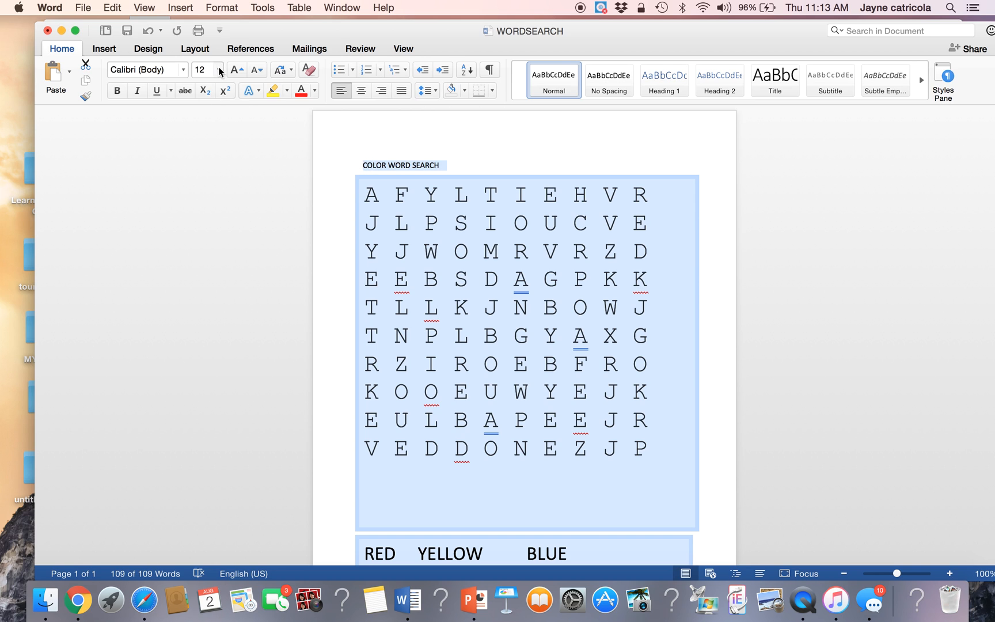
- Select the new title line and give it a larger font size
{"action": "left_click", "coordinate": [220, 71]}
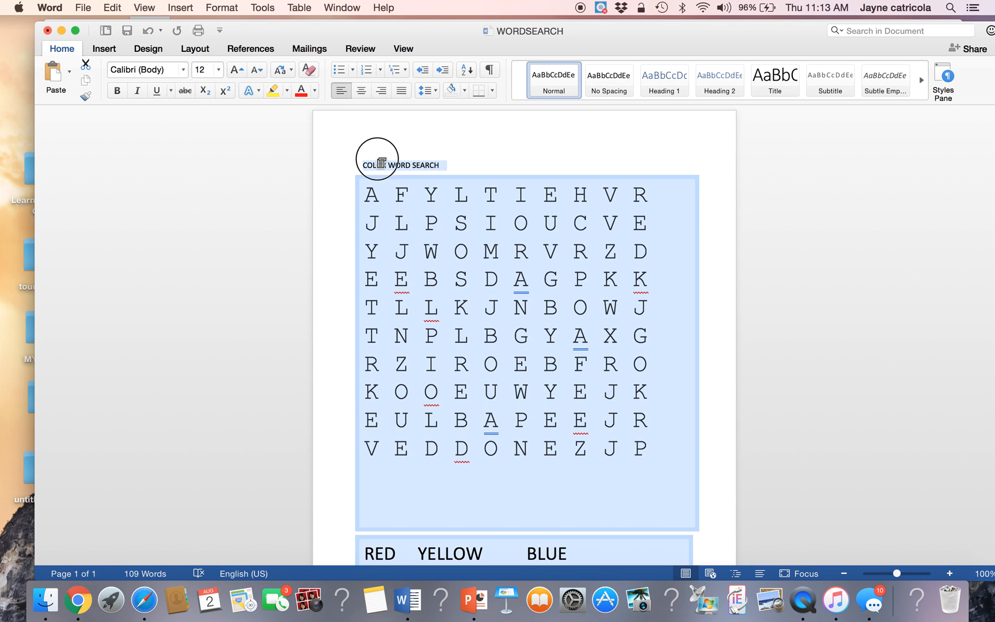
{"action": "mouse_move", "coordinate": [433, 158]}
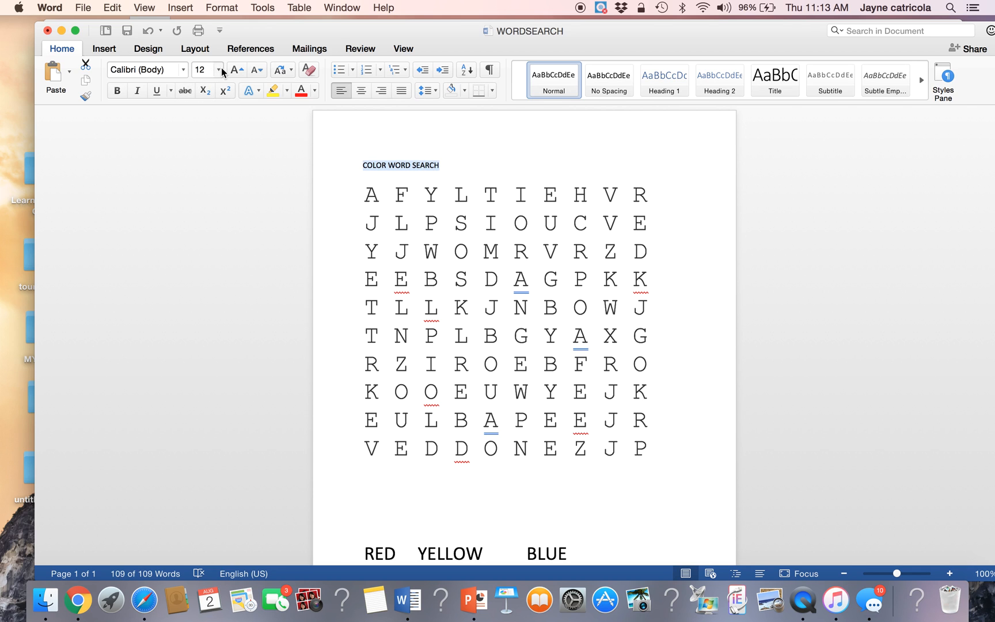
{"action": "left_click", "coordinate": [218, 70]}
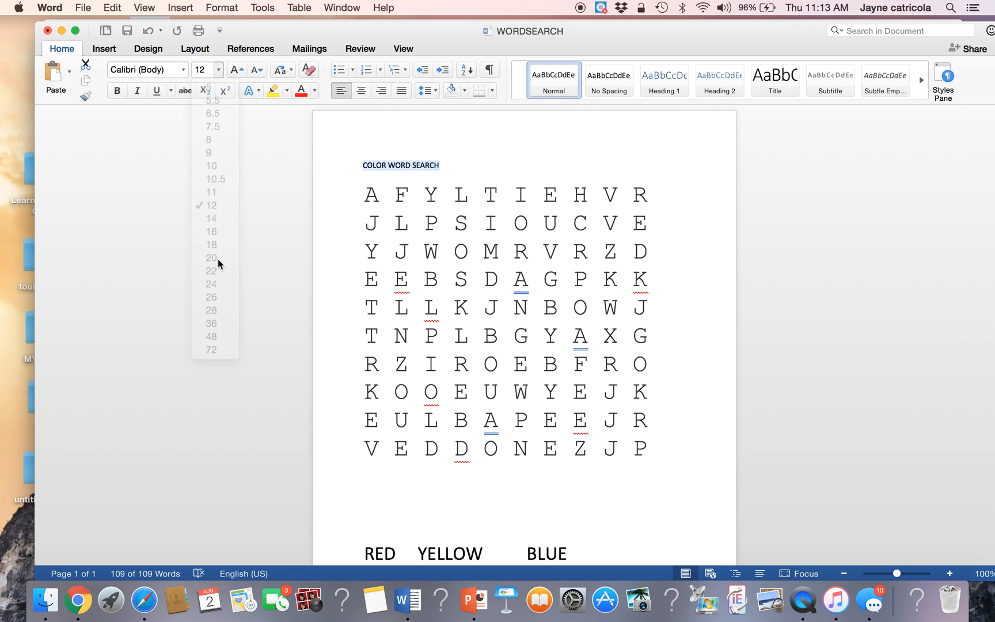
{"action": "left_click", "coordinate": [210, 258]}
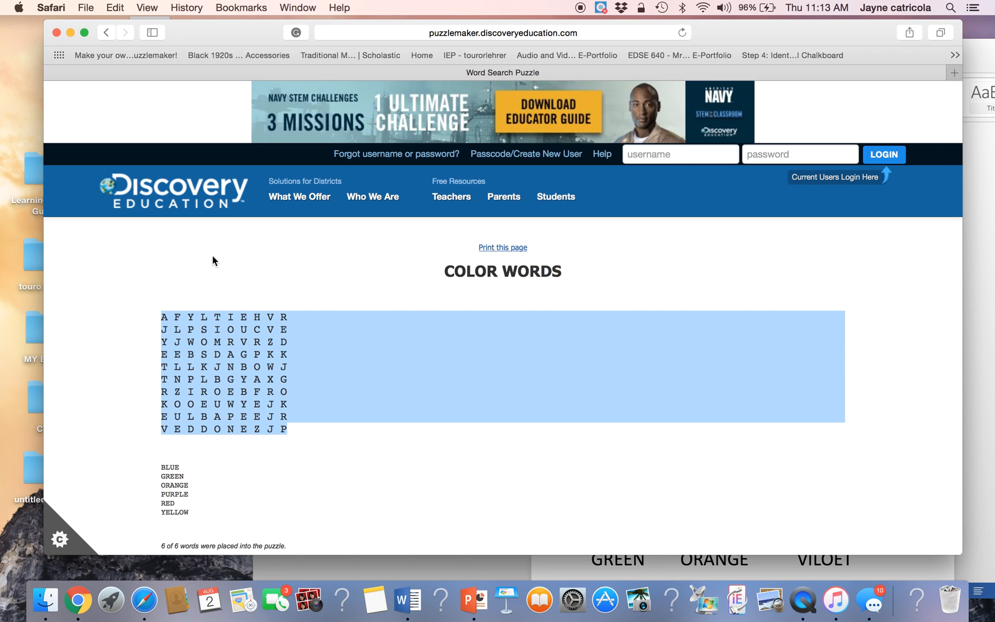
- Scroll up the page to view the enlarged, bold, underlined COLOR WORD SEARCH title
{"action": "scroll", "scroll_direction": "up", "scroll_amount": 3}
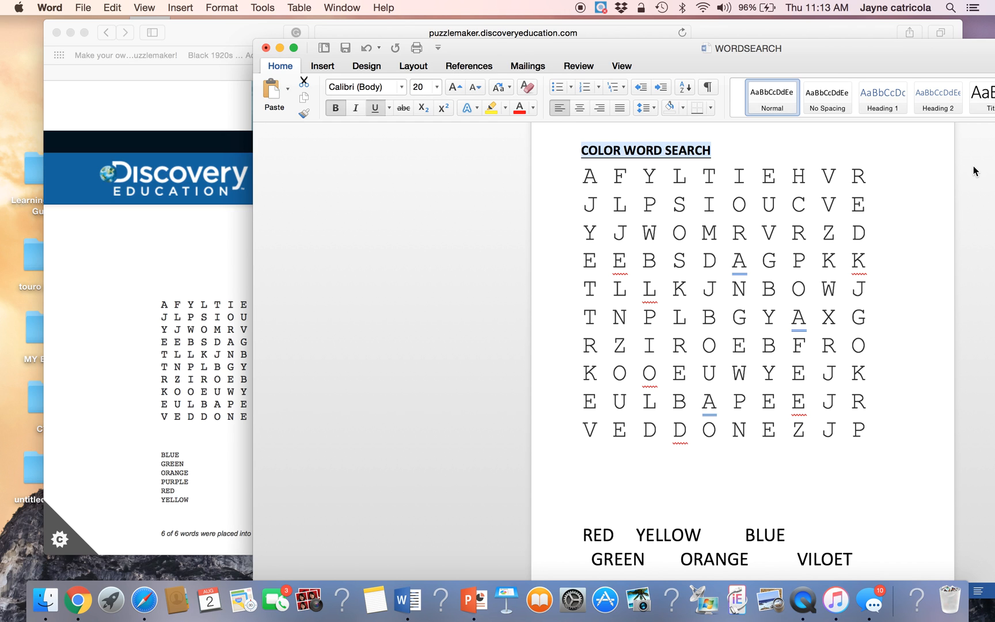
{"action": "scroll", "scroll_direction": "up", "scroll_amount": 3}
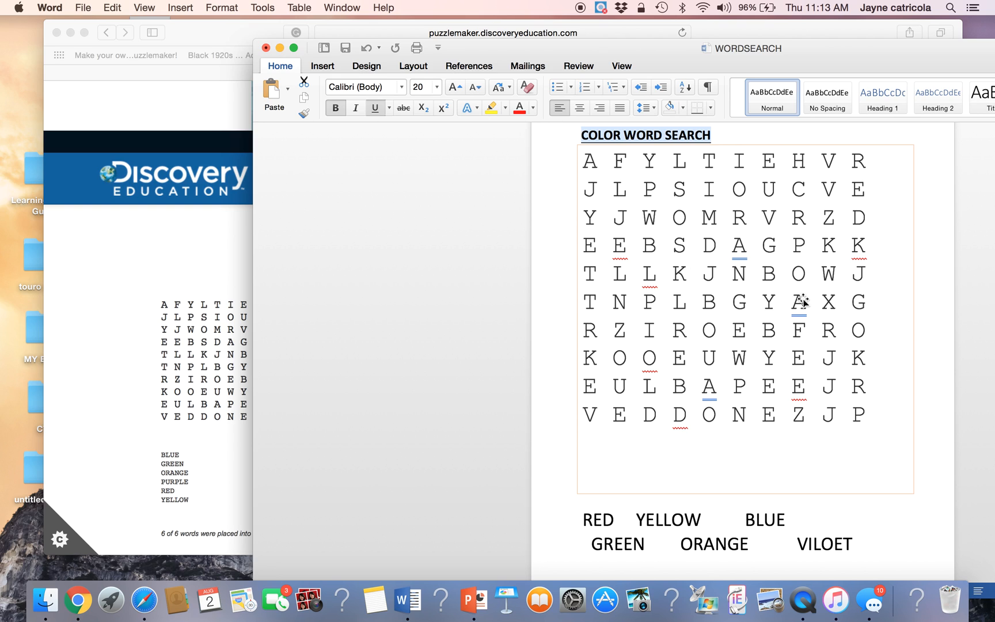
{"action": "mouse_move", "coordinate": [868, 242]}
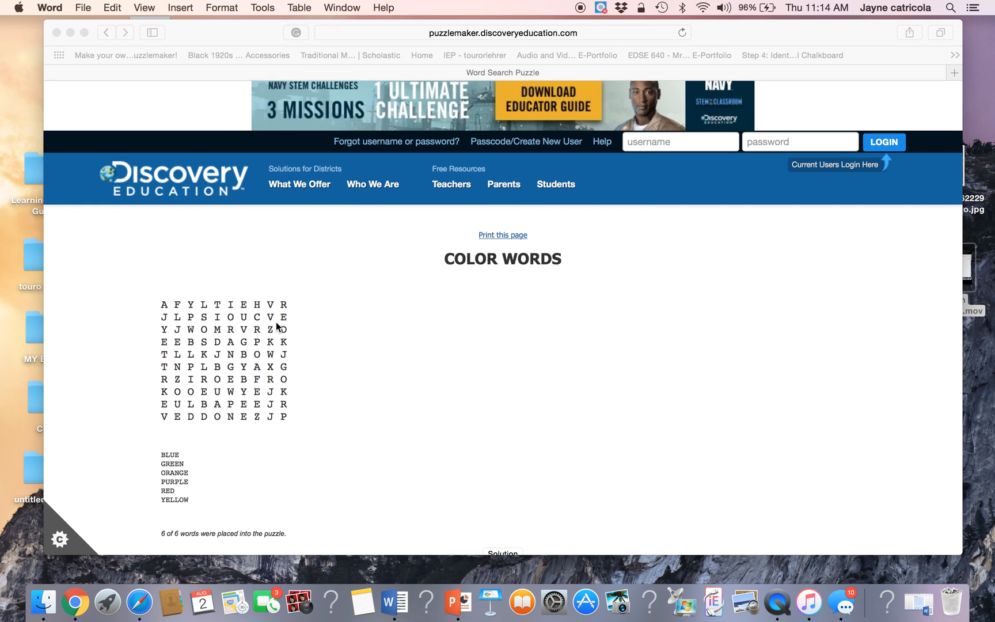
{"action": "scroll", "scroll_direction": "down", "scroll_amount": 3}
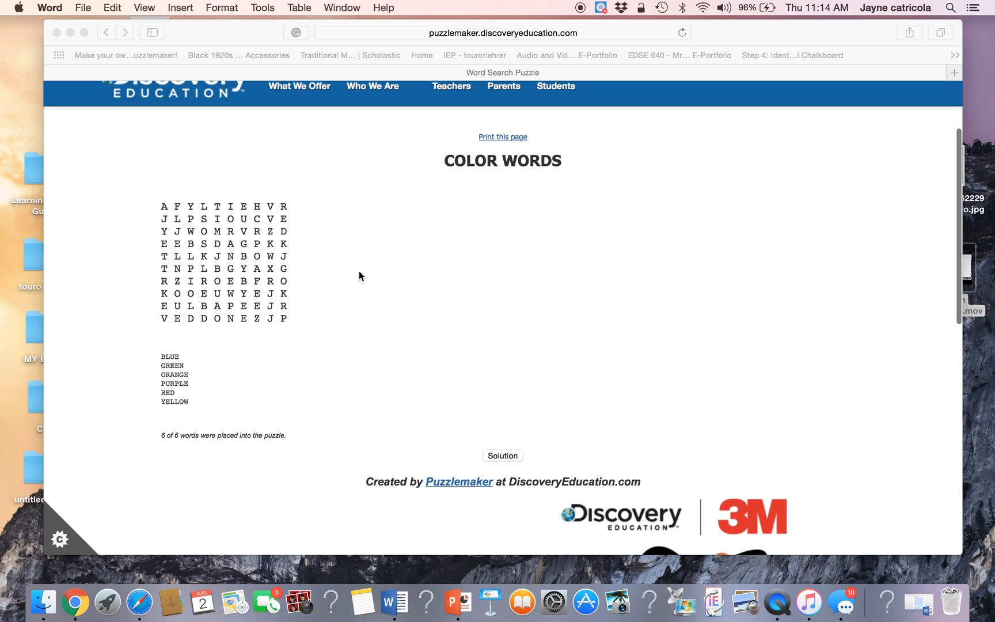
{"action": "scroll", "scroll_direction": "up", "scroll_amount": 3}
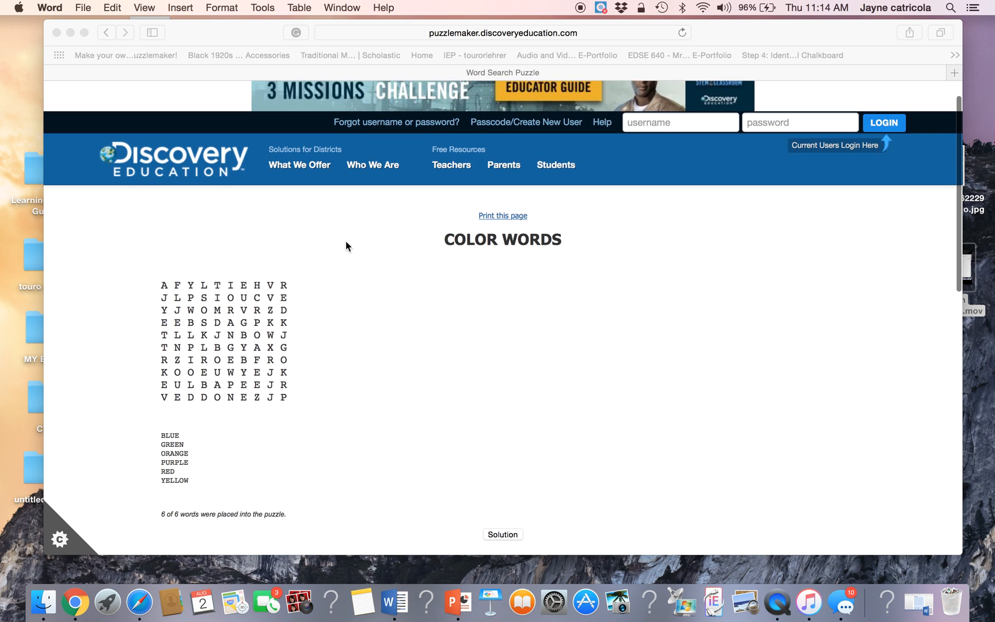
{"action": "scroll", "scroll_direction": "up", "scroll_amount": 3}
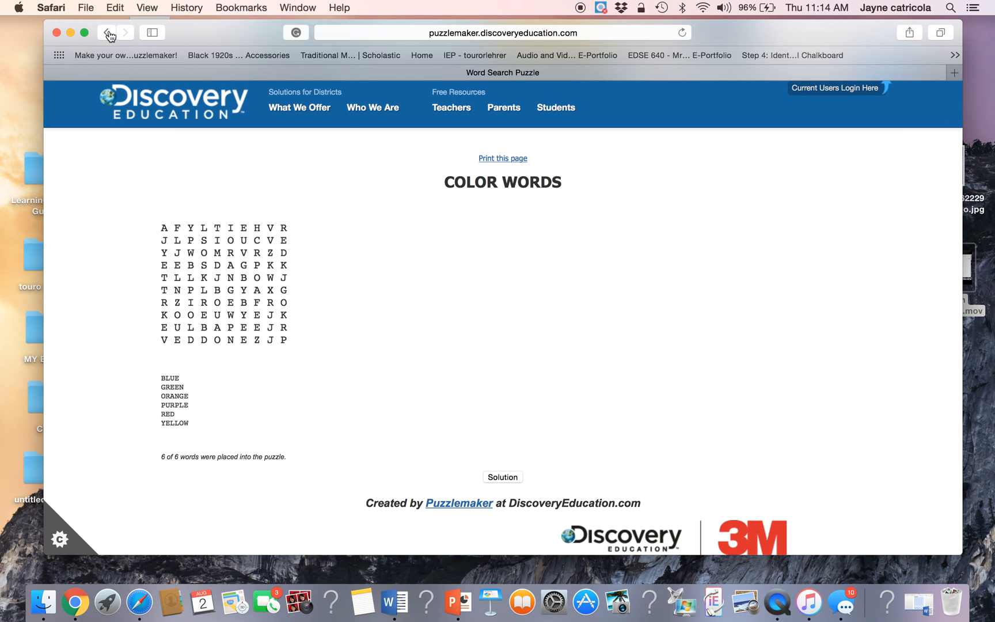
{"action": "scroll", "scroll_direction": "up", "scroll_amount": 3}
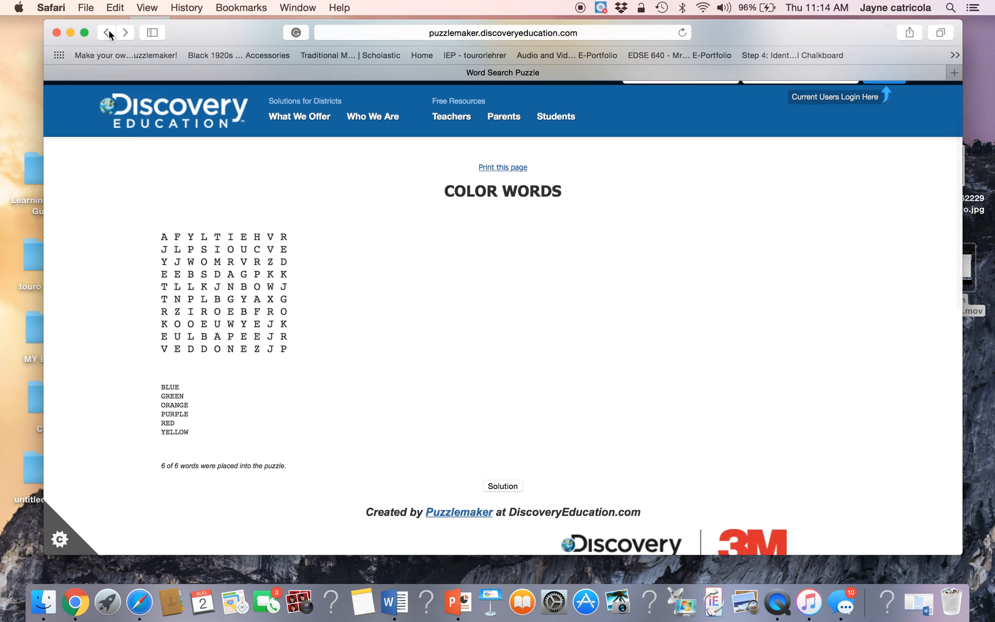
- Back on the puzzle form, replace PURPLE with VIOLET in the word list
{"action": "left_click", "coordinate": [107, 32]}
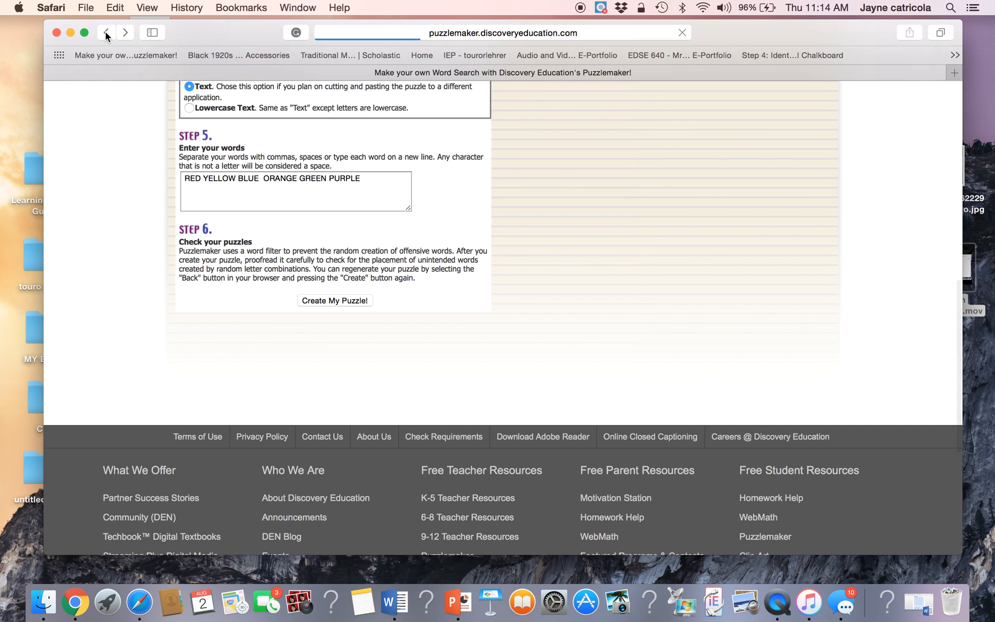
{"action": "scroll", "scroll_direction": "up", "scroll_amount": 3}
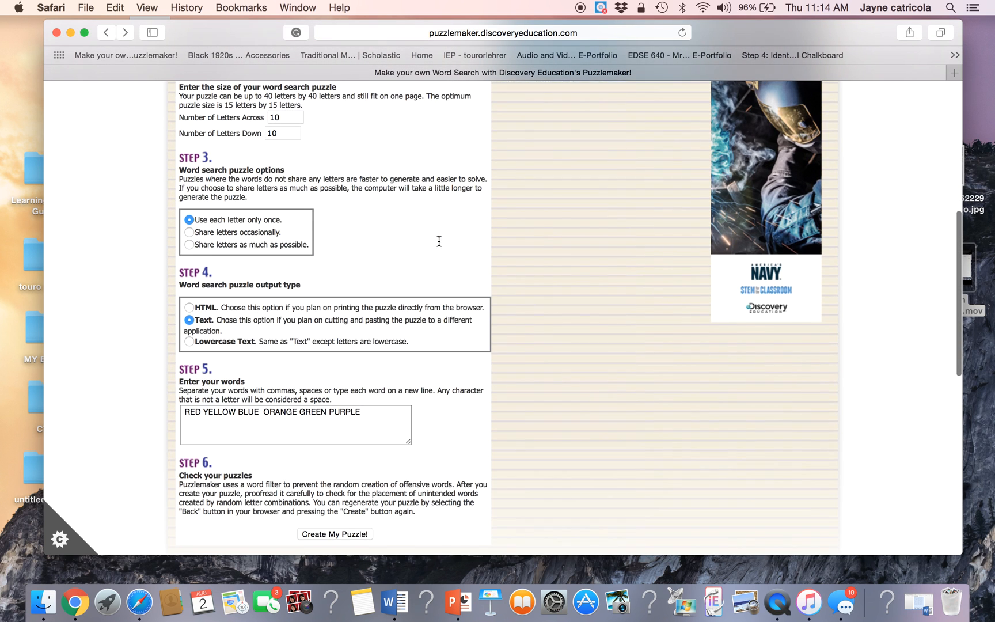
{"action": "left_click", "coordinate": [360, 416]}
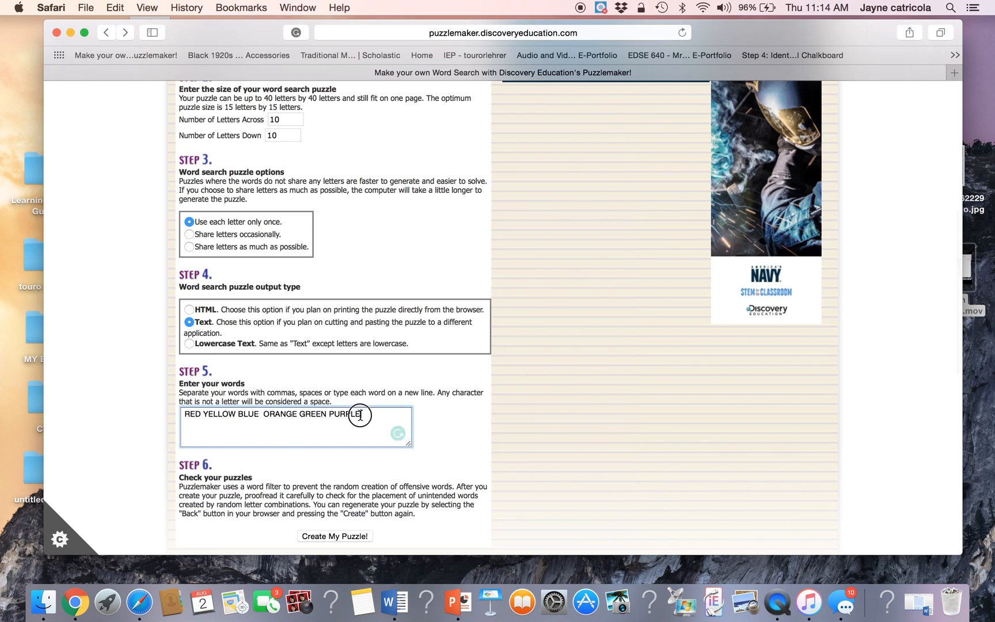
{"action": "double_click", "coordinate": [344, 414]}
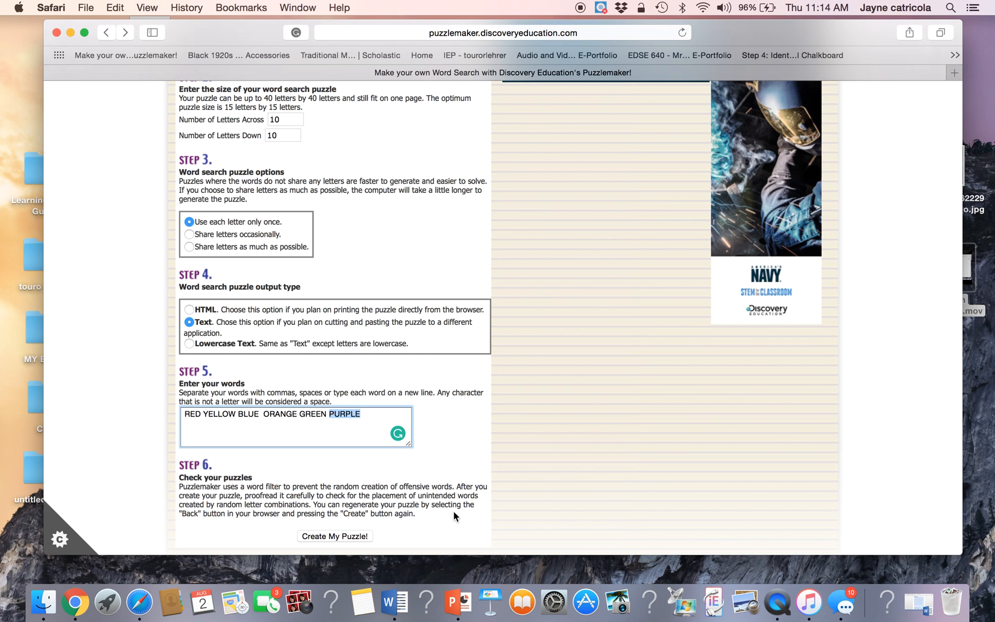
{"action": "type", "text": "V"}
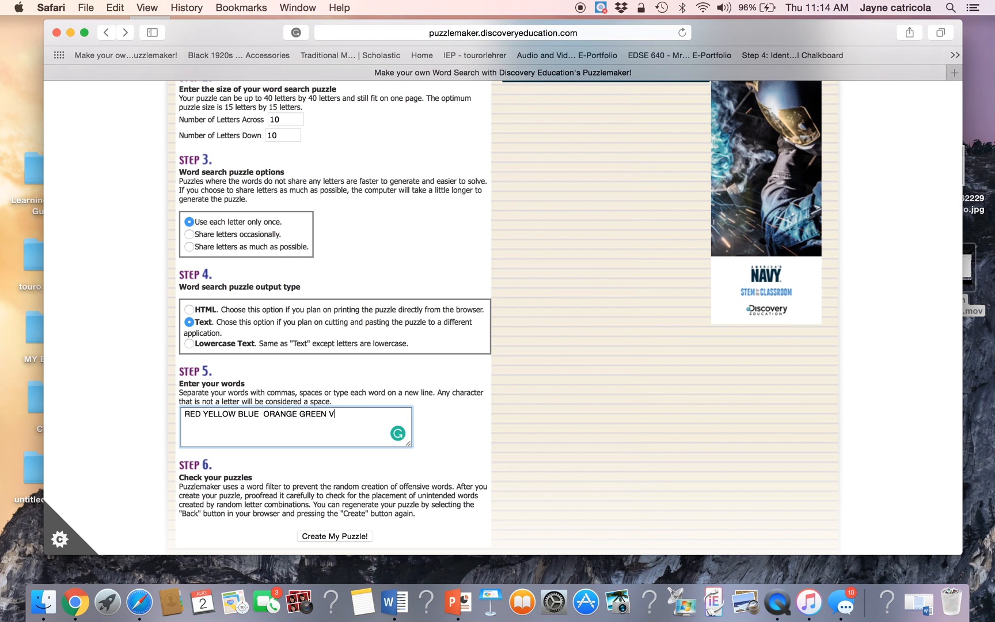
{"action": "type", "text": "IOLET"}
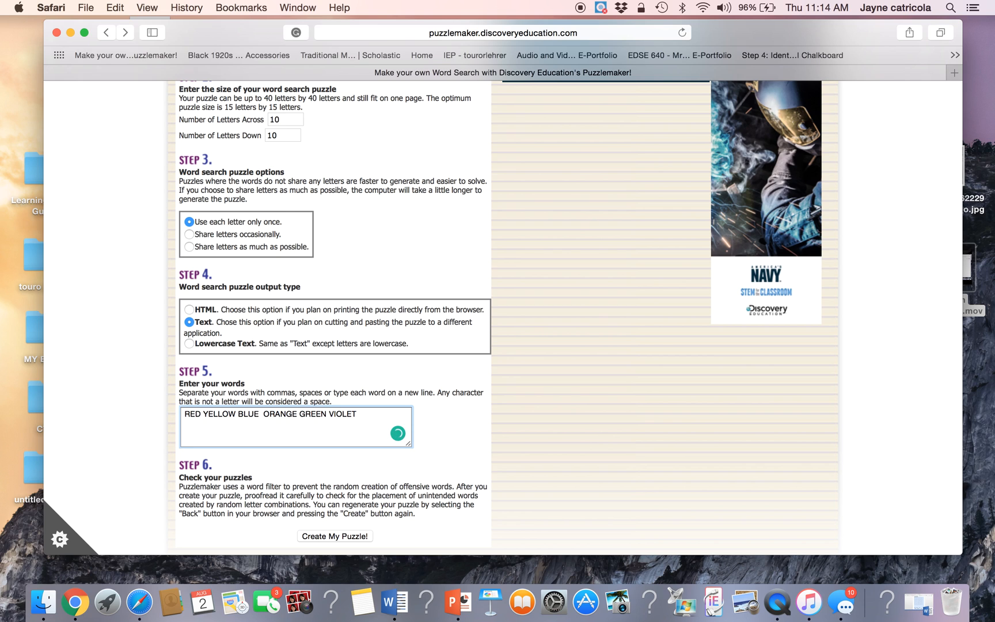
{"action": "mouse_move", "coordinate": [356, 545]}
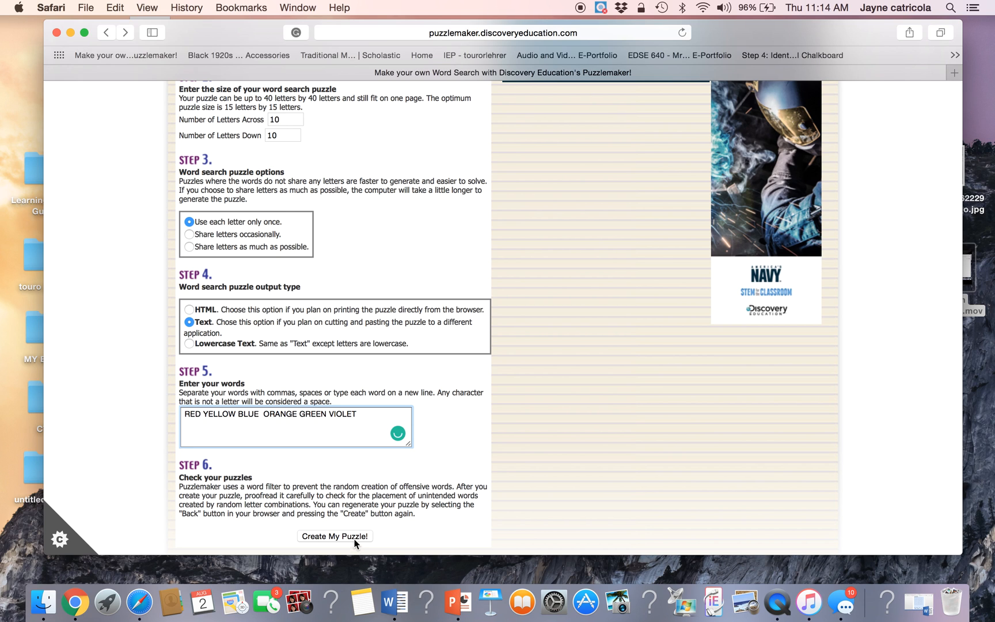
- Generate a new COLOR WORDS puzzle with the corrected six-word list
{"action": "left_click", "coordinate": [334, 537]}
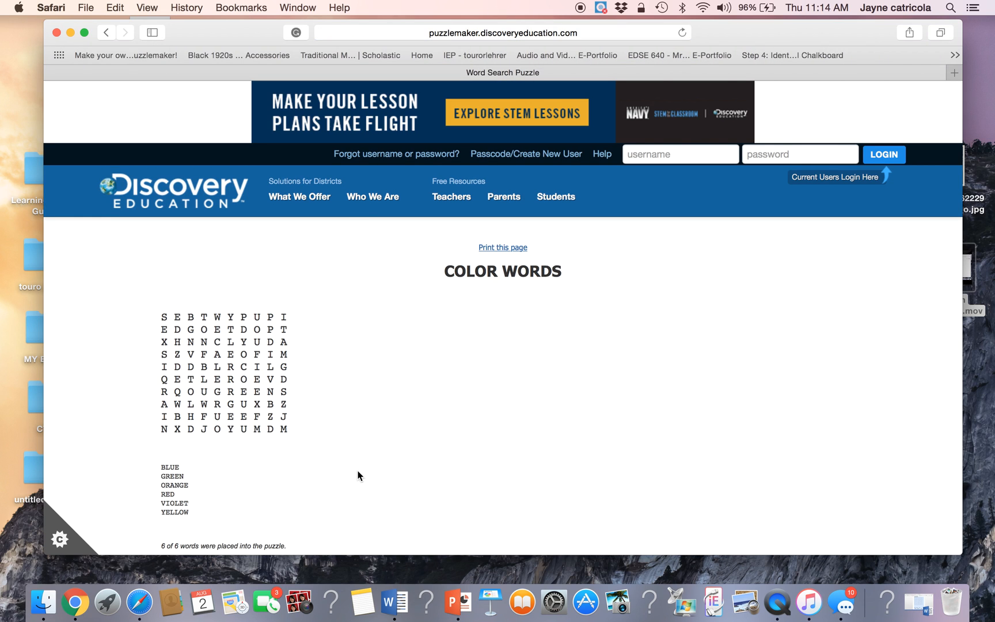
{"action": "scroll", "scroll_direction": "down", "scroll_amount": 3}
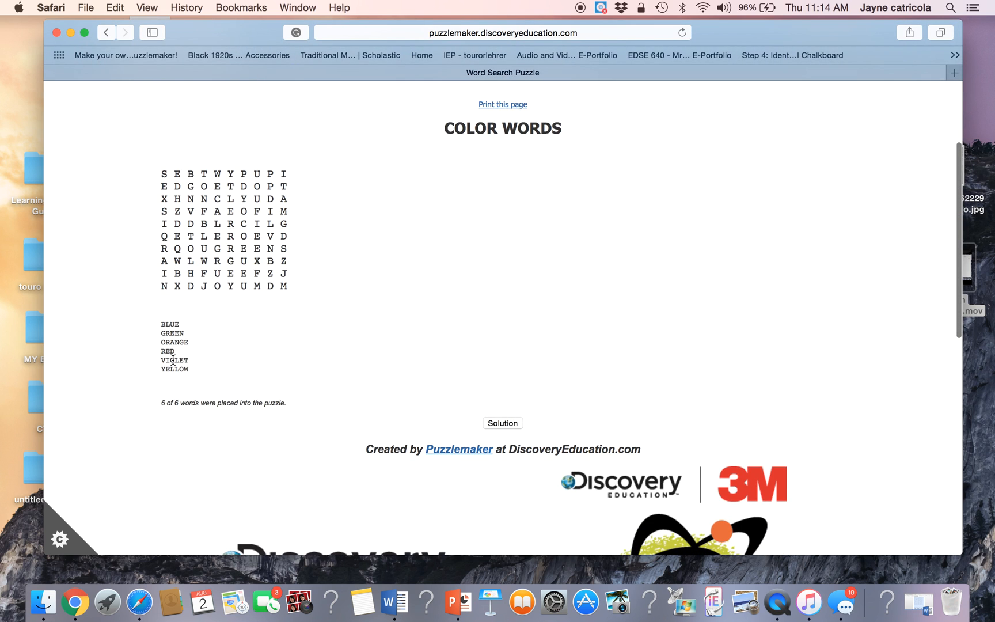
{"action": "mouse_move", "coordinate": [879, 527]}
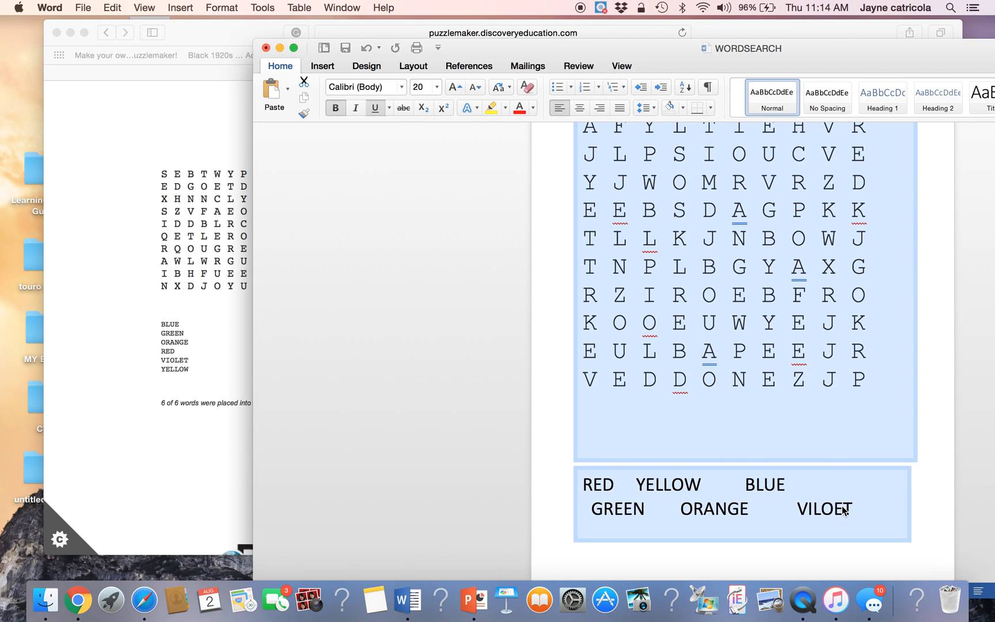
- Correct the misspelled VILOET in the document's word list toward VIOLET
{"action": "left_click", "coordinate": [743, 496]}
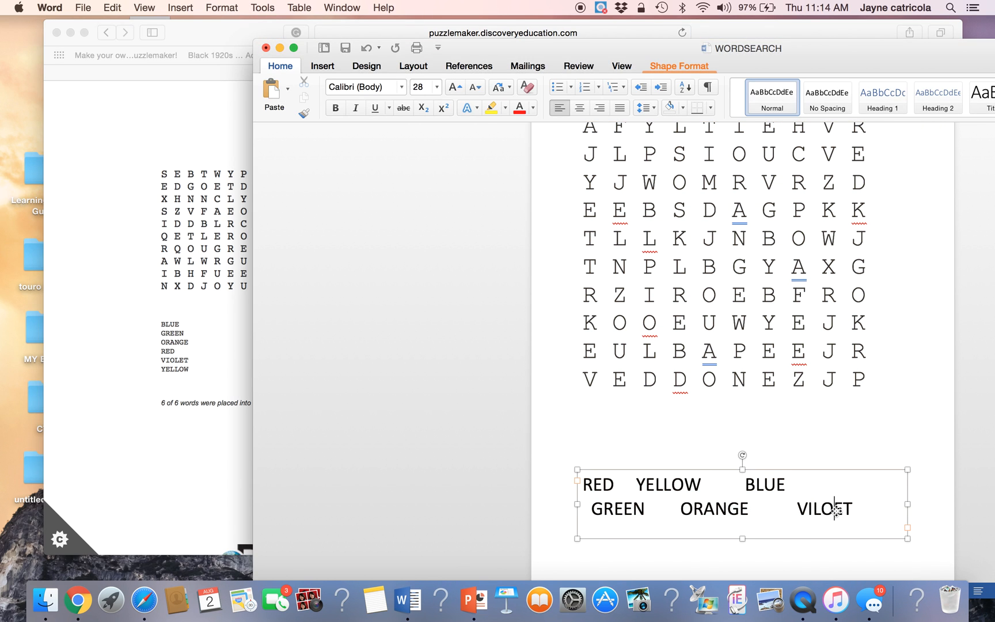
{"action": "key", "text": "Backspace"}
{"action": "type", "text": "OLE"}
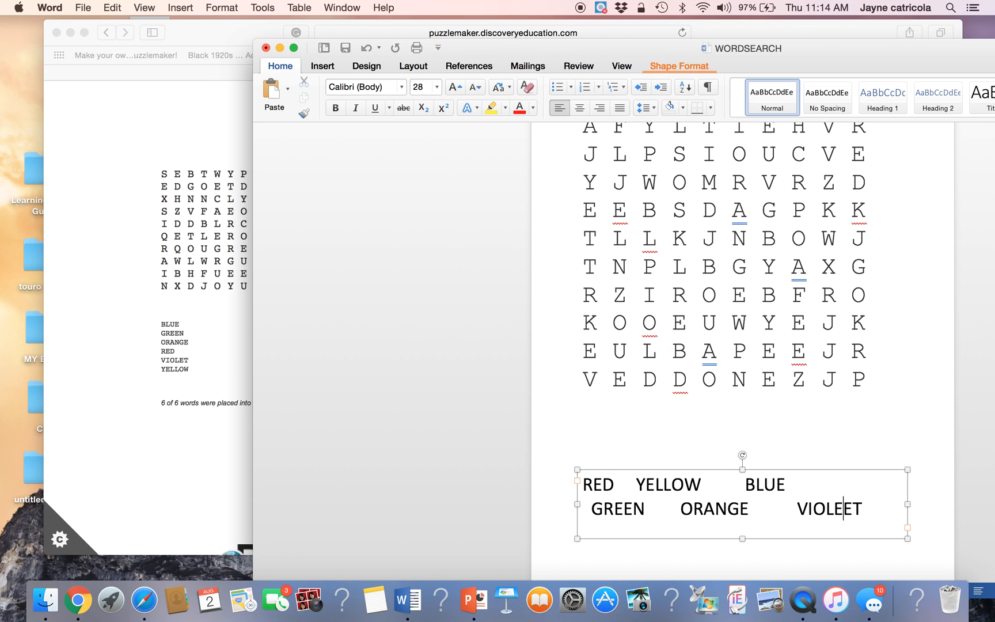
{"action": "key", "text": "backspace"}
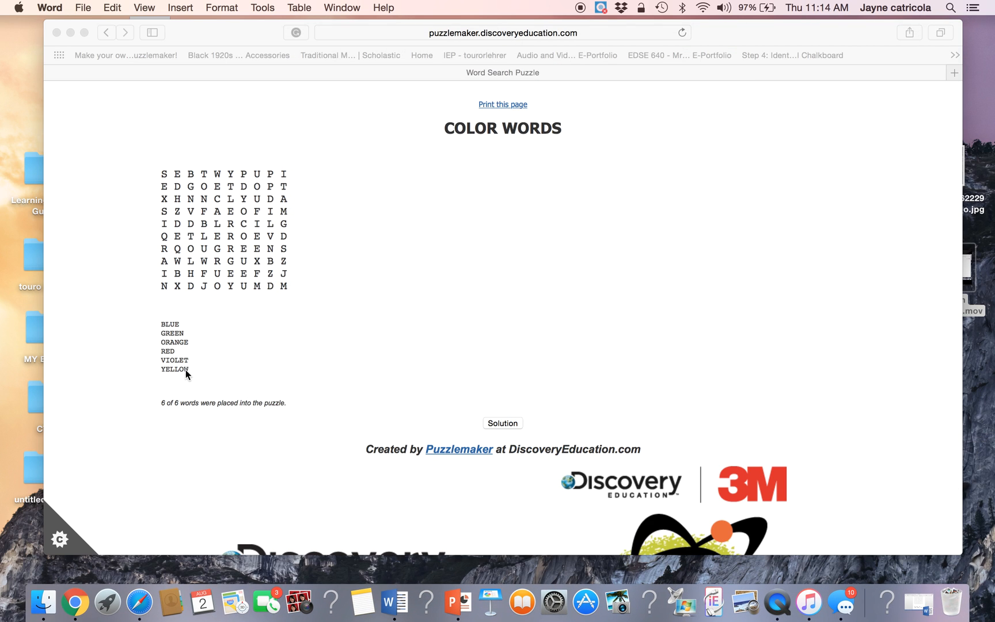
{"action": "mouse_move", "coordinate": [247, 253]}
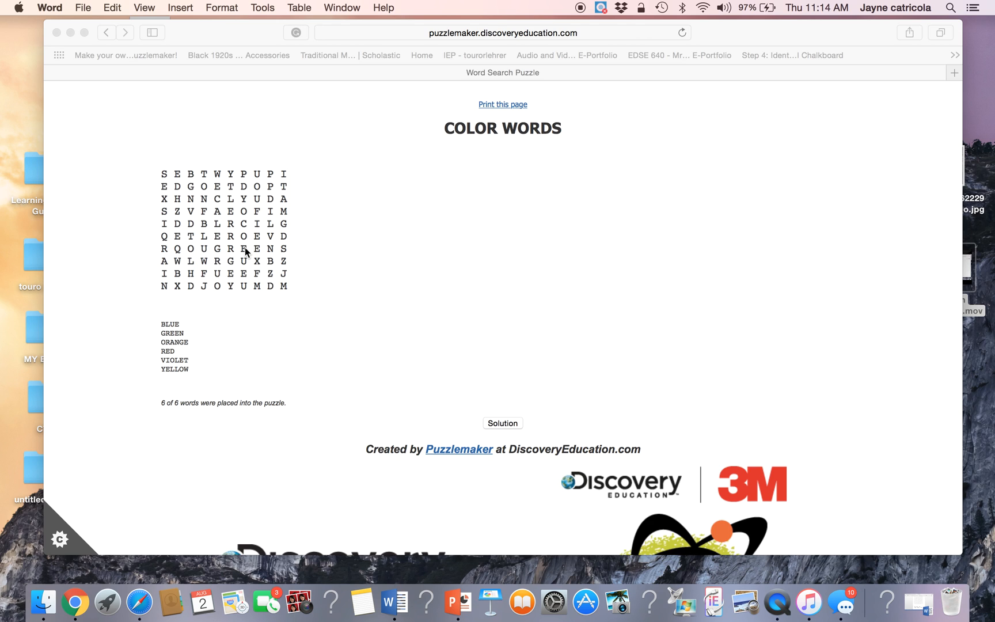
{"action": "mouse_move", "coordinate": [157, 154]}
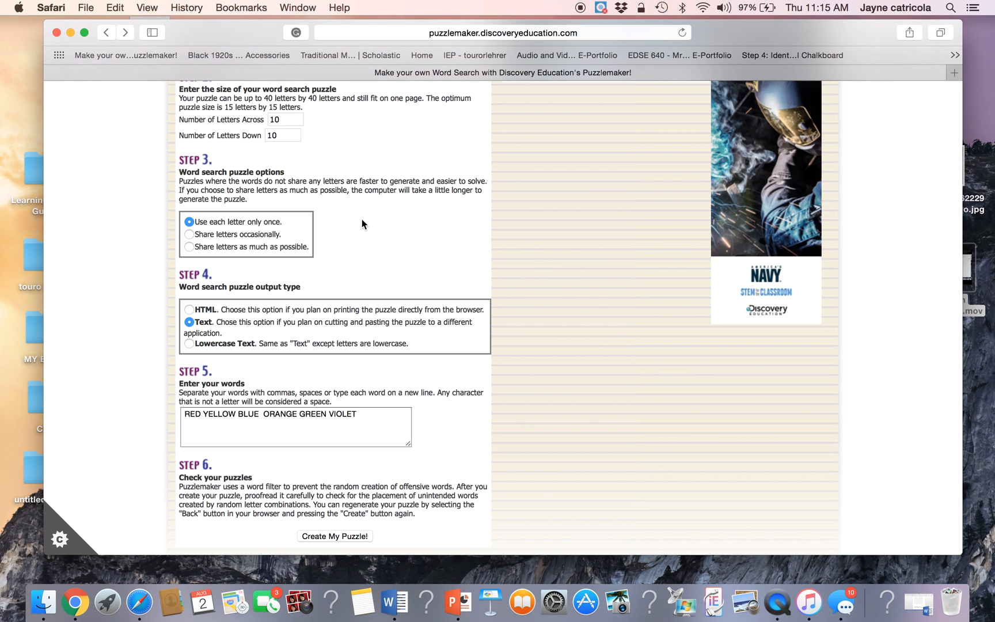
- Scroll the word search form to set letter sharing to as much as possible
{"action": "scroll", "scroll_direction": "up", "scroll_amount": 3}
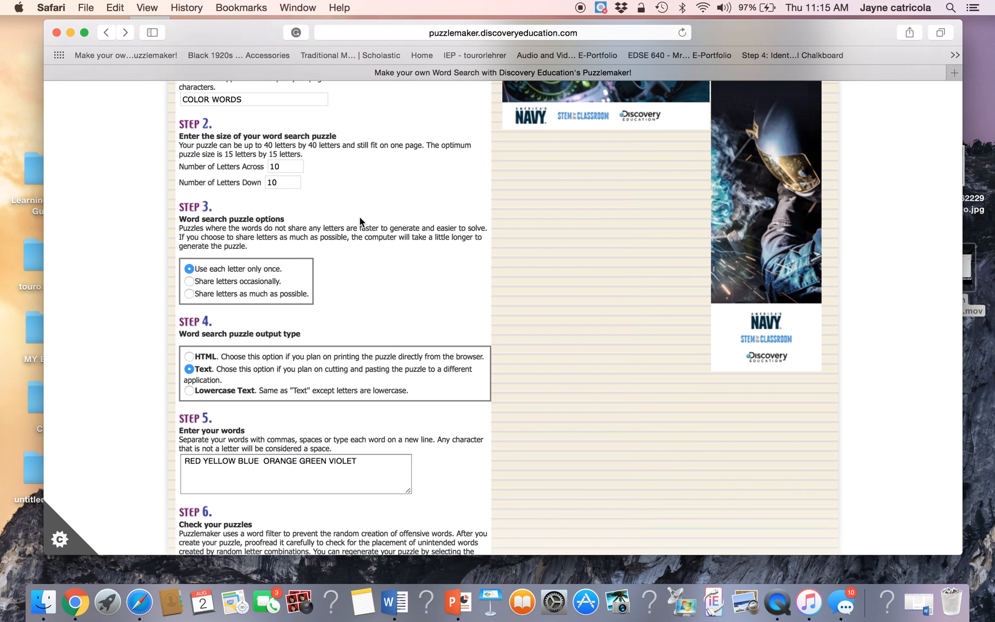
{"action": "mouse_move", "coordinate": [190, 299]}
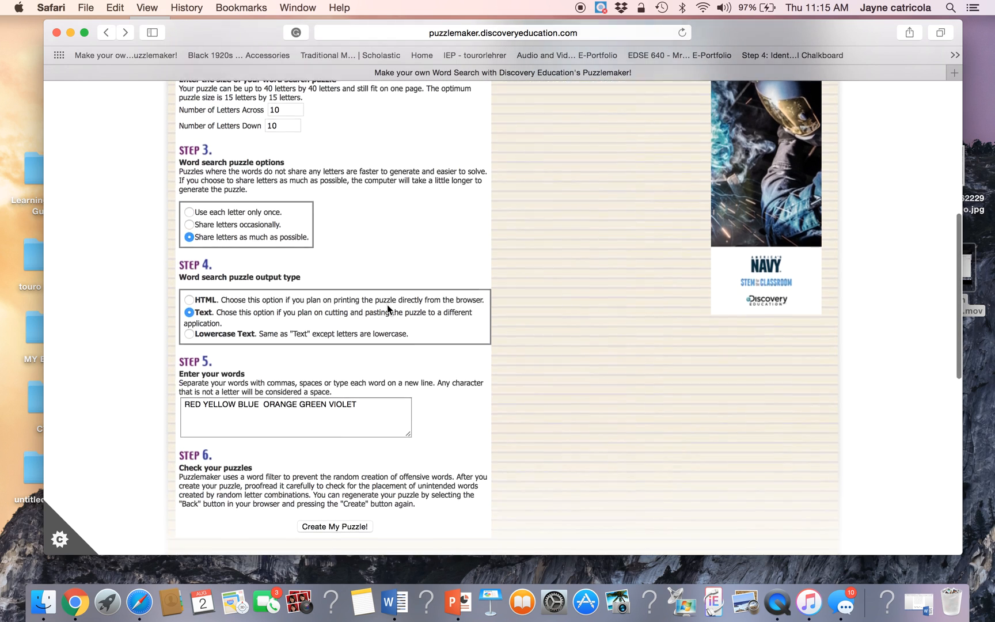
{"action": "scroll", "scroll_direction": "down", "scroll_amount": 3}
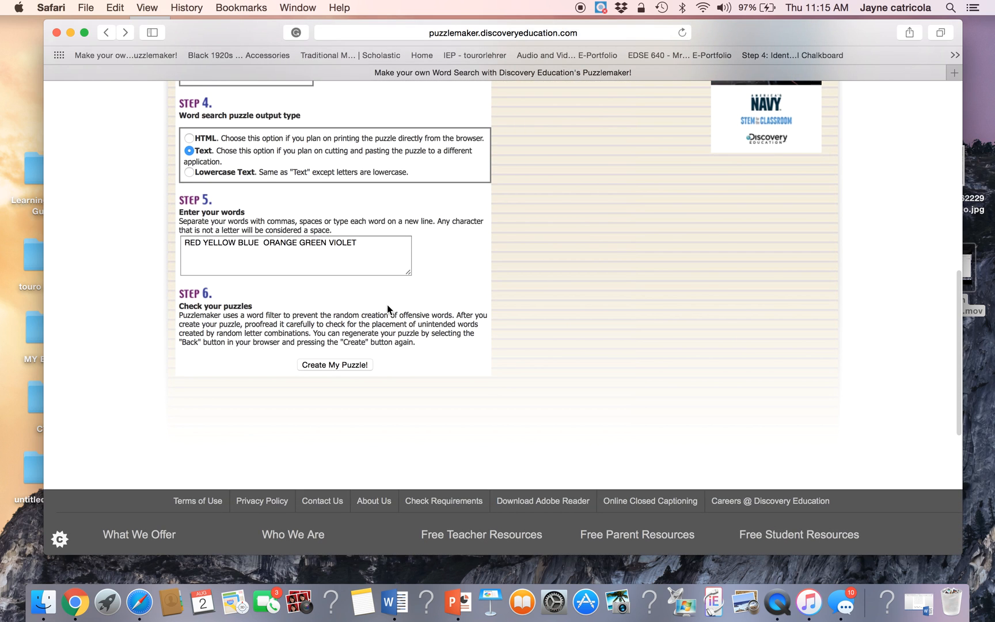
- Generate a new COLOR WORDS grid variant with shared letters placing all six words
{"action": "left_click", "coordinate": [334, 364]}
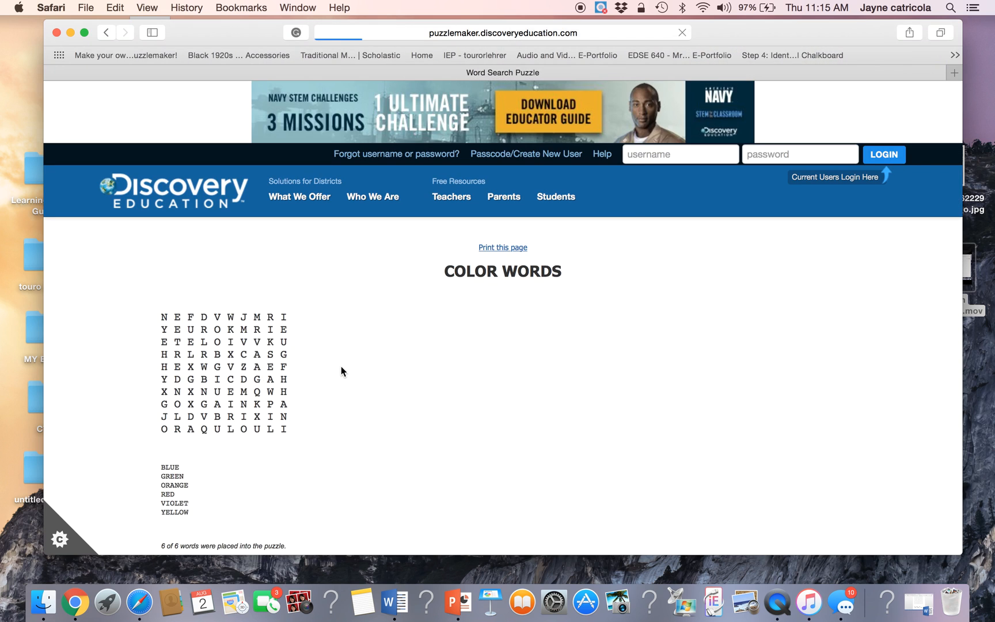
{"action": "scroll", "scroll_direction": "down", "scroll_amount": 3}
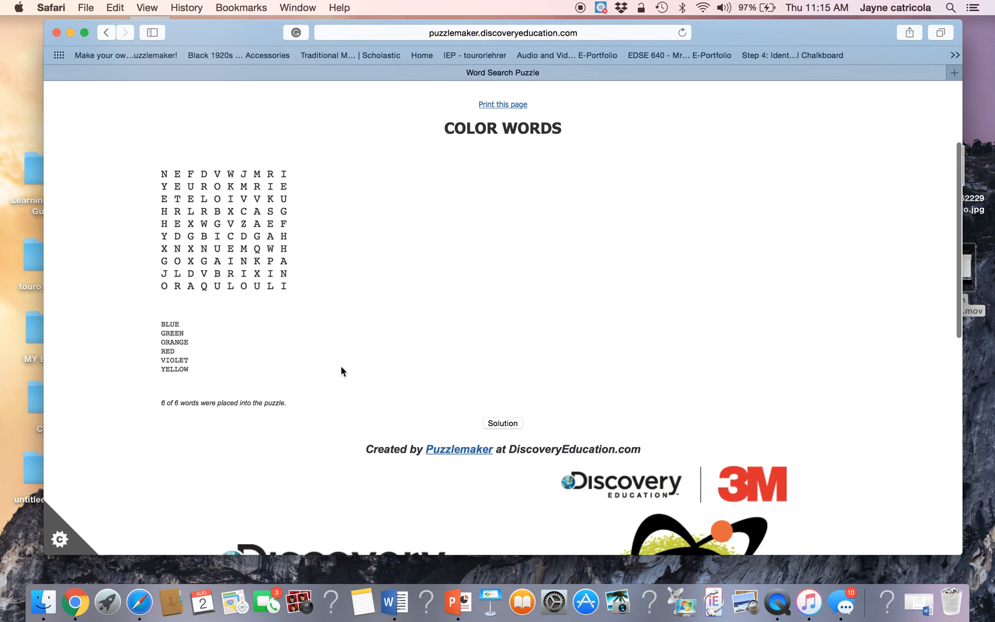
{"action": "mouse_move", "coordinate": [926, 603]}
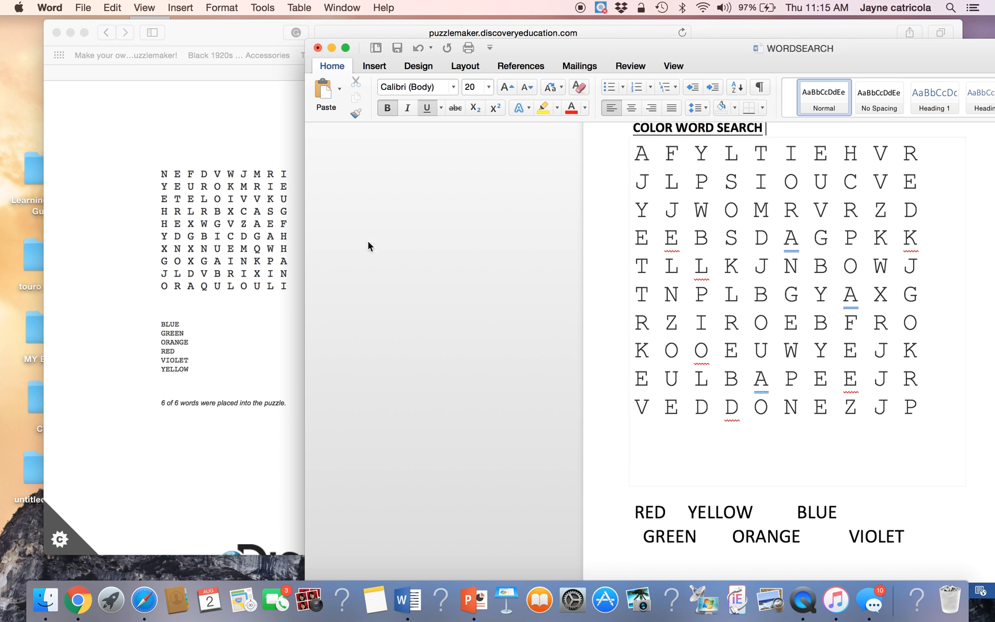
{"action": "mouse_move", "coordinate": [173, 186]}
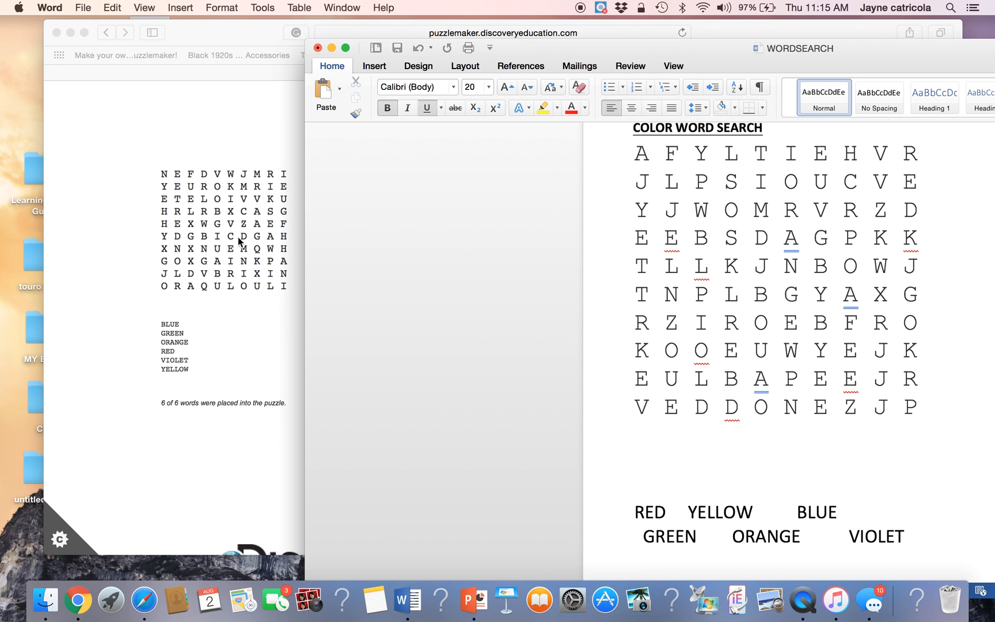
{"action": "mouse_move", "coordinate": [182, 289]}
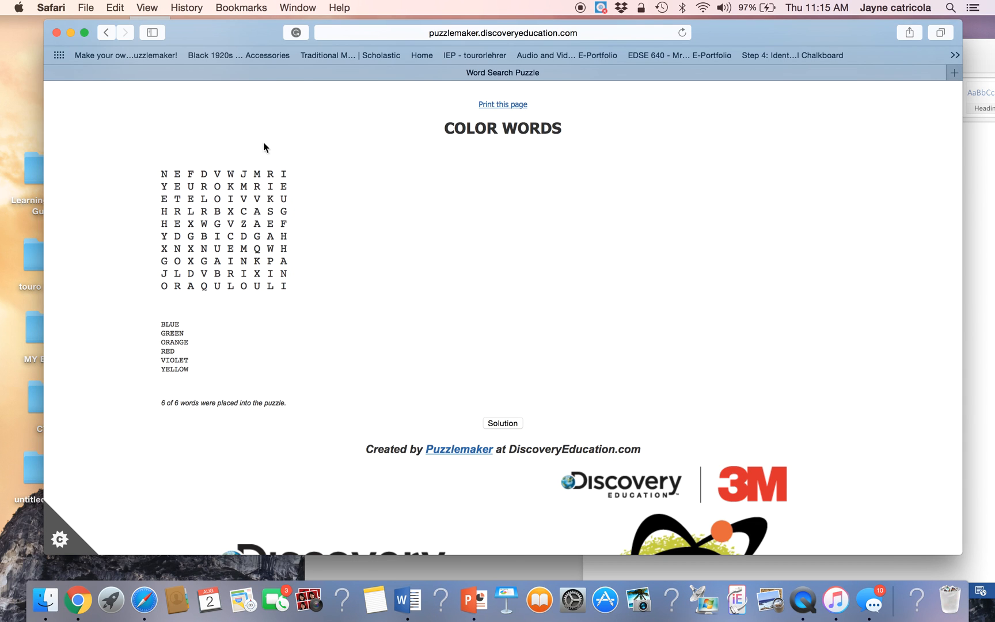
- Switch the output to Lowercase Text and regenerate the color word search
{"action": "left_click", "coordinate": [106, 32]}
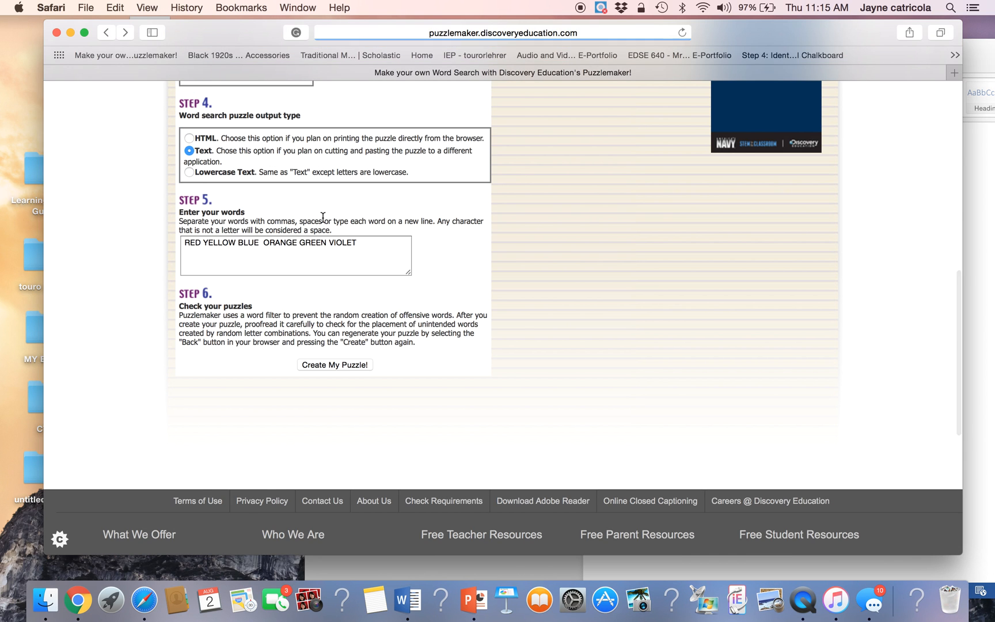
{"action": "scroll", "scroll_direction": "up", "scroll_amount": 3}
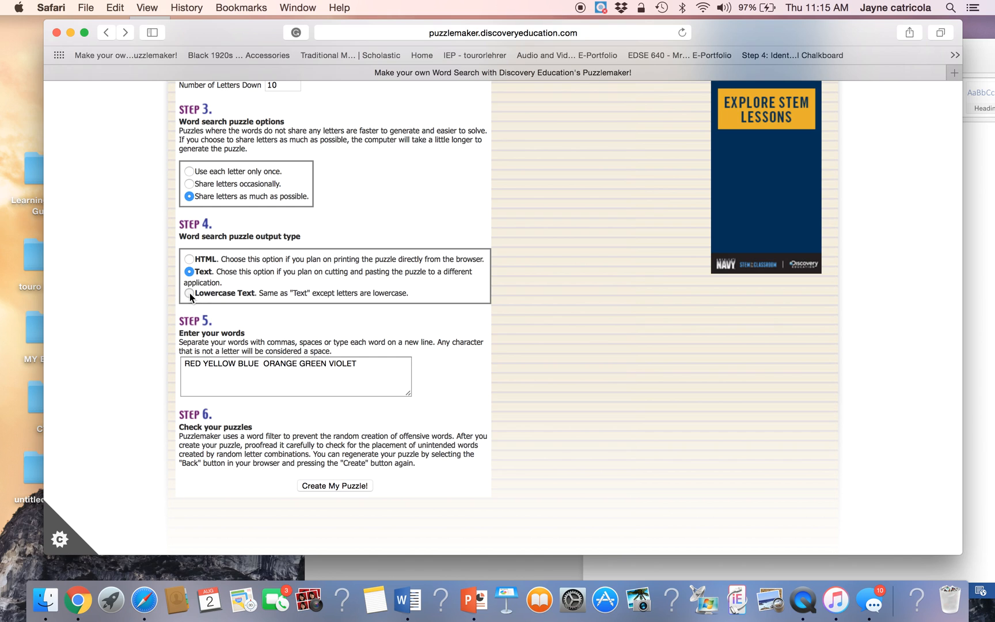
{"action": "left_click", "coordinate": [189, 293]}
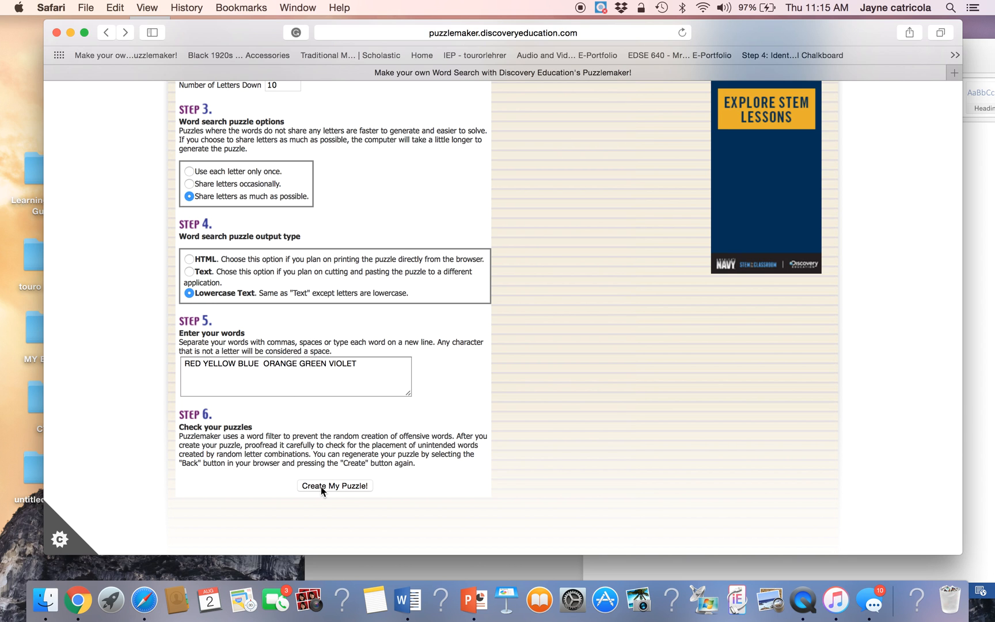
{"action": "left_click", "coordinate": [335, 486]}
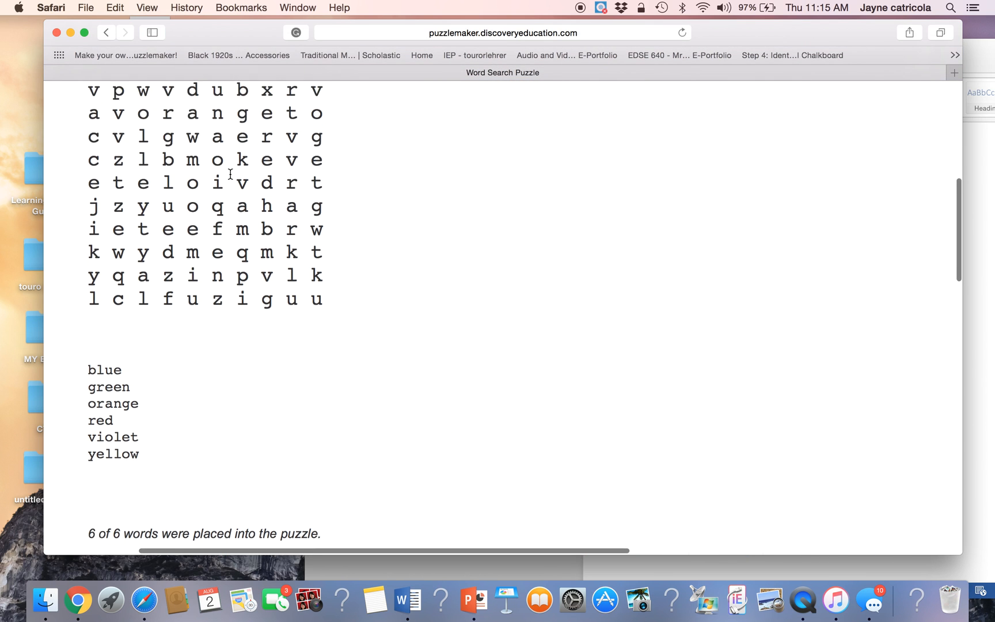
{"action": "scroll", "scroll_direction": "up", "scroll_amount": 3}
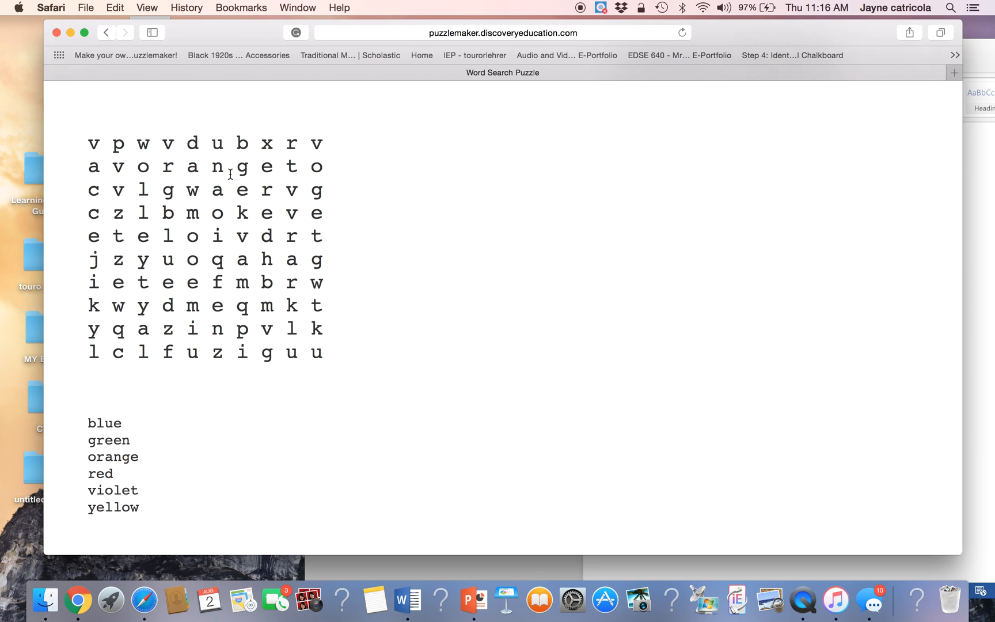
{"action": "mouse_move", "coordinate": [98, 135]}
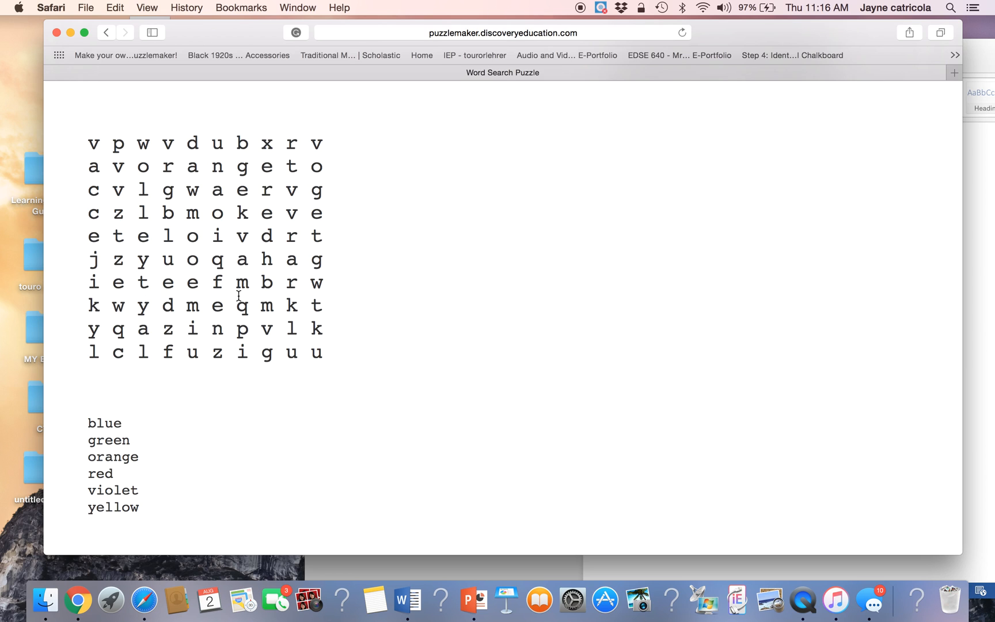
{"action": "mouse_move", "coordinate": [213, 193]}
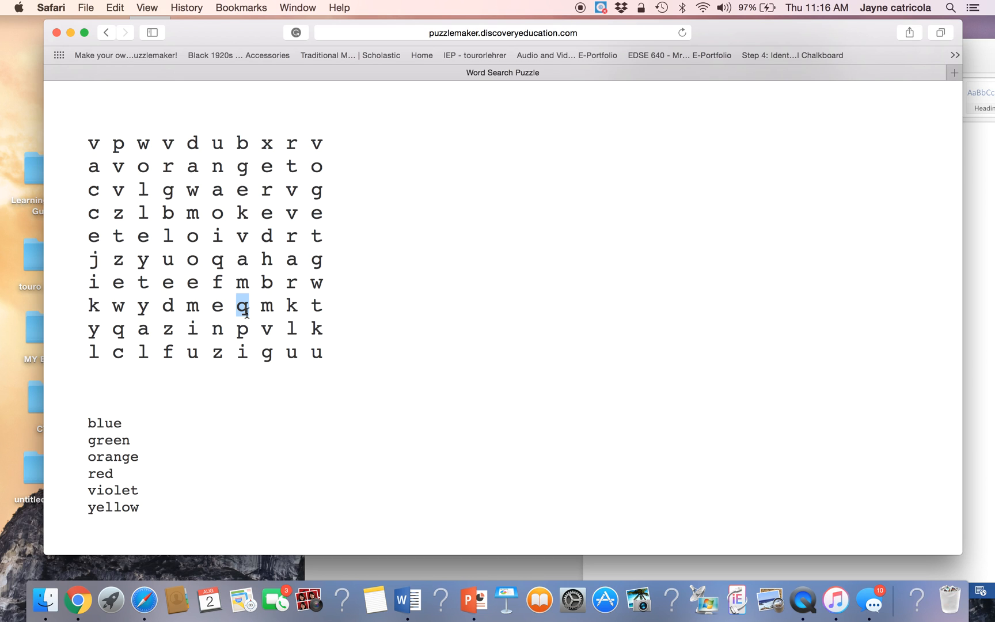
- Return to the top of the puzzle form, then bring the WORDSEARCH document forward
{"action": "left_click", "coordinate": [106, 32]}
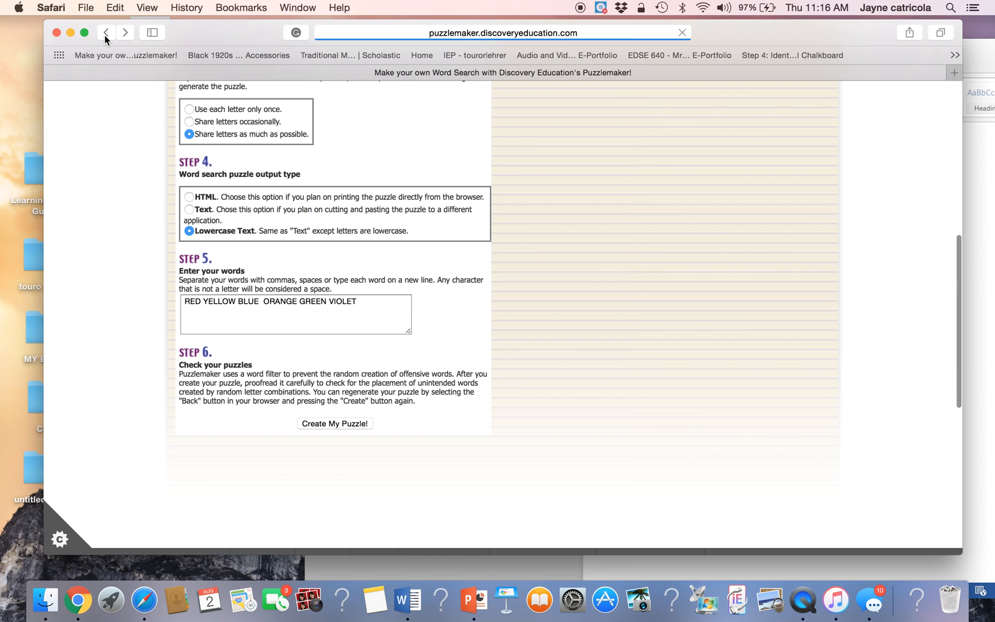
{"action": "scroll", "scroll_direction": "up", "scroll_amount": 3}
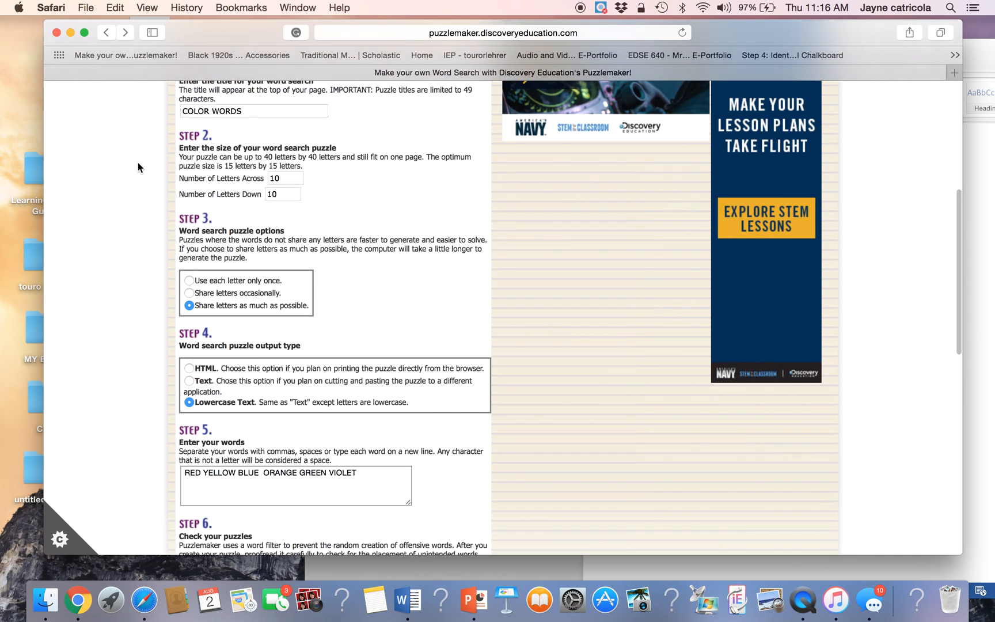
{"action": "scroll", "scroll_direction": "up", "scroll_amount": 3}
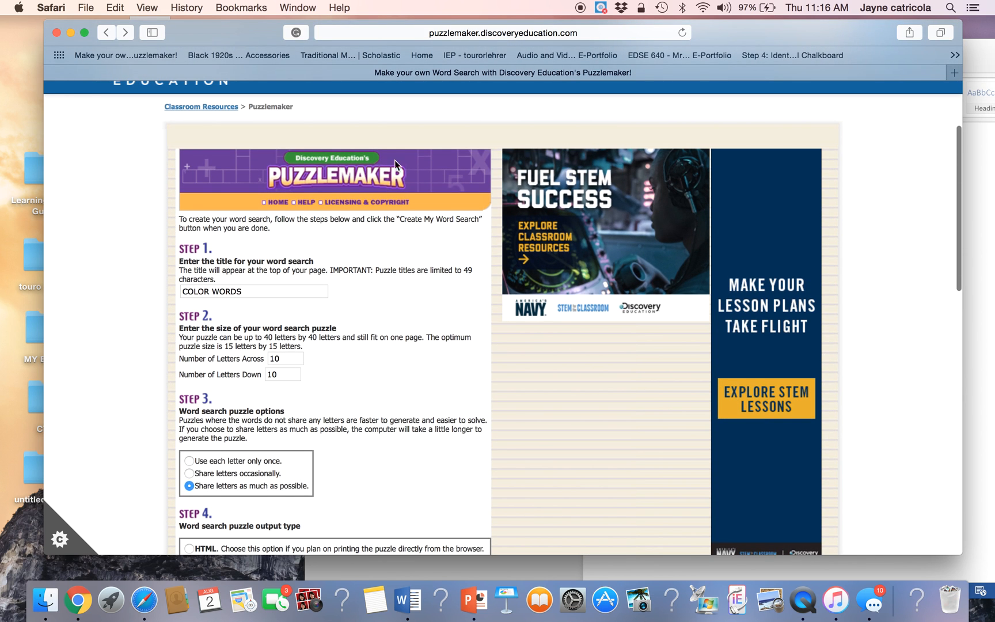
{"action": "left_click", "coordinate": [409, 599]}
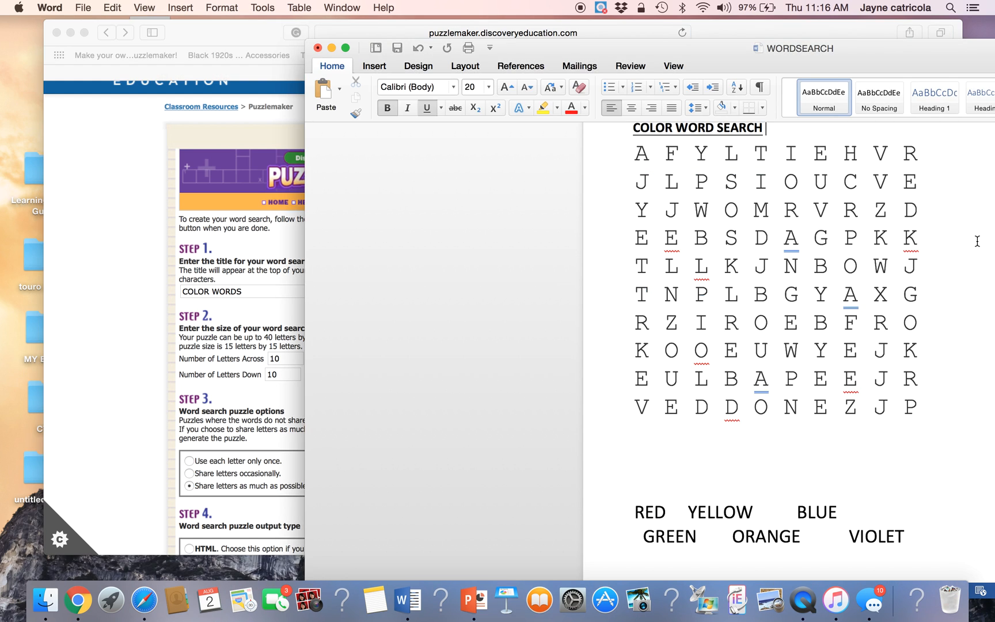